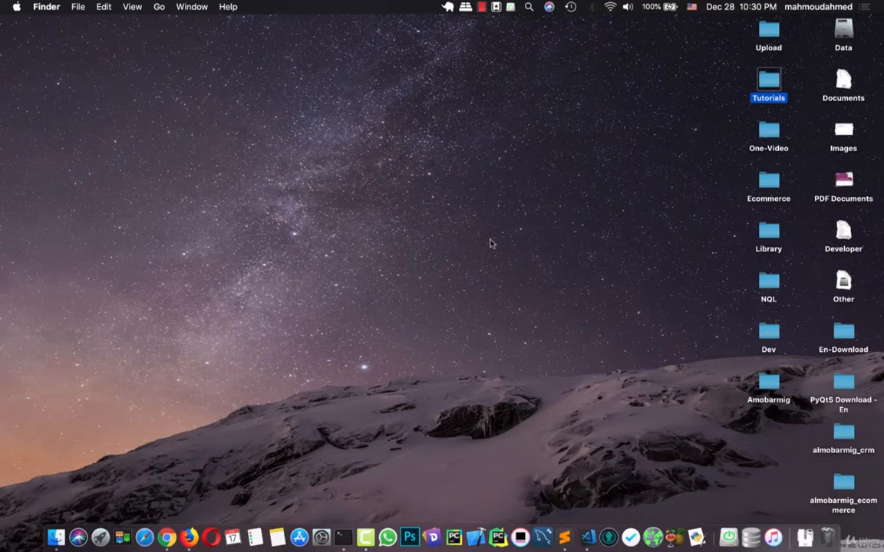
mouse_move(347, 258)
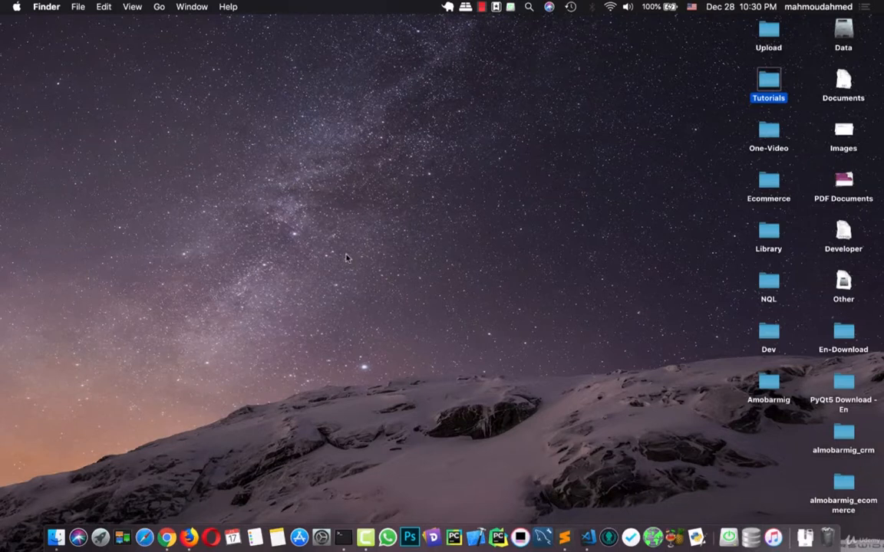
mouse_move(165, 537)
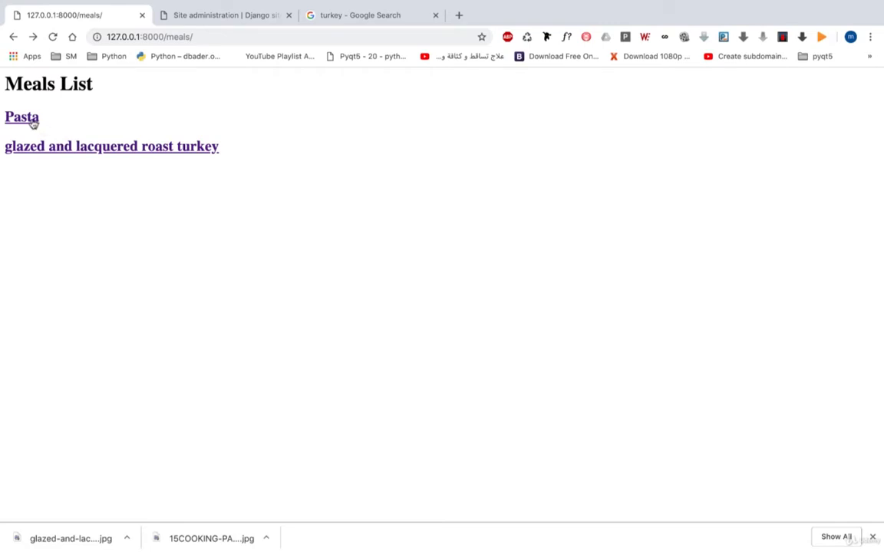
Follow the Pasta link on the Meals List to show its detail page with the 50.00 price
click(22, 117)
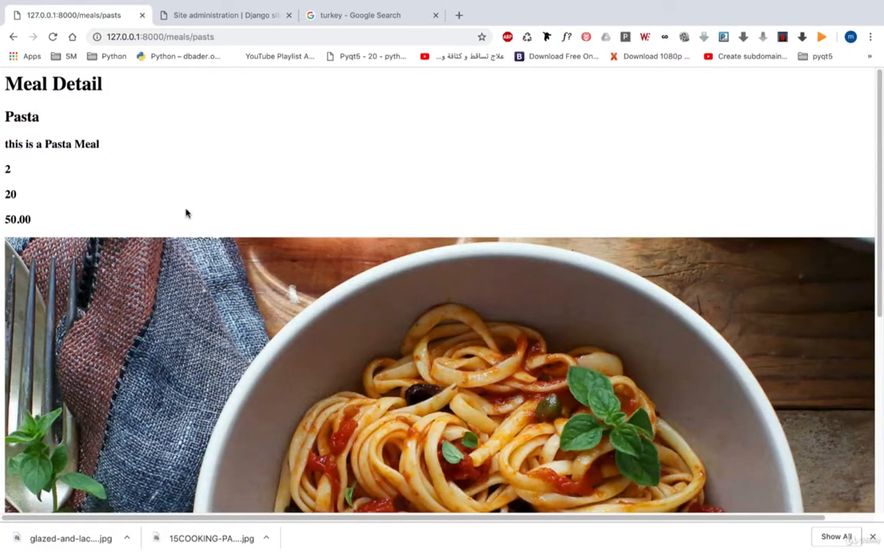
click(436, 15)
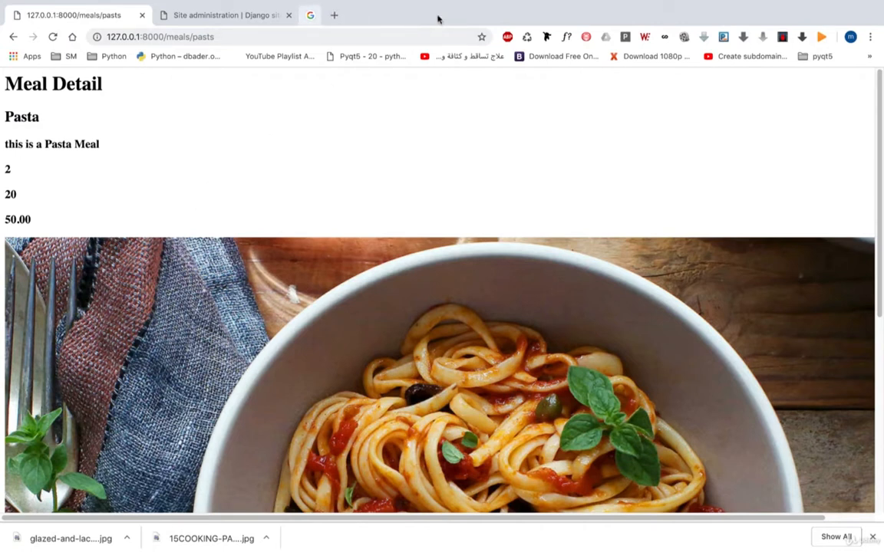
mouse_move(399, 98)
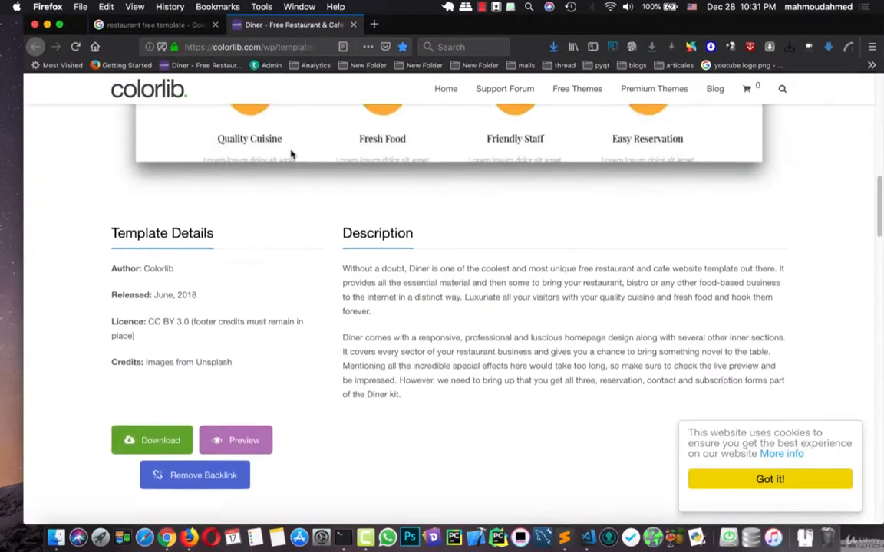
Download the Diner restaurant template from the Colorlib page's green Download button
click(153, 24)
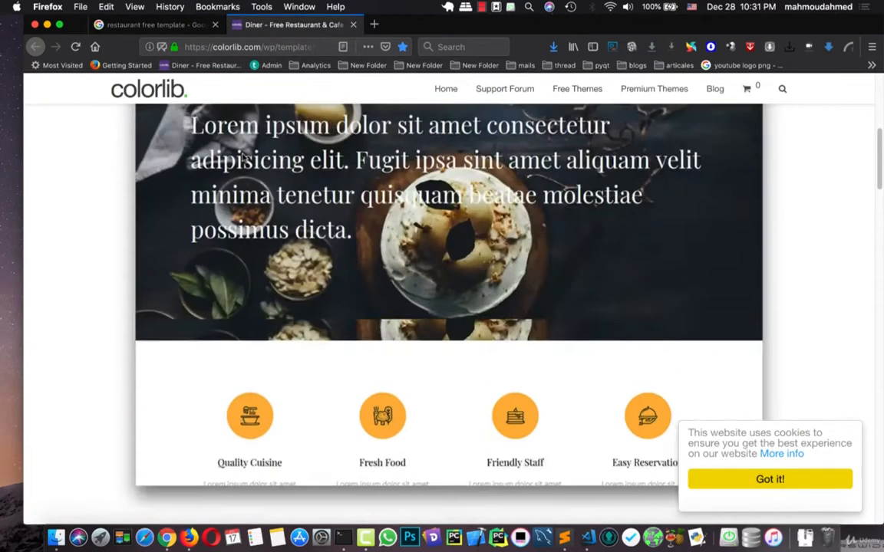
scroll(down, 3)
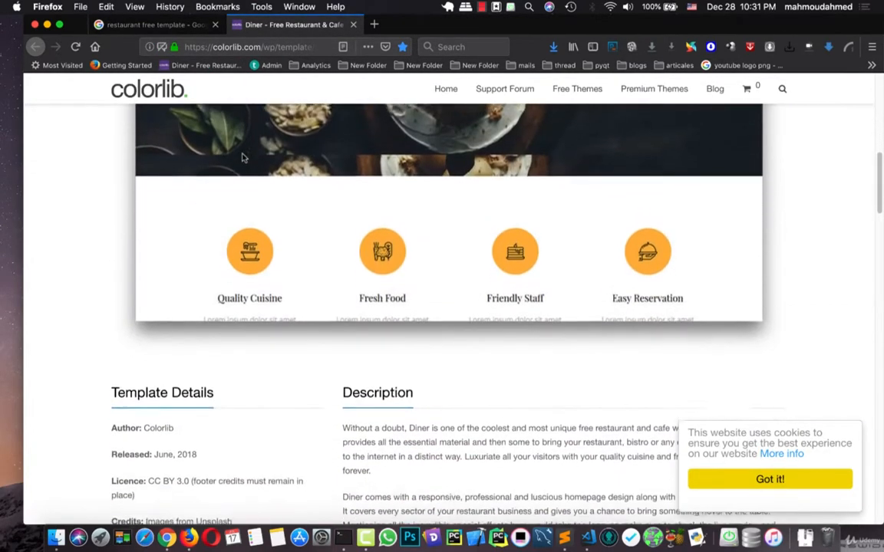
scroll(down, 3)
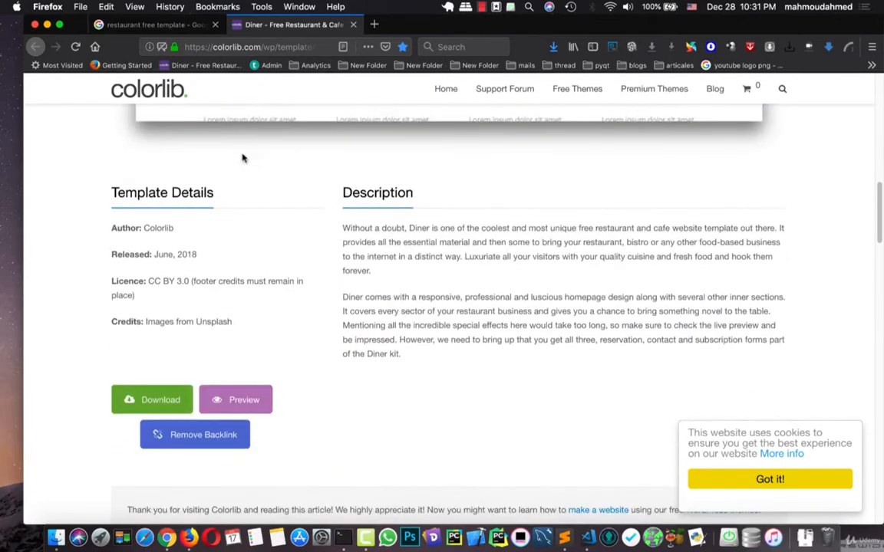
mouse_move(161, 391)
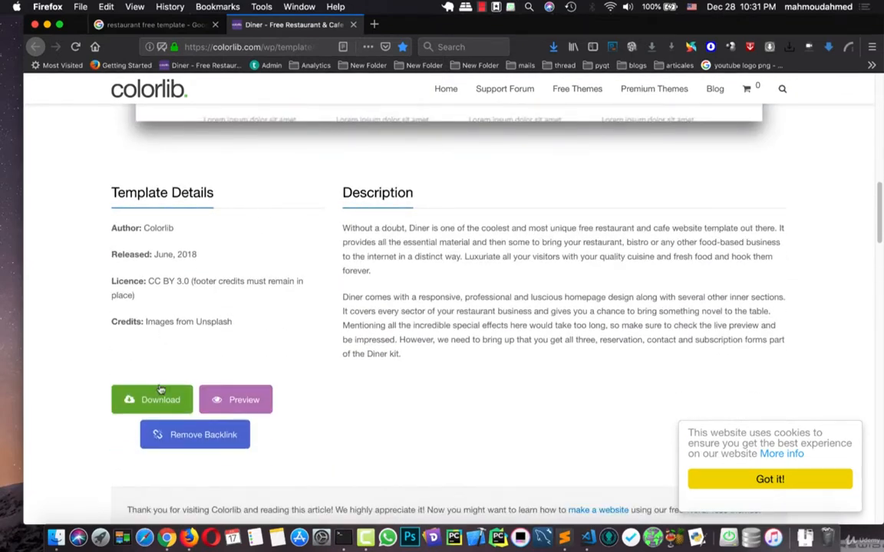
click(151, 399)
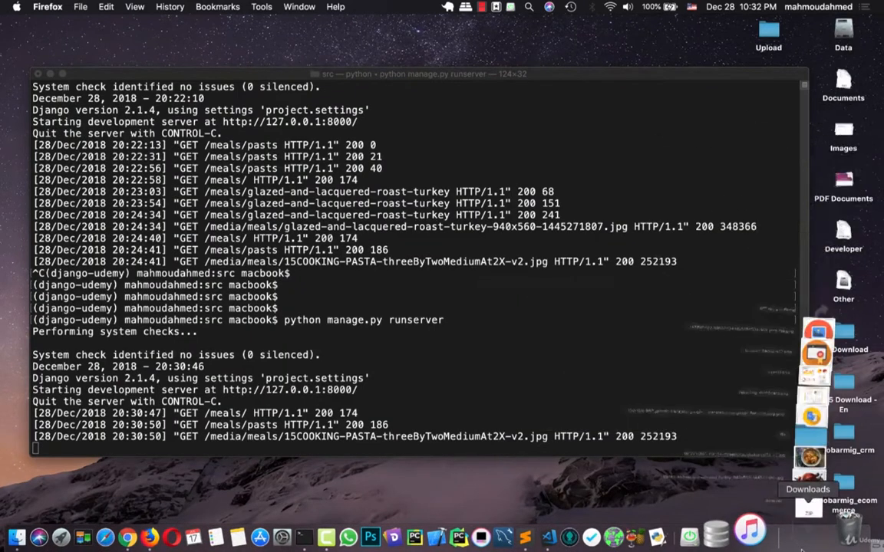
Create a templates folder inside the project's src folder, then go to Downloads
click(421, 74)
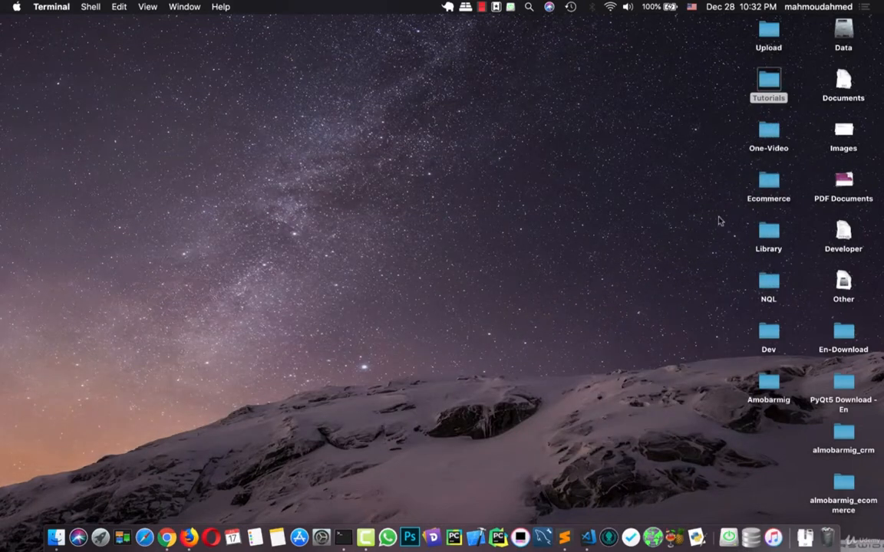
click(767, 83)
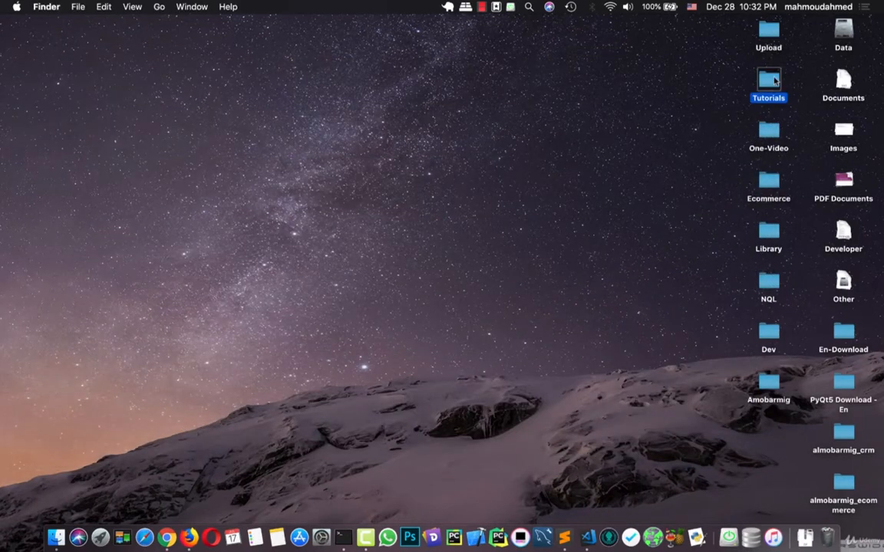
double_click(767, 80)
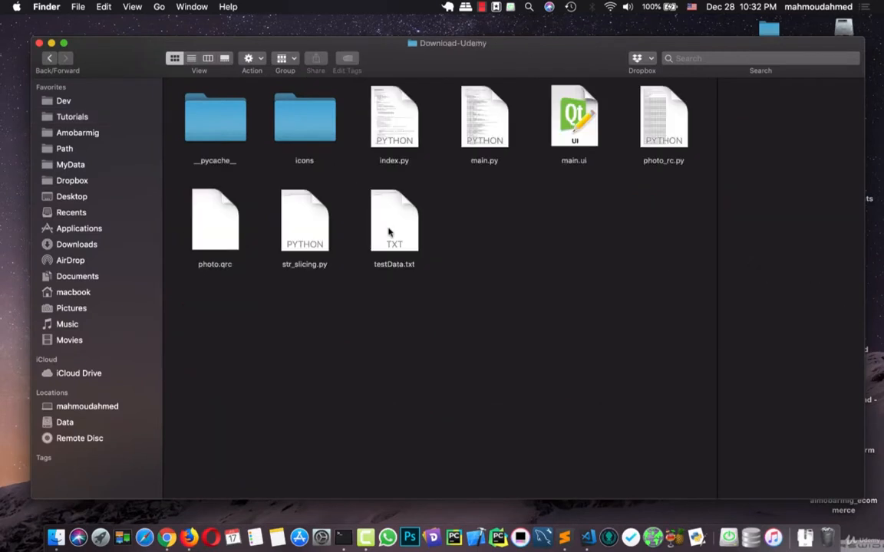
click(72, 116)
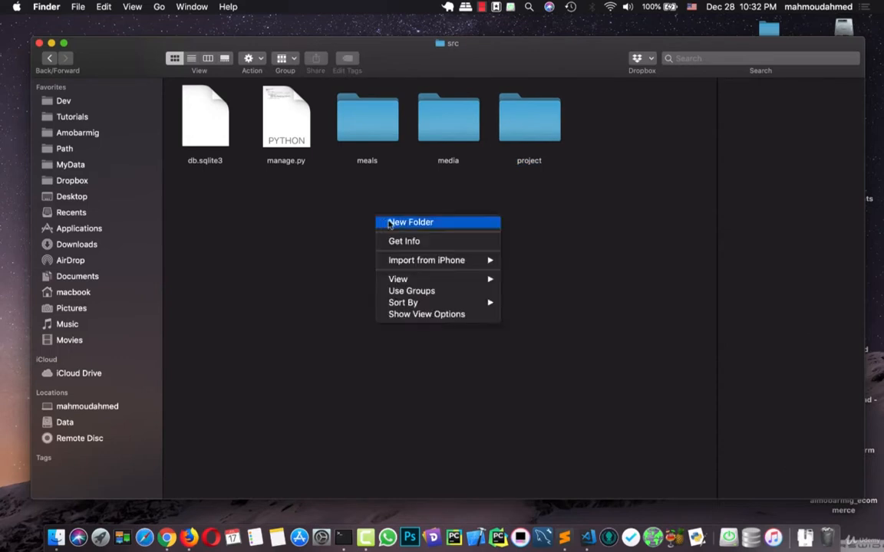
click(411, 221)
text(templates)
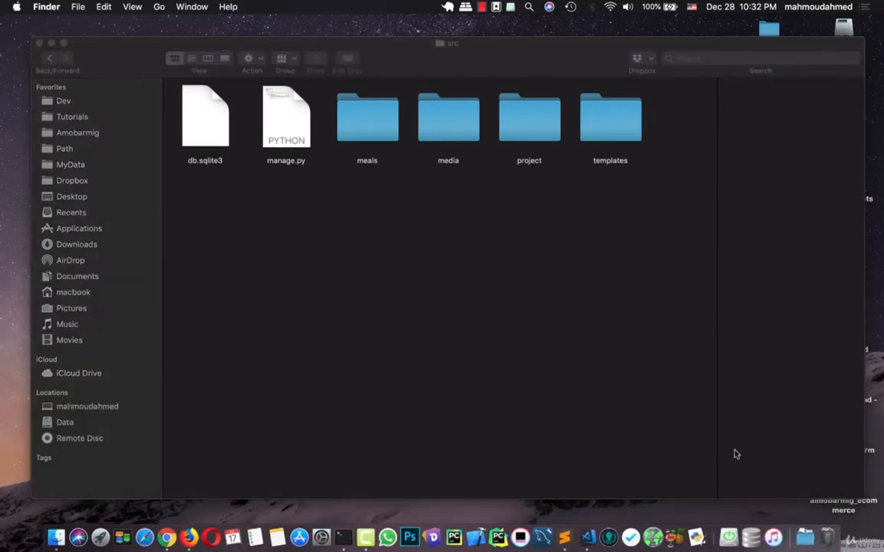
click(64, 231)
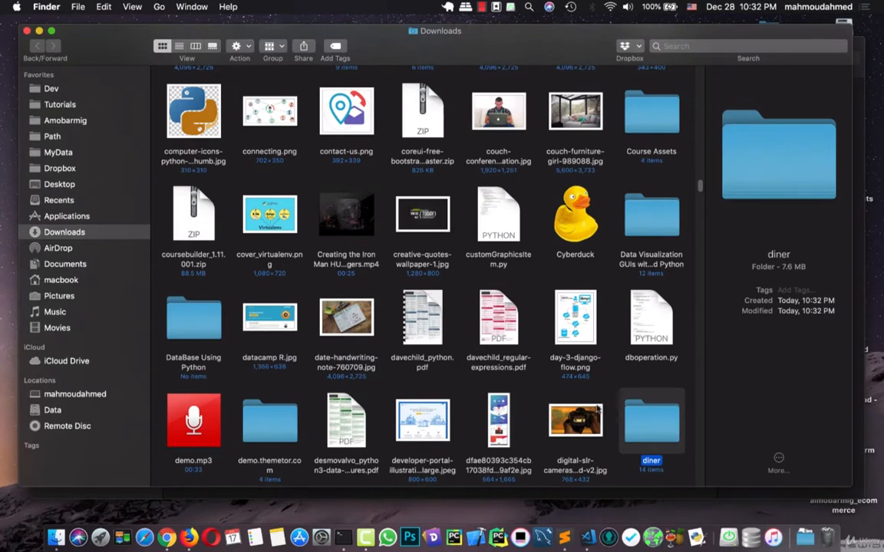
Preview about.html, contact.html, menu.html and reservation.html inside the downloaded diner folder
double_click(651, 420)
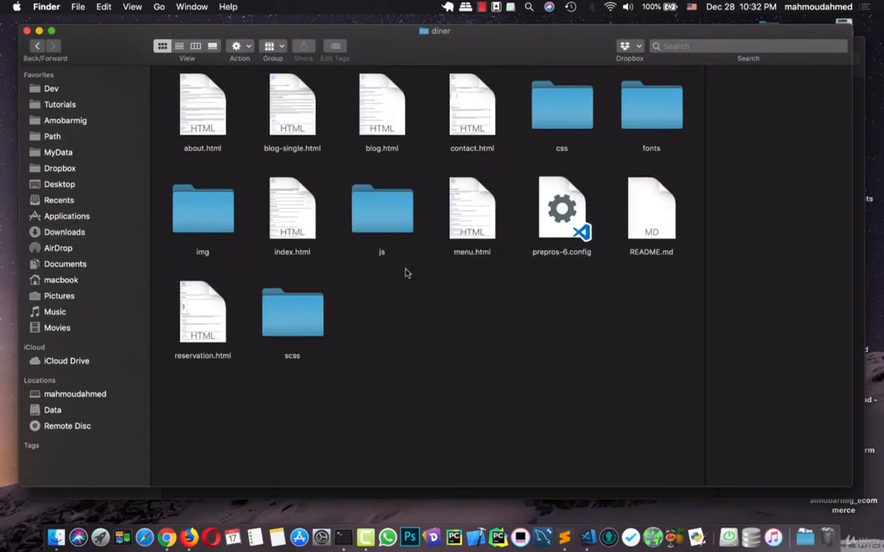
click(202, 105)
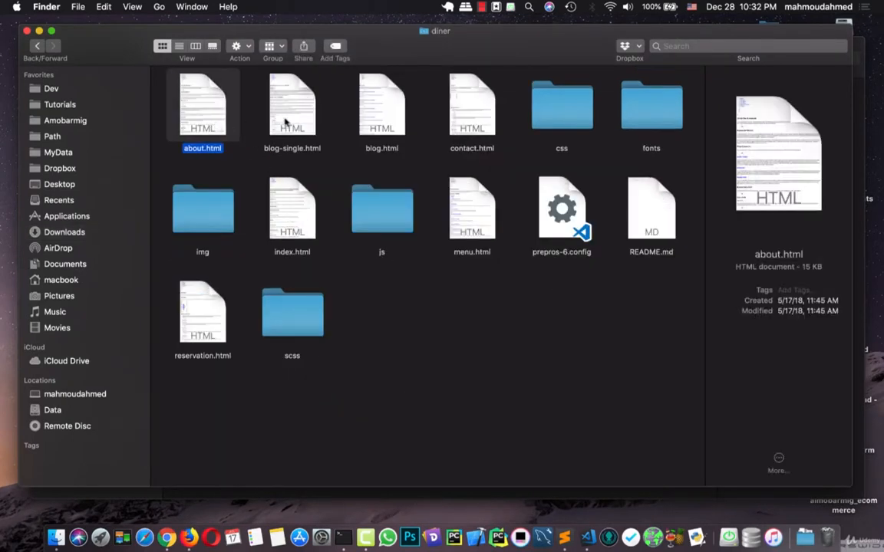
click(472, 105)
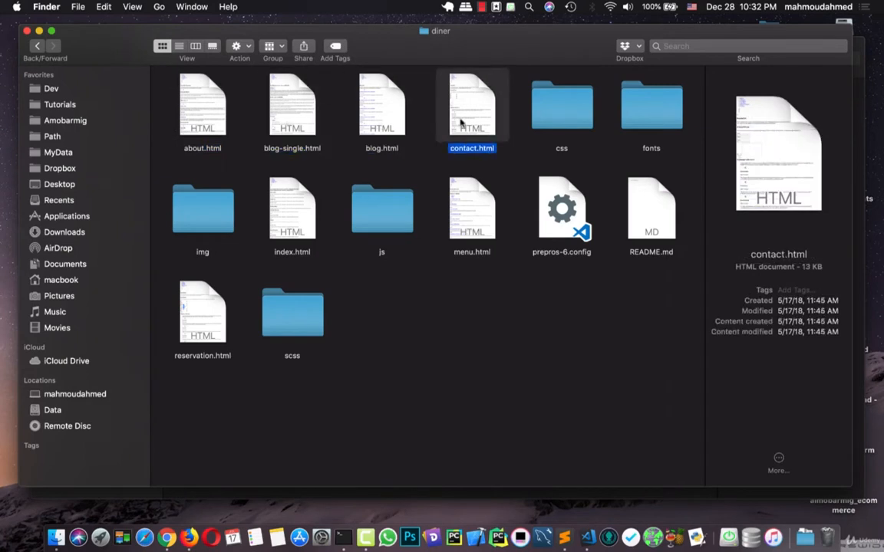
click(472, 209)
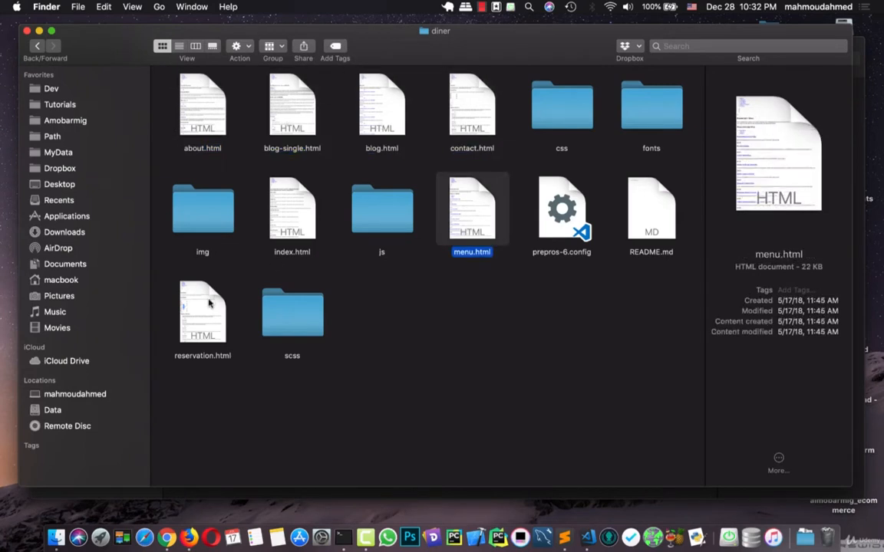
click(202, 314)
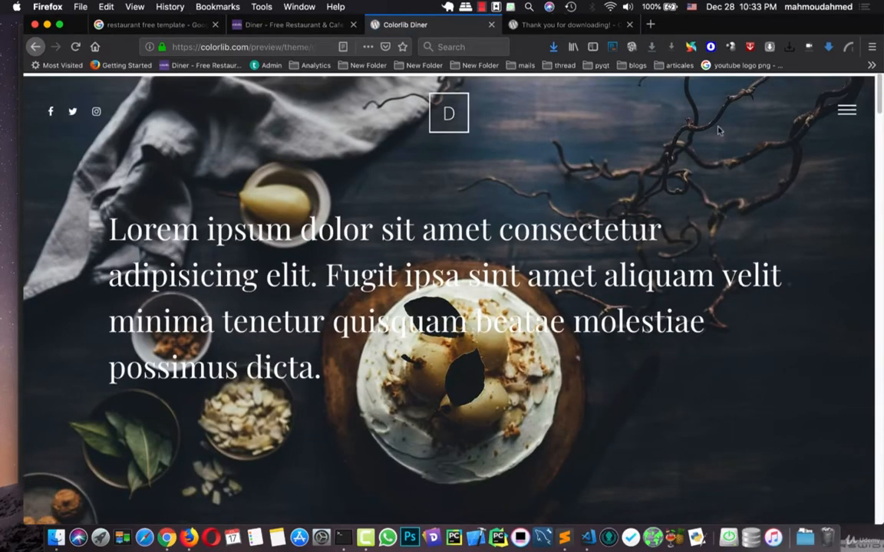
Toggle the Diner preview's navigation menu and scroll through its menu list section
click(847, 110)
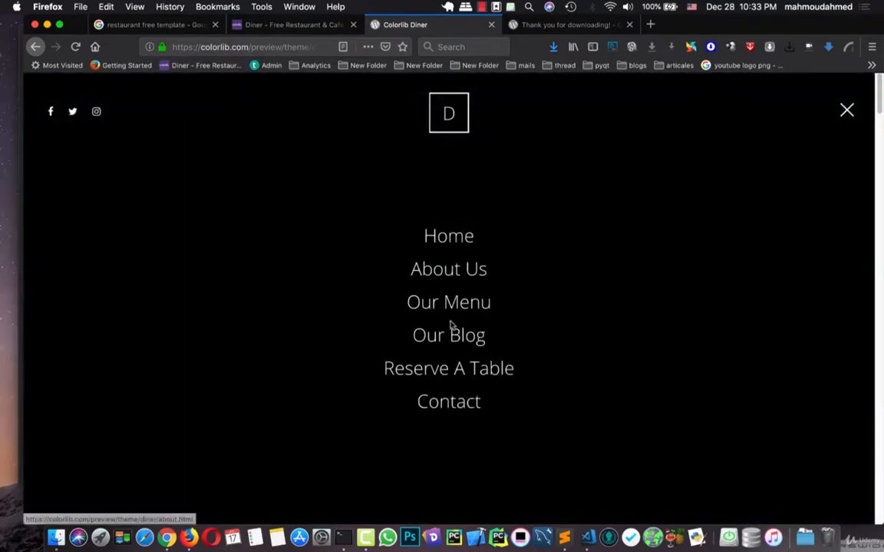
mouse_move(447, 300)
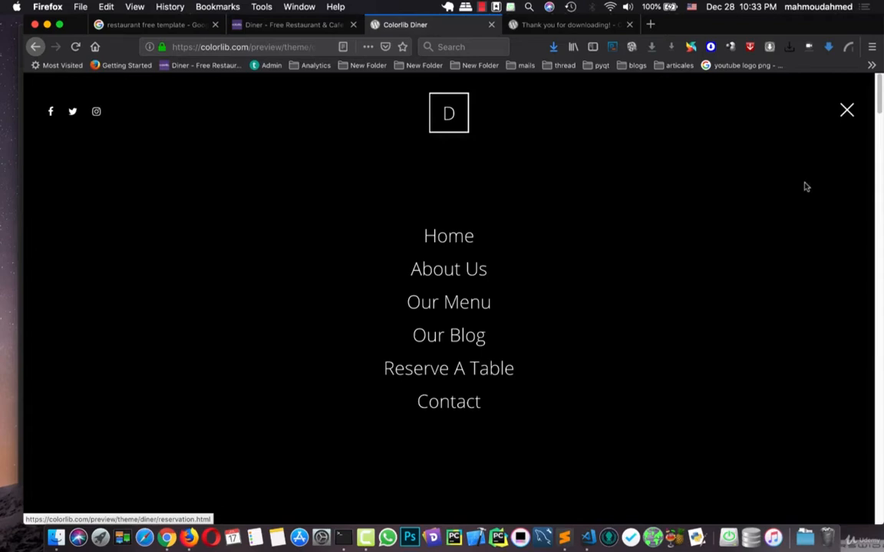
click(847, 110)
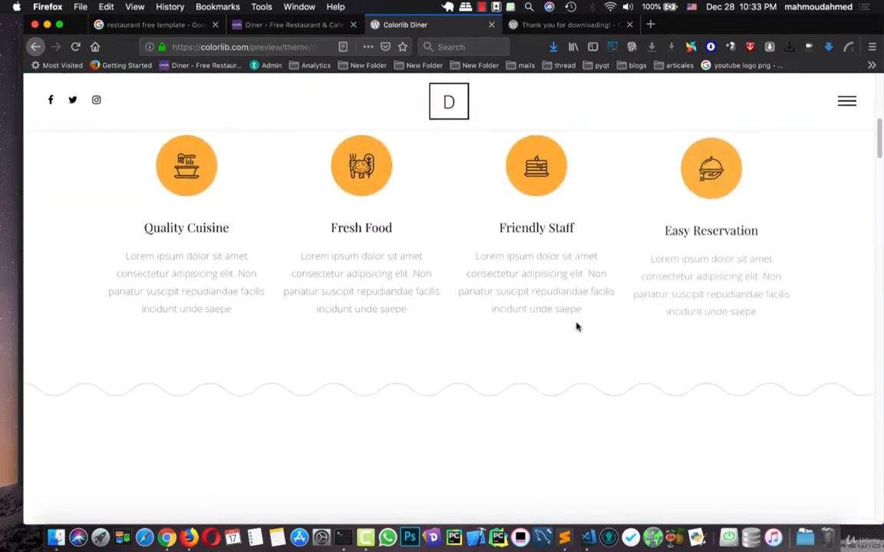
scroll(down, 3)
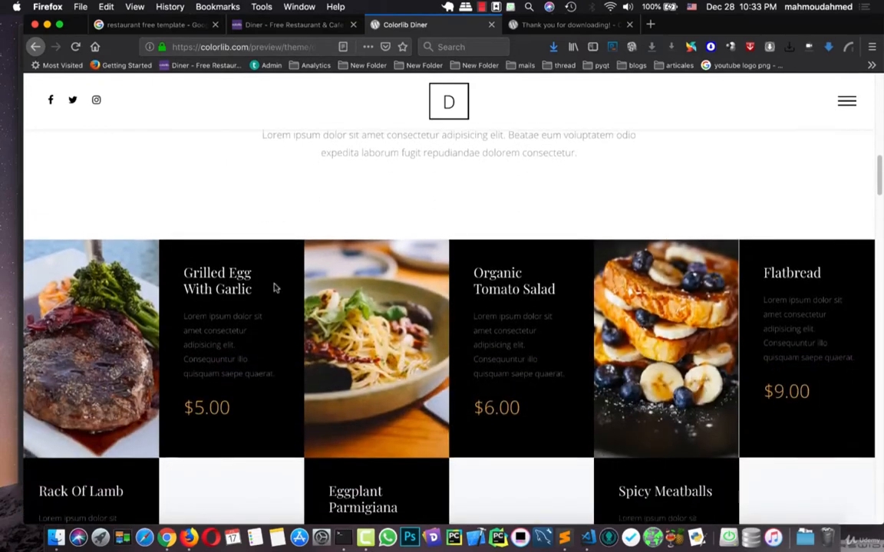
scroll(down, 3)
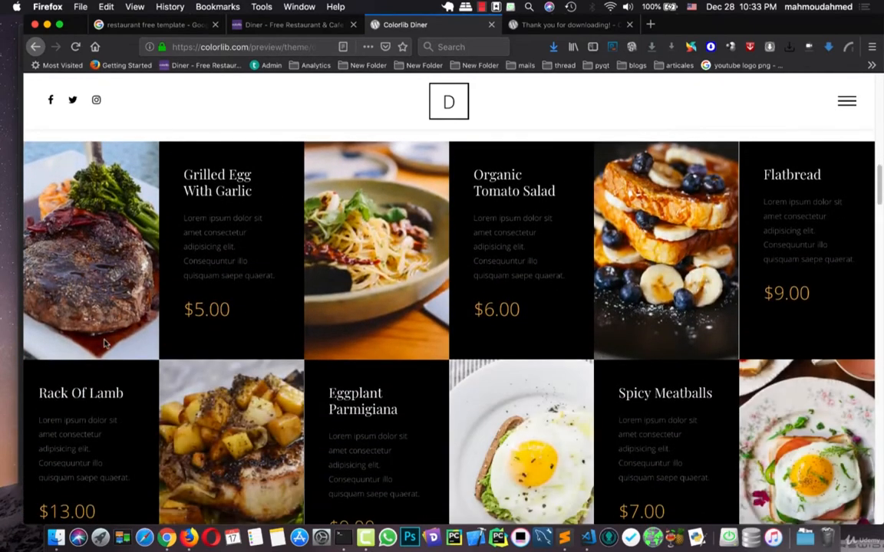
mouse_move(498, 262)
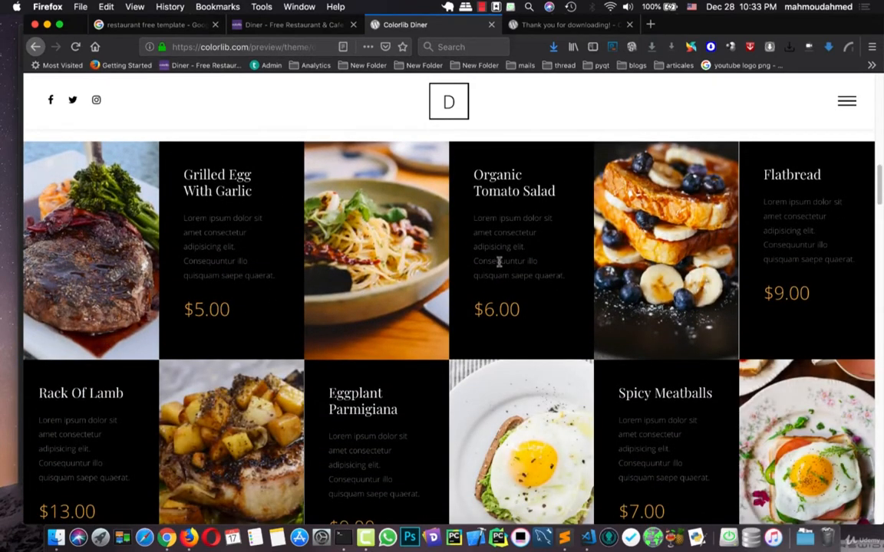
mouse_move(499, 190)
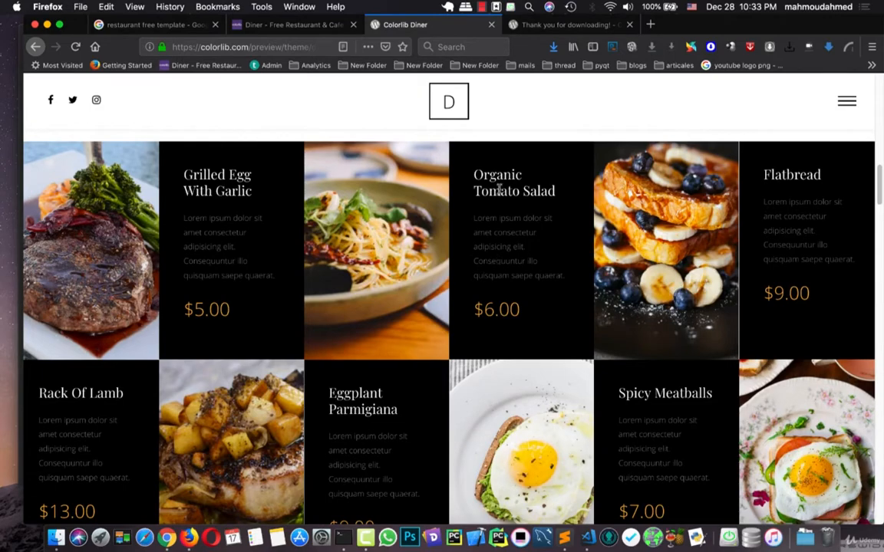
scroll(down, 3)
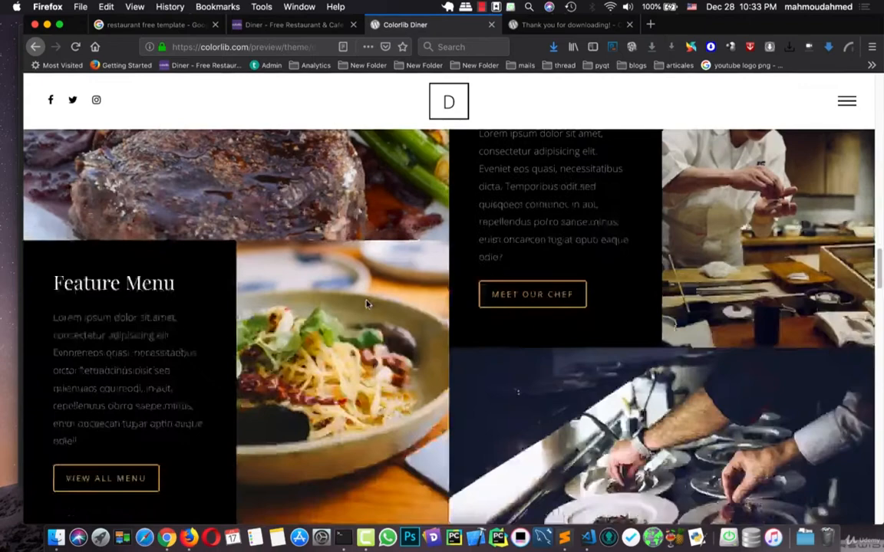
scroll(down, 3)
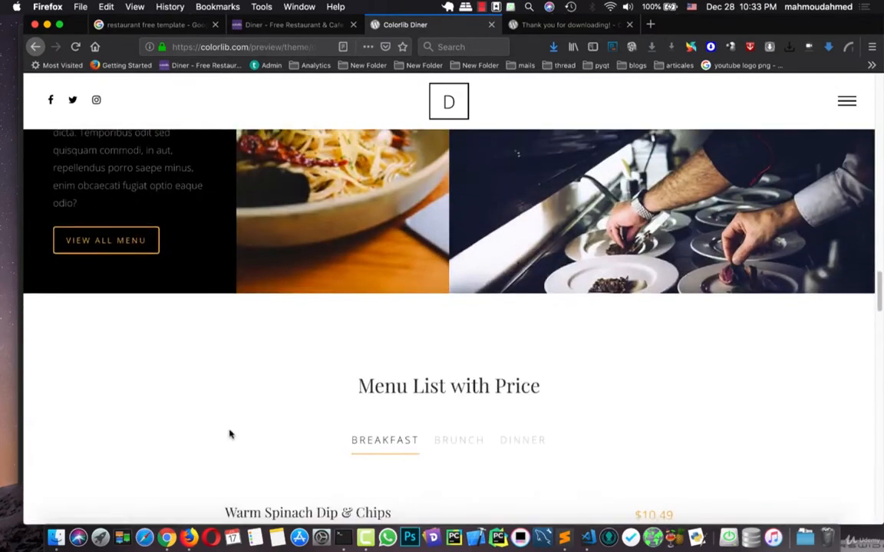
scroll(down, 3)
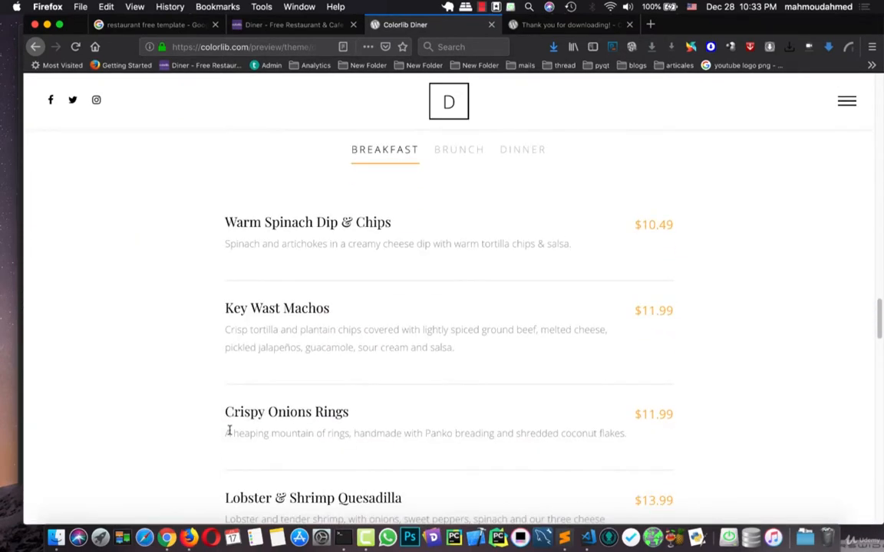
scroll(up, 3)
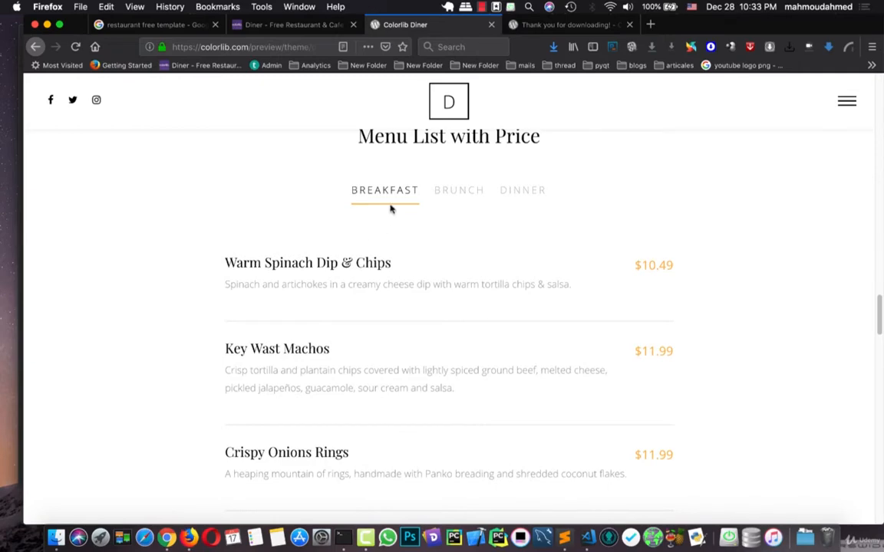
Scroll the home page's hero, features and testimonial sections of the Diner preview
click(522, 190)
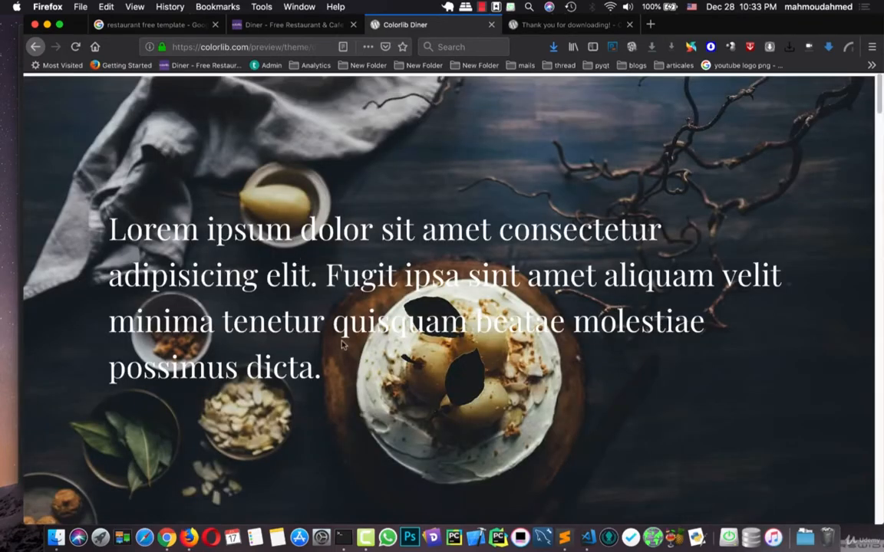
scroll(down, 3)
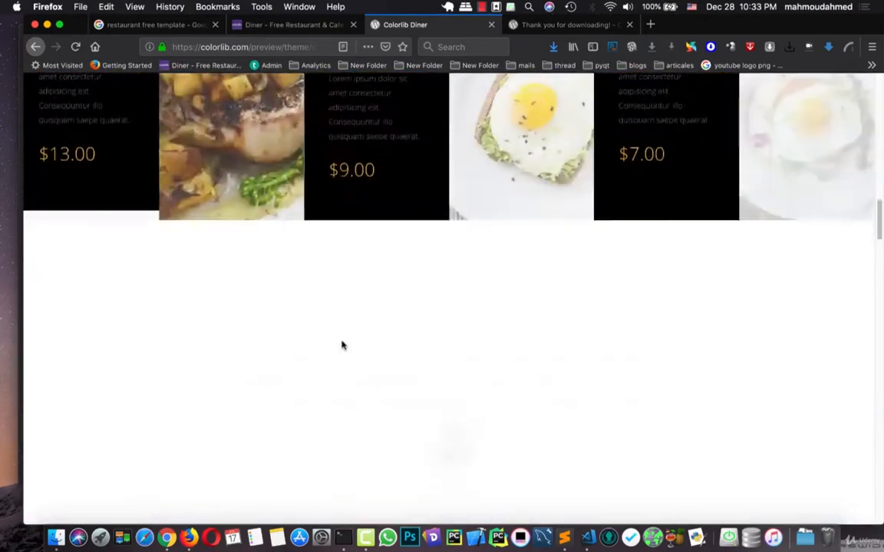
scroll(down, 3)
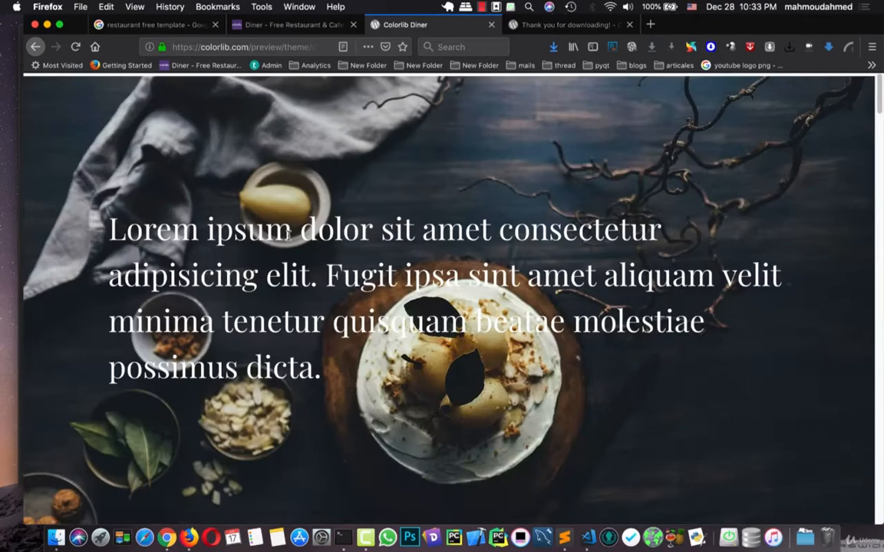
mouse_move(718, 234)
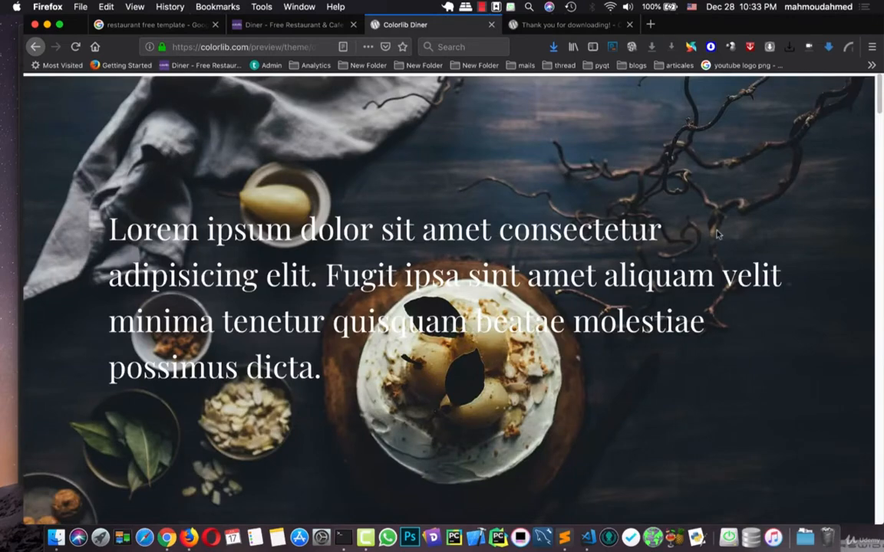
scroll(down, 3)
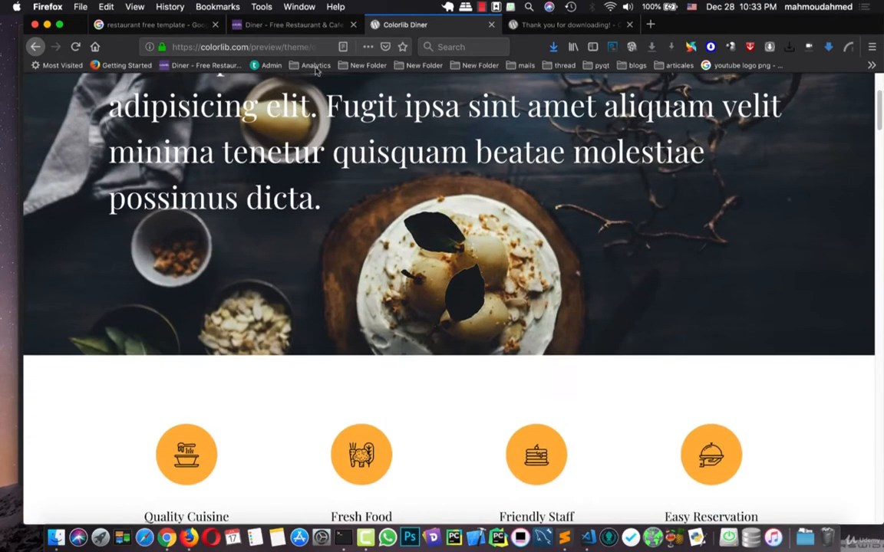
scroll(down, 3)
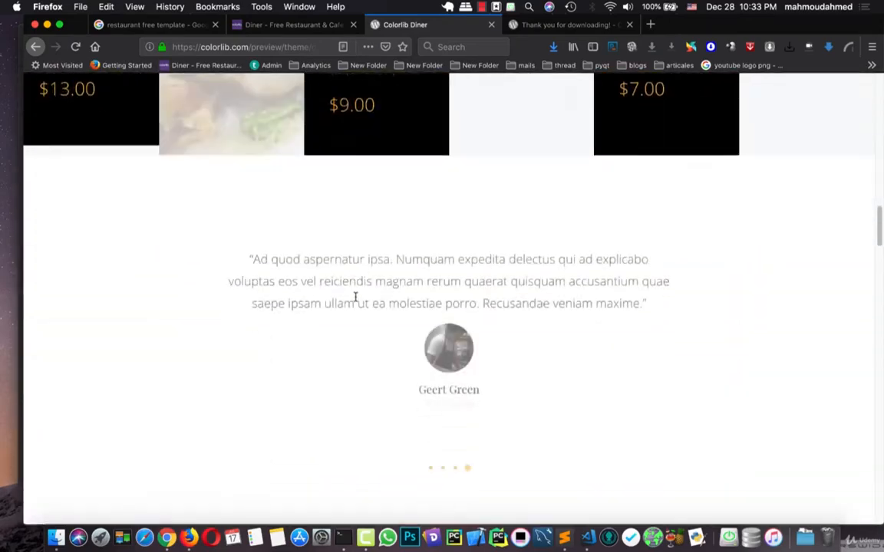
scroll(up, 3)
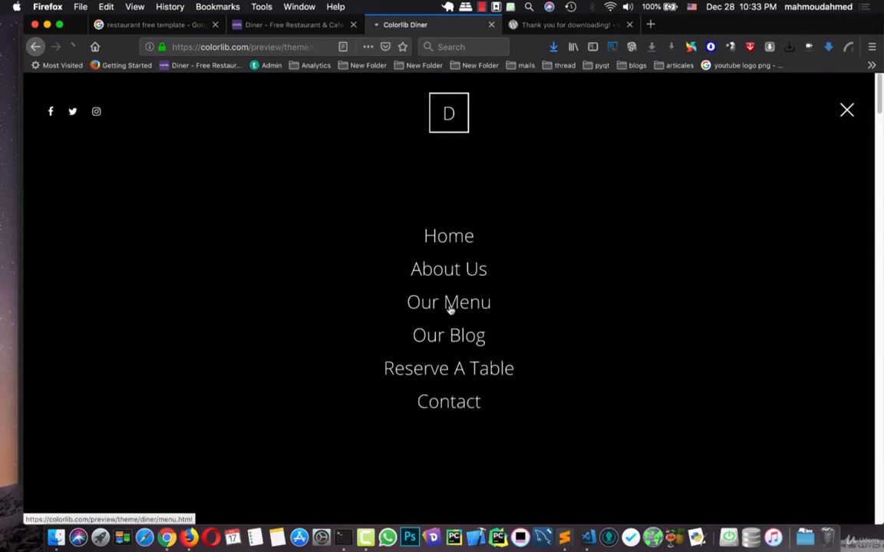
Browse the Our Menu page from the Restaurant's Menu dishes and prices down to the footer
click(448, 300)
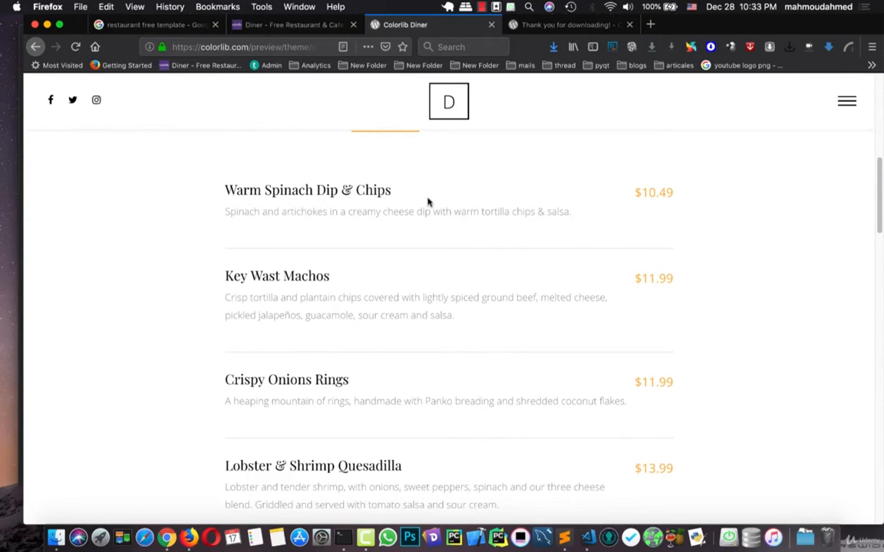
scroll(down, 3)
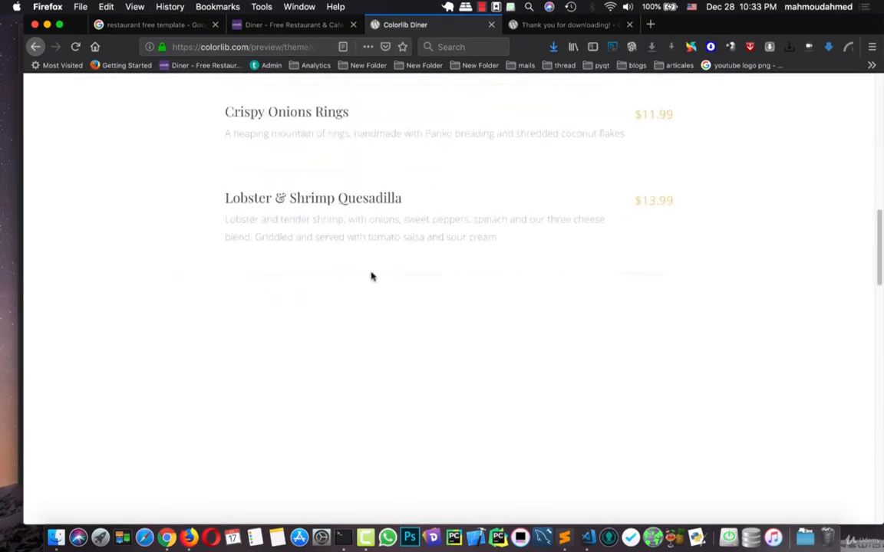
scroll(down, 3)
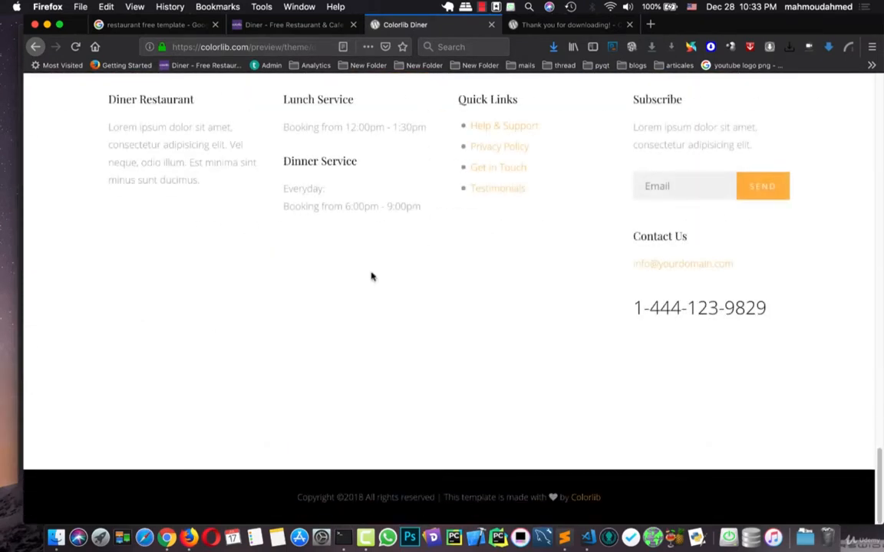
scroll(up, 3)
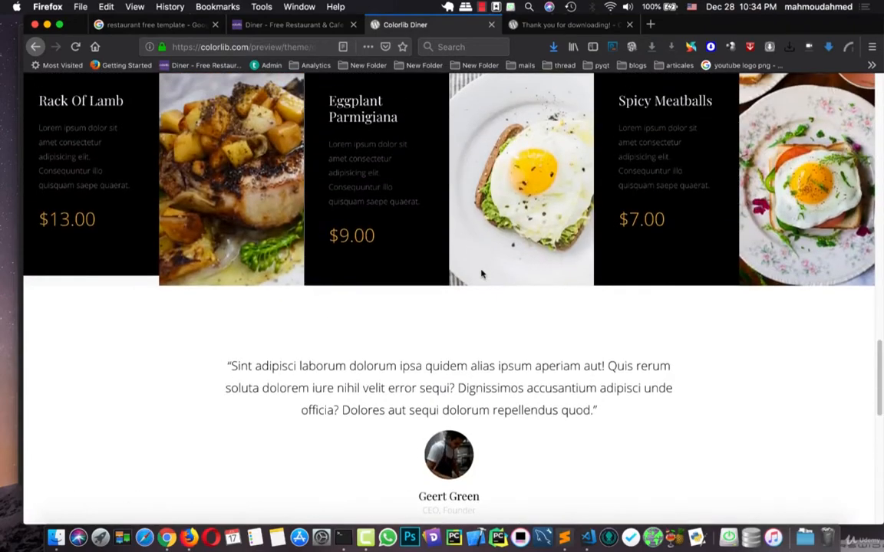
scroll(up, 3)
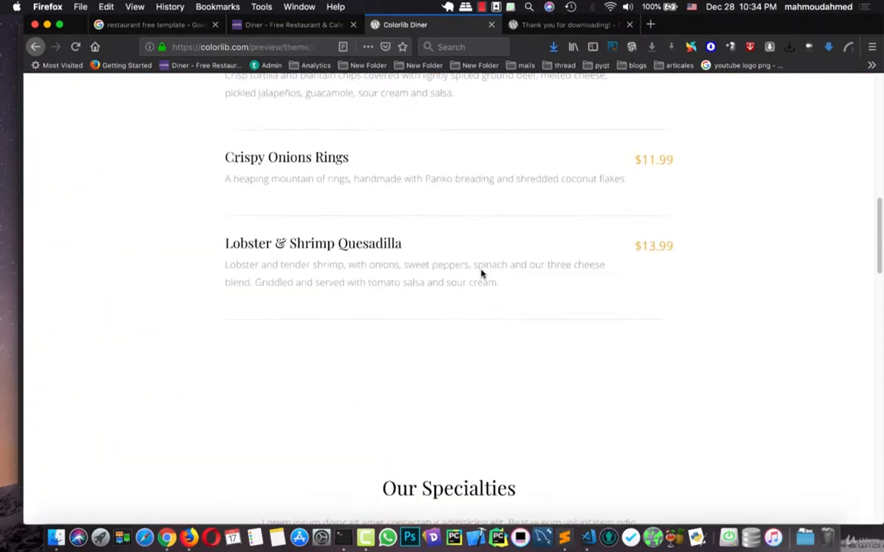
scroll(up, 3)
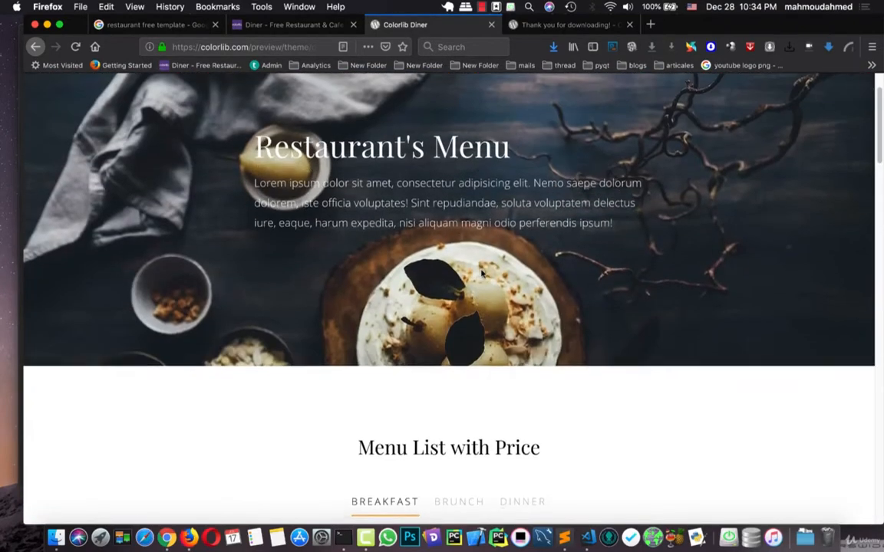
scroll(up, 3)
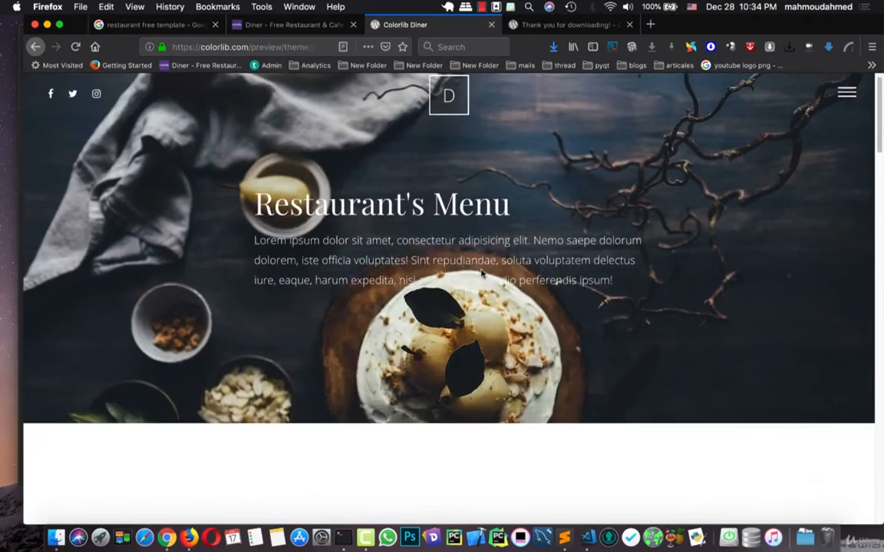
scroll(down, 3)
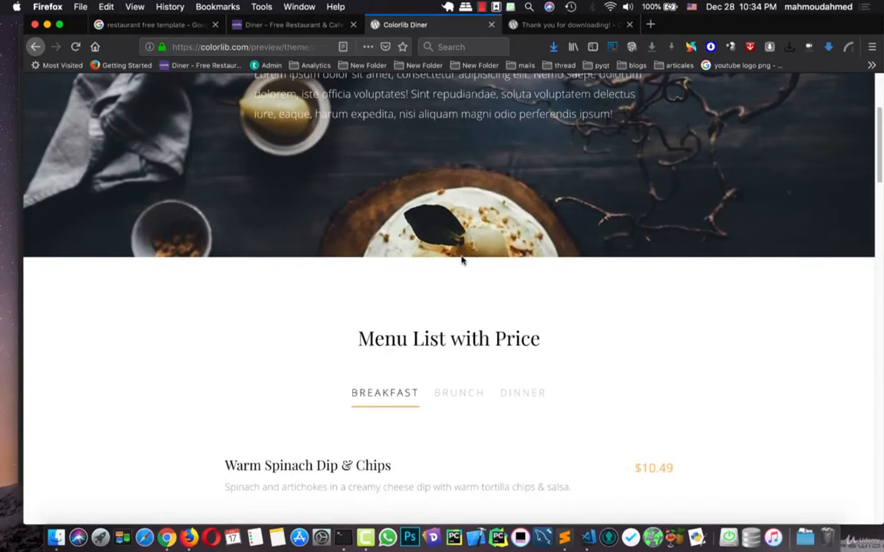
scroll(down, 3)
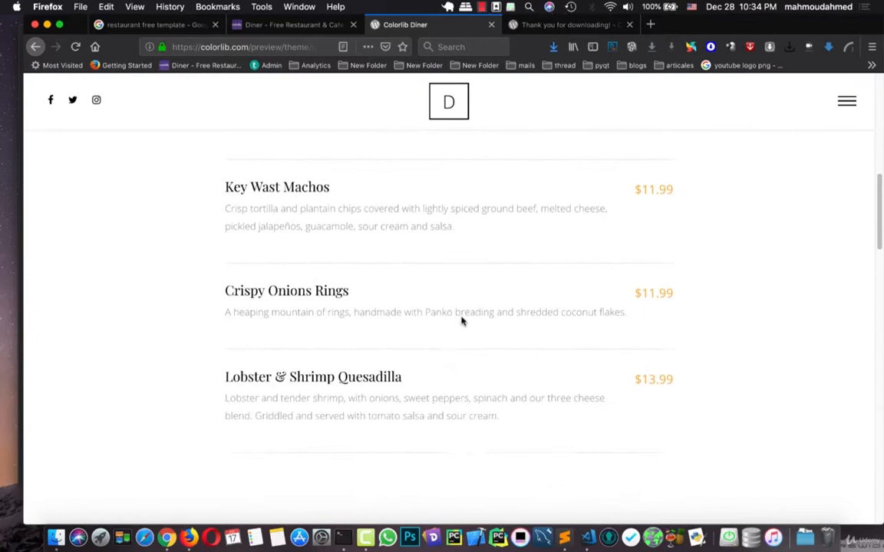
scroll(down, 3)
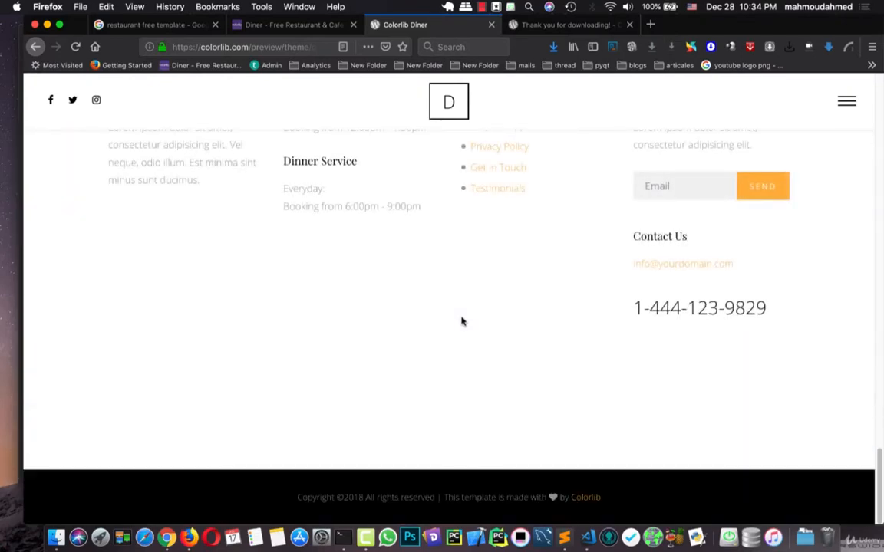
mouse_move(62, 33)
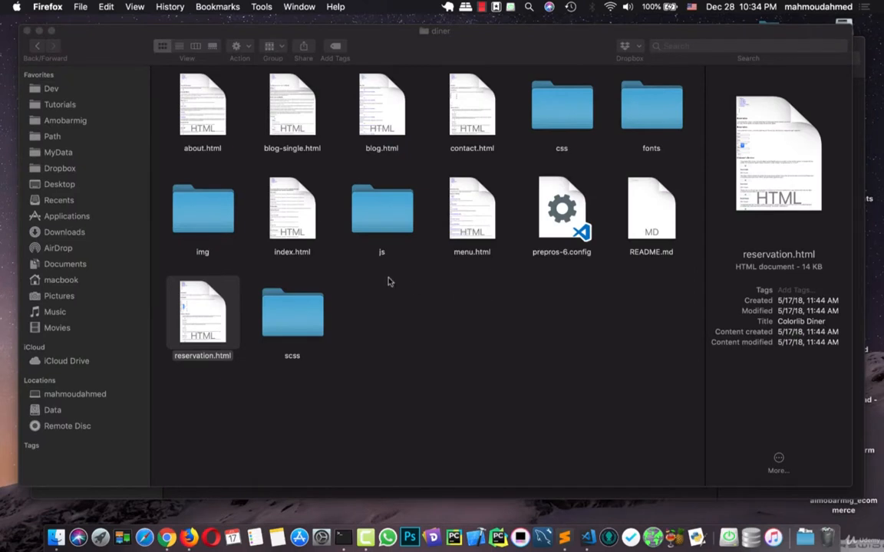
mouse_move(475, 280)
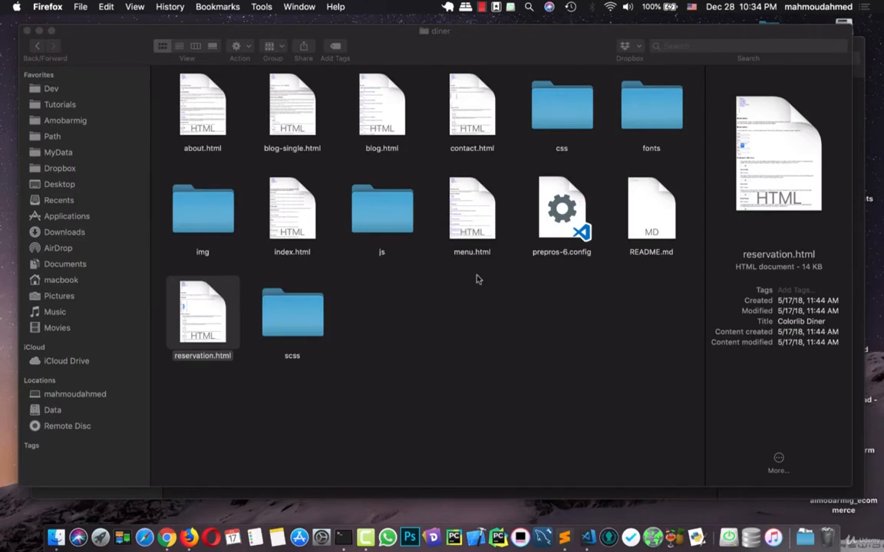
mouse_move(255, 126)
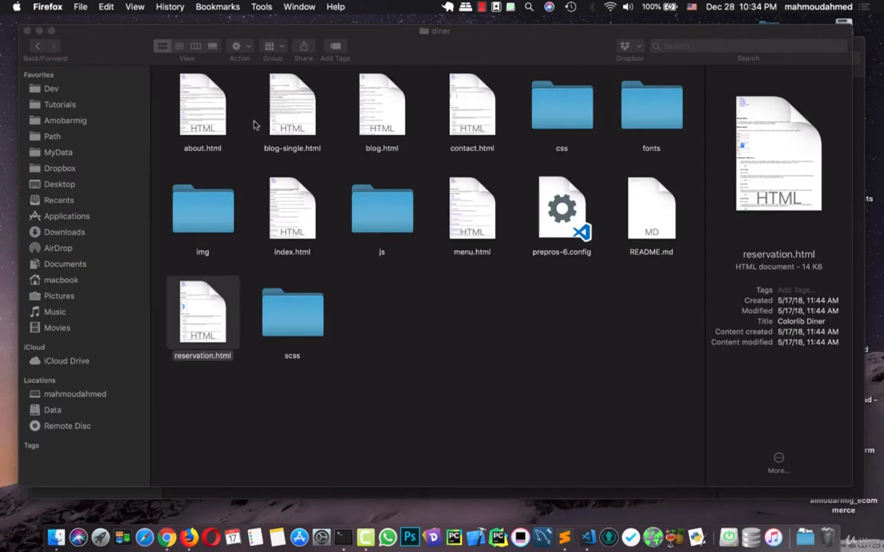
mouse_move(307, 221)
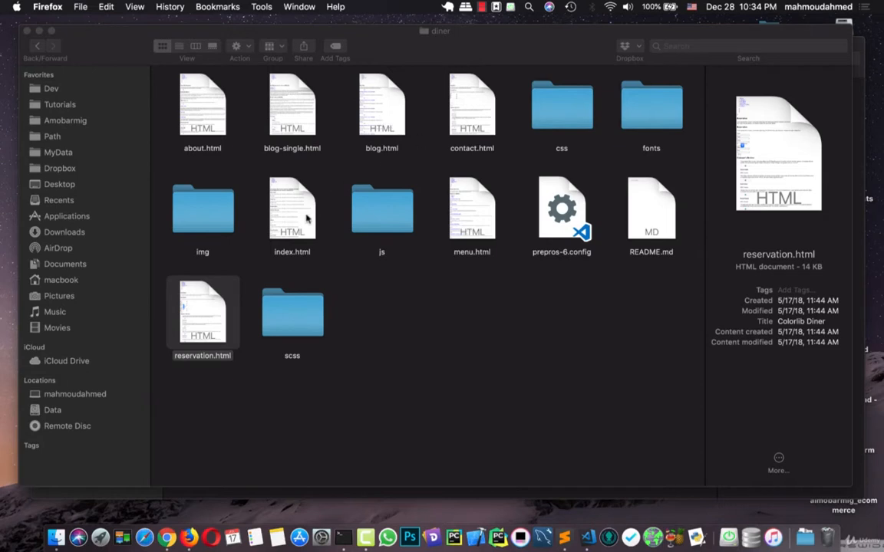
mouse_move(570, 259)
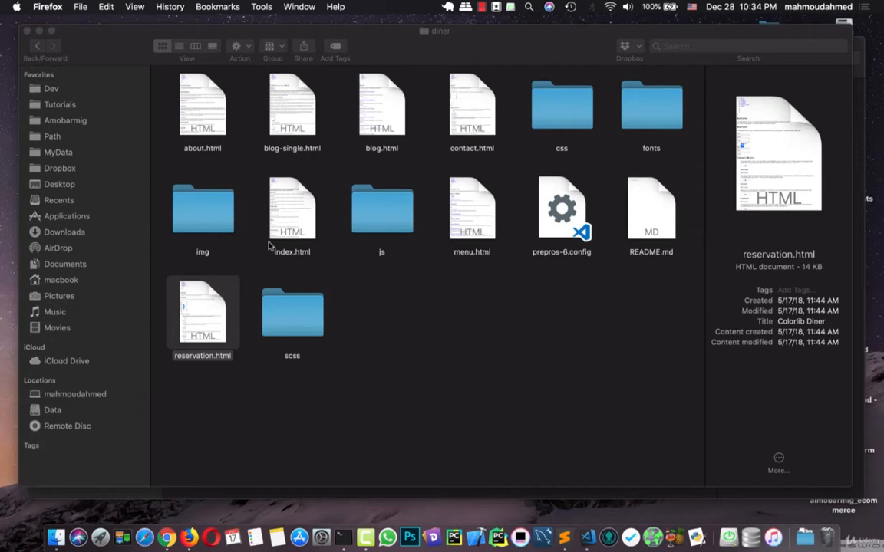
Copy the diner index.html into the templates folder and rename it base.html
click(291, 209)
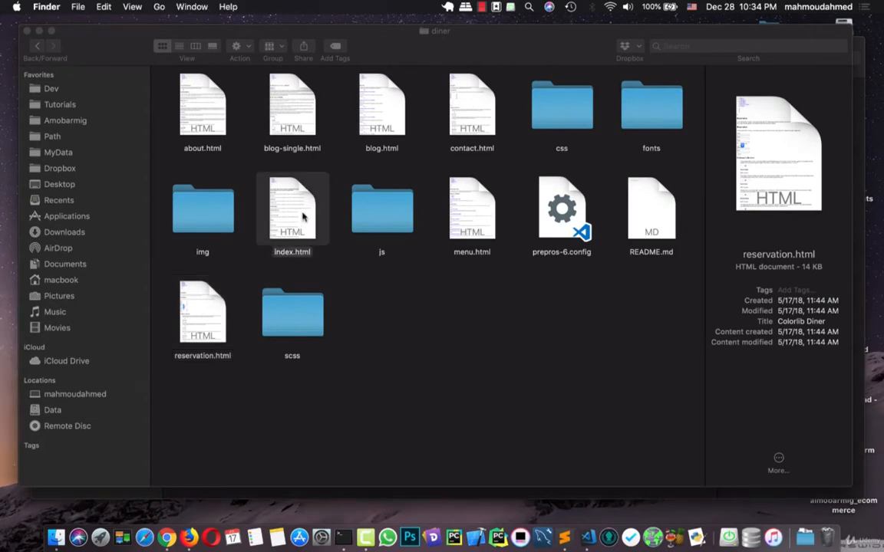
click(292, 209)
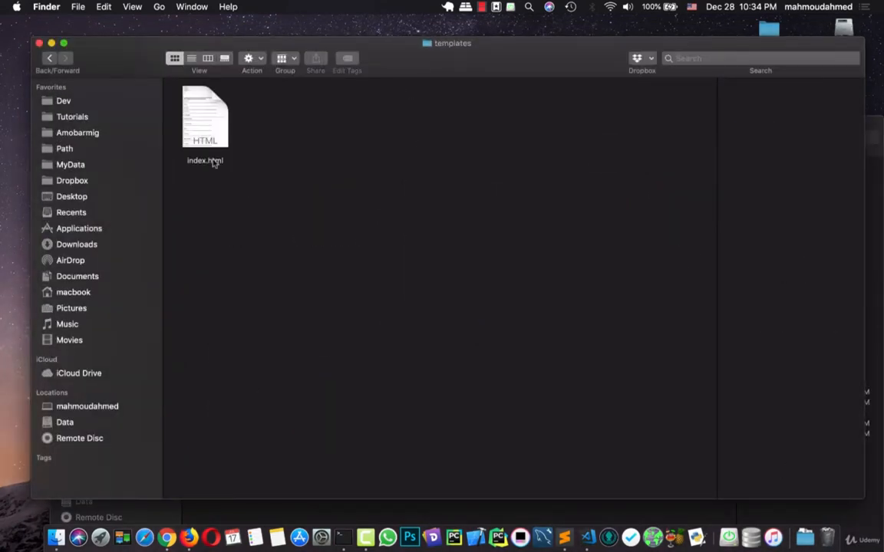
click(206, 117)
text(bas)
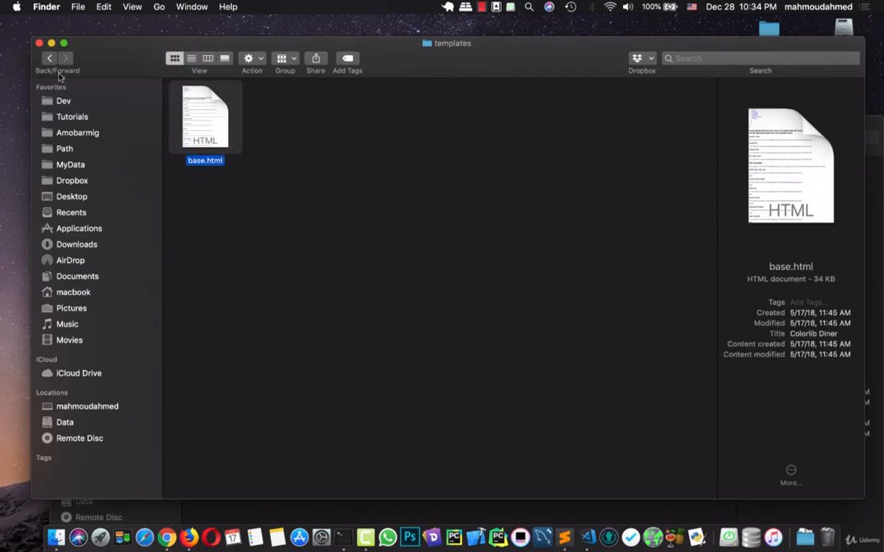
click(49, 58)
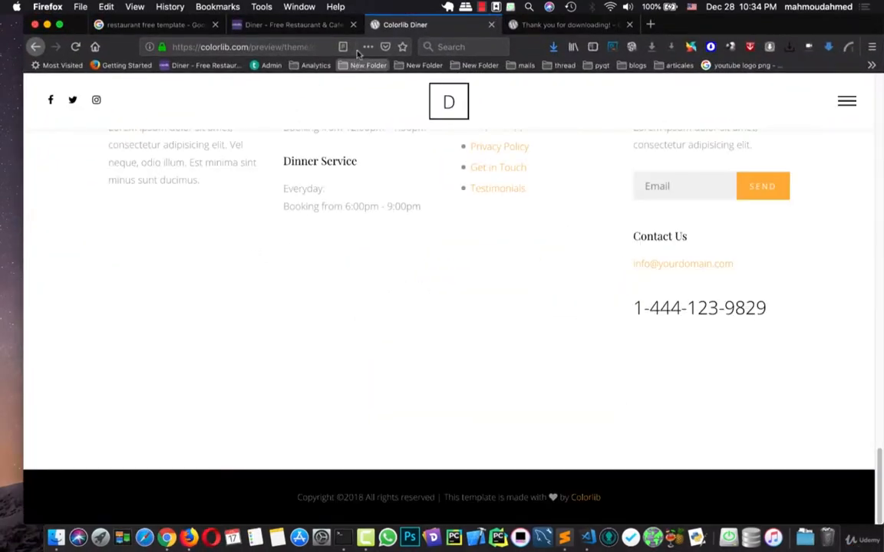
scroll(up, 3)
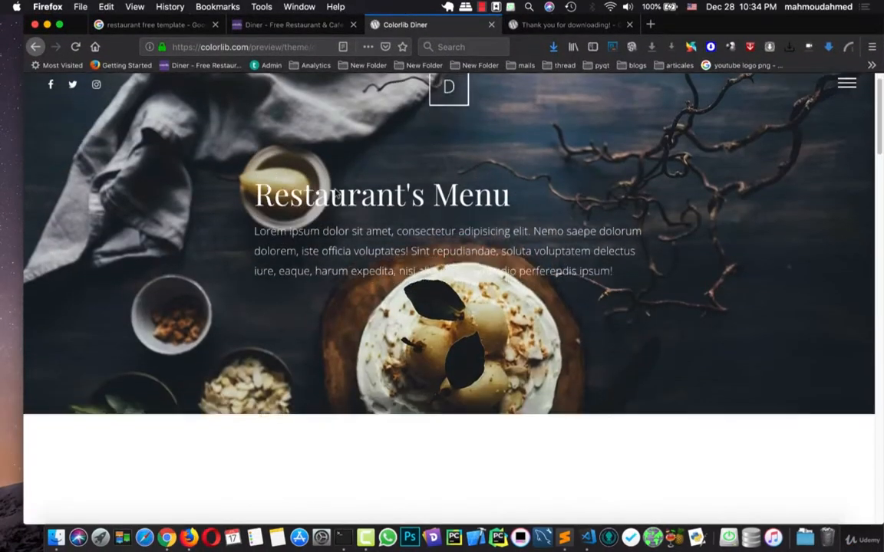
scroll(down, 3)
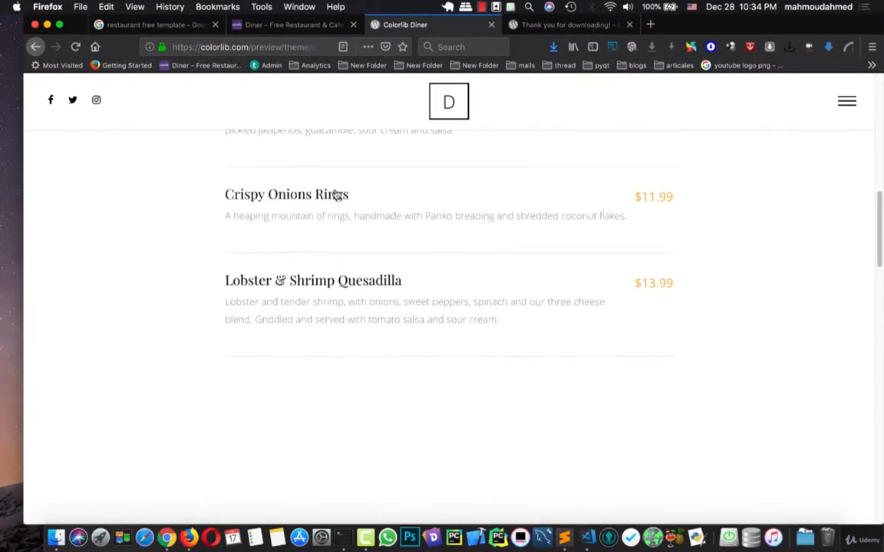
scroll(up, 3)
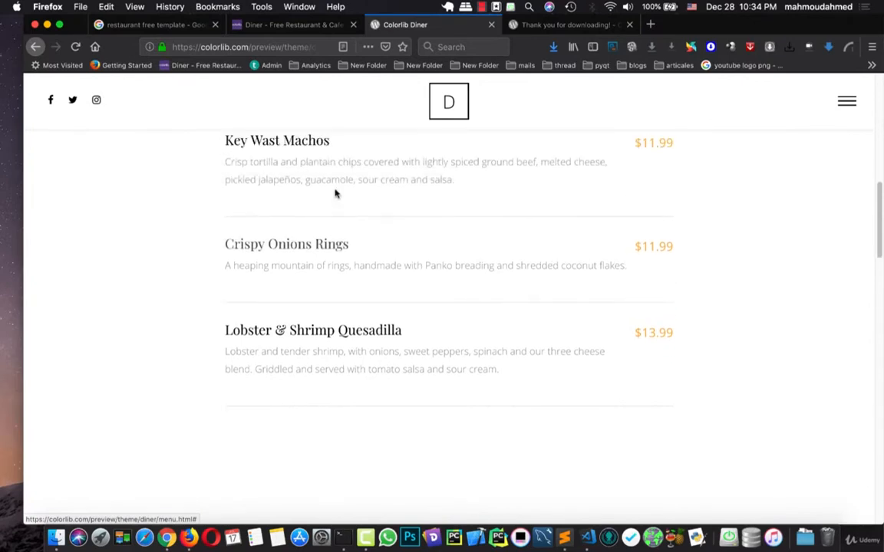
scroll(down, 3)
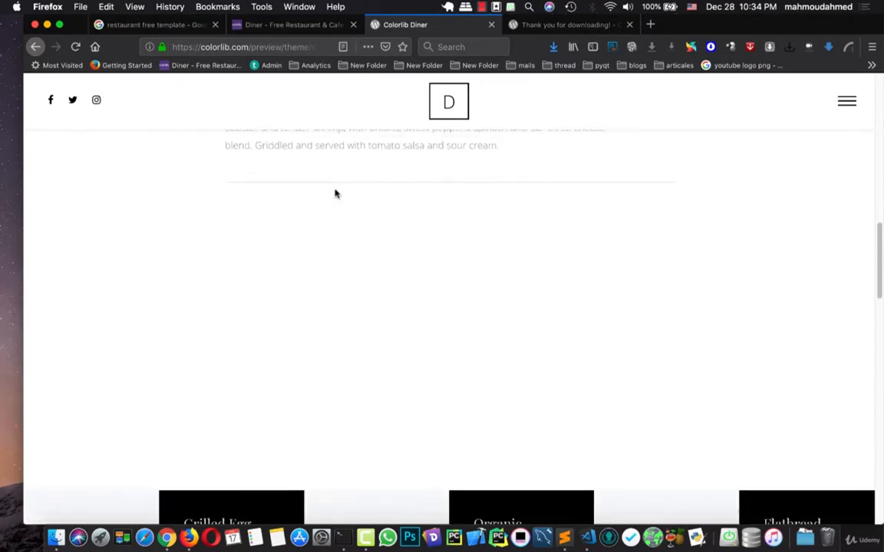
scroll(down, 3)
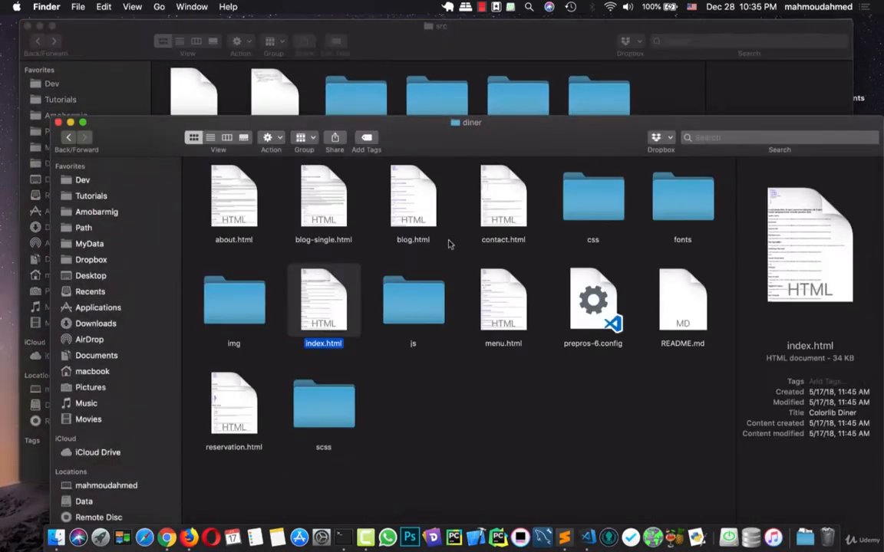
Create a static folder in src with a site_static folder inside it
click(233, 299)
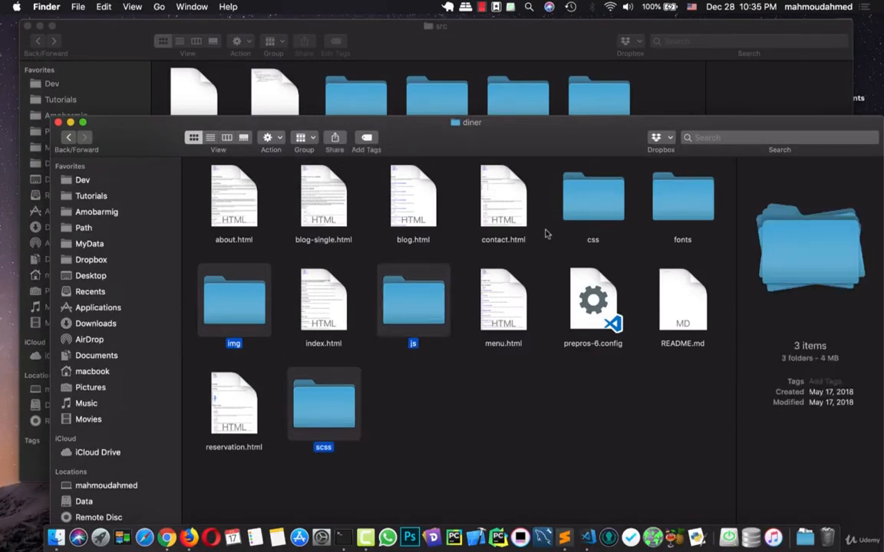
click(682, 196)
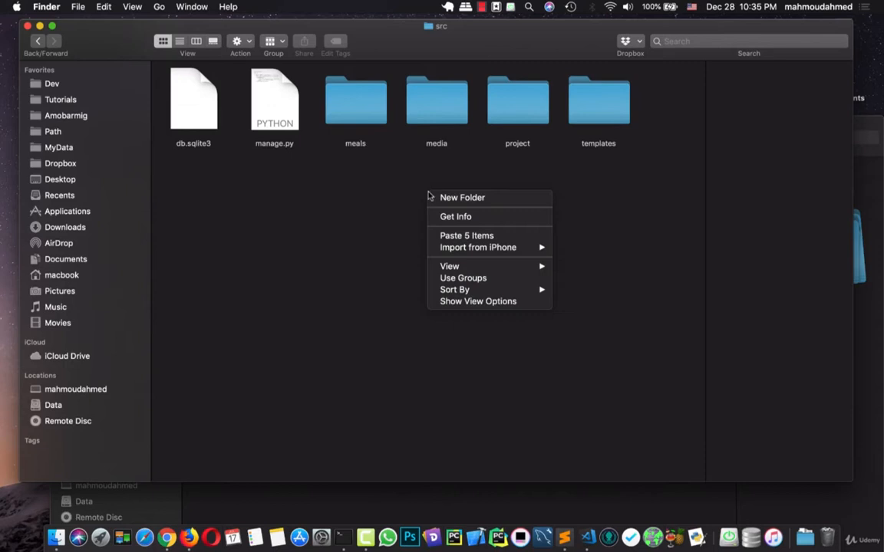
click(462, 196)
text(static)
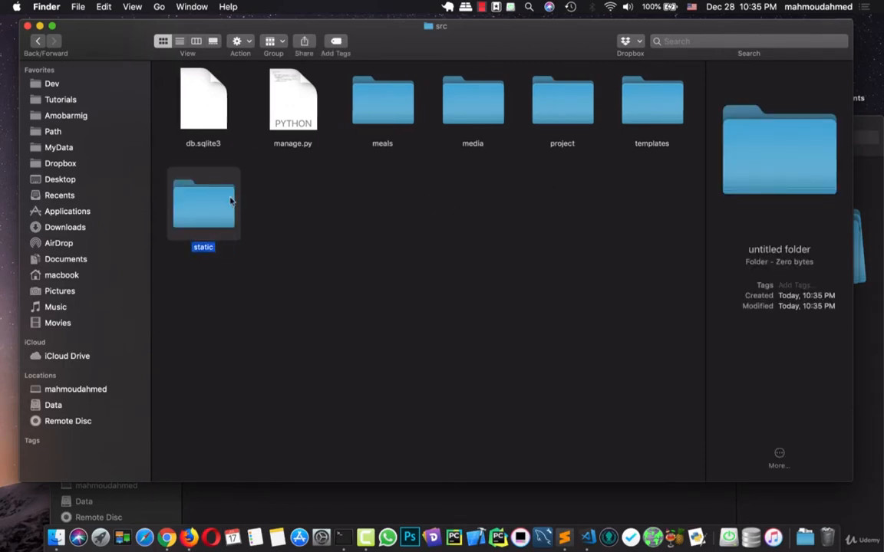
double_click(203, 203)
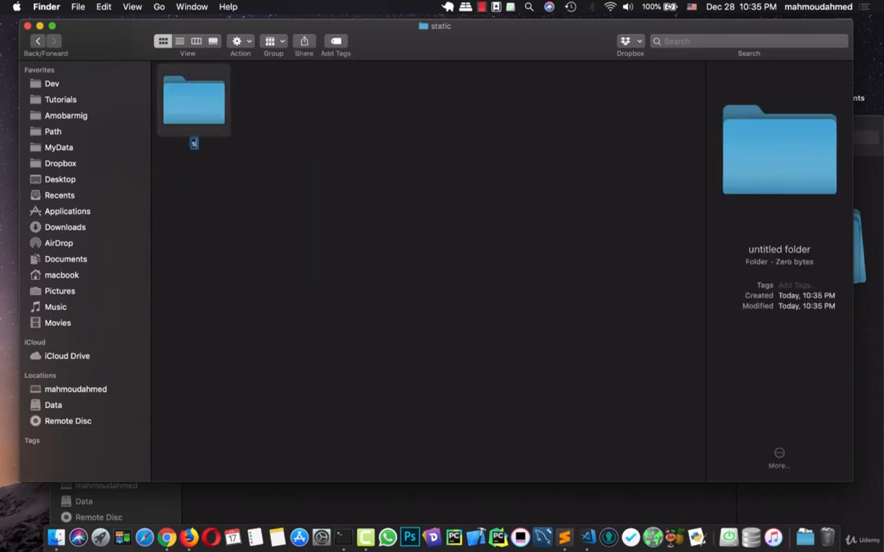
text(site_s)
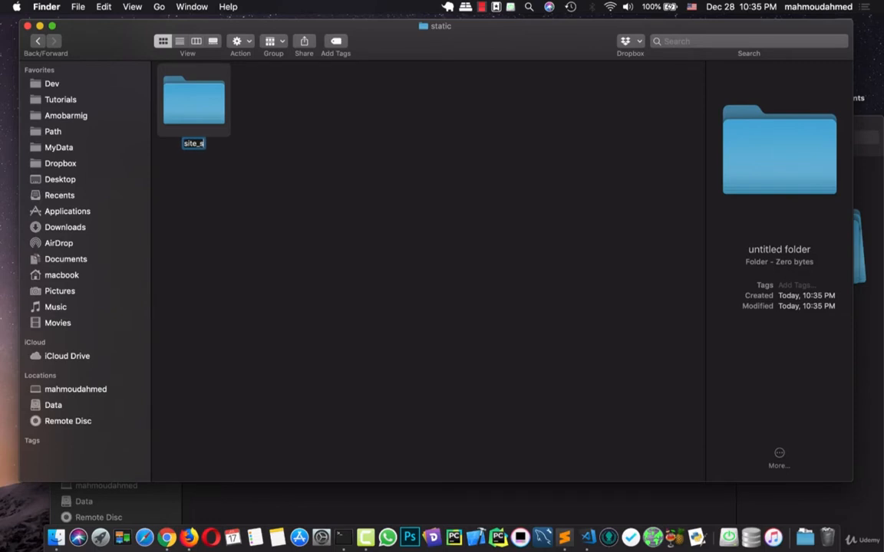
text(tat)
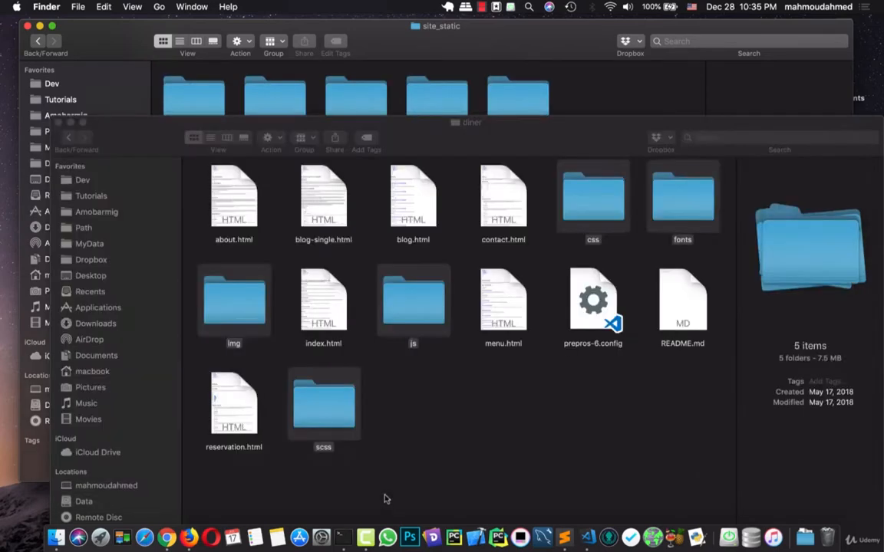
Copy the diner css, fonts, img, js and scss folders into site_static, then return to src and meals
click(595, 123)
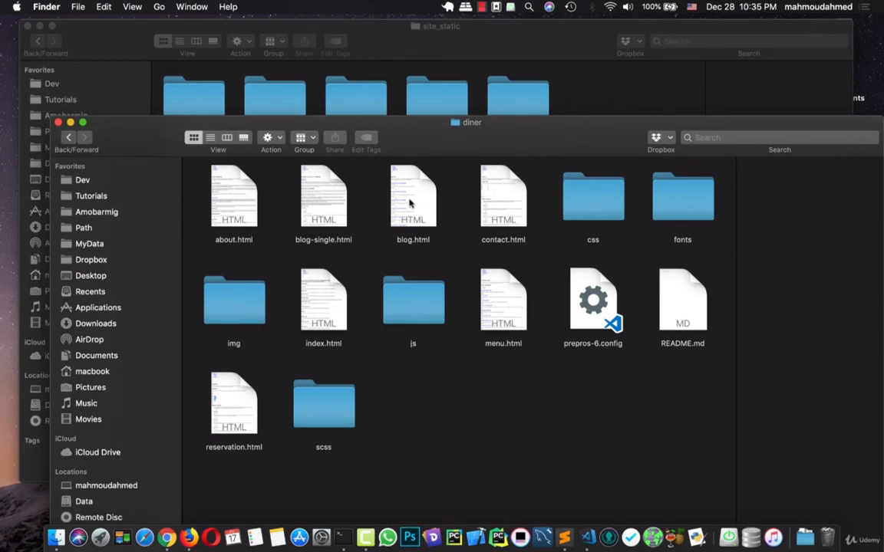
click(322, 299)
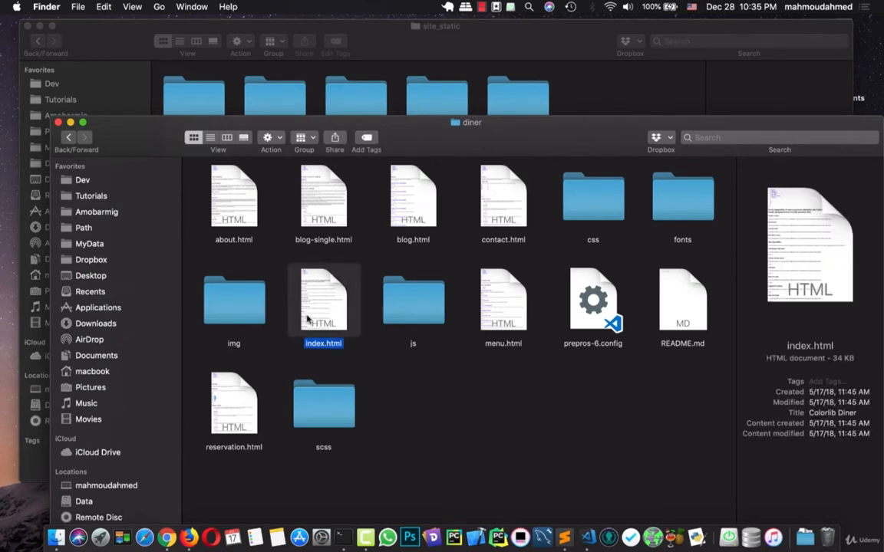
mouse_move(564, 109)
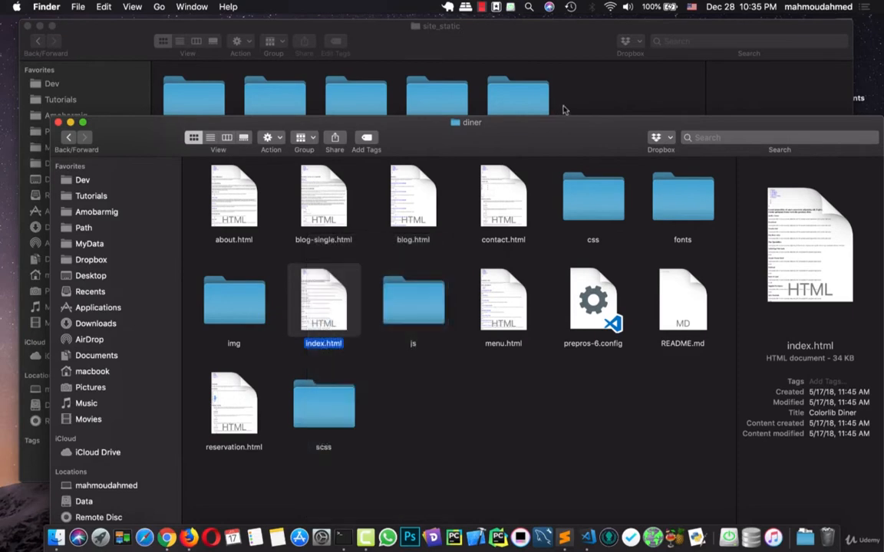
click(36, 41)
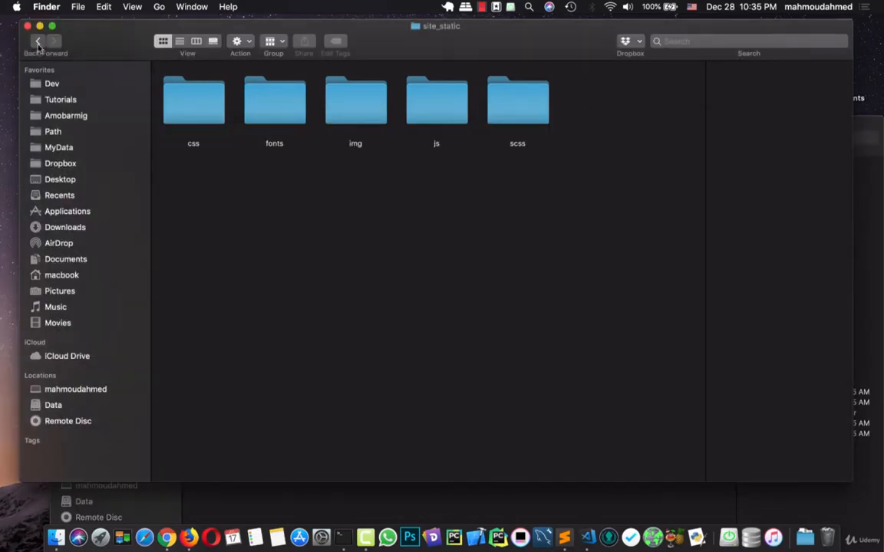
click(37, 40)
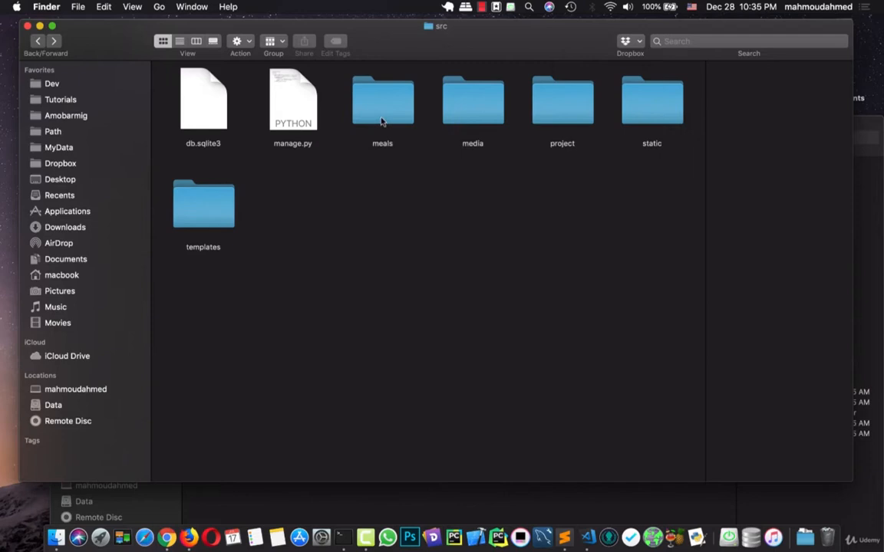
double_click(381, 100)
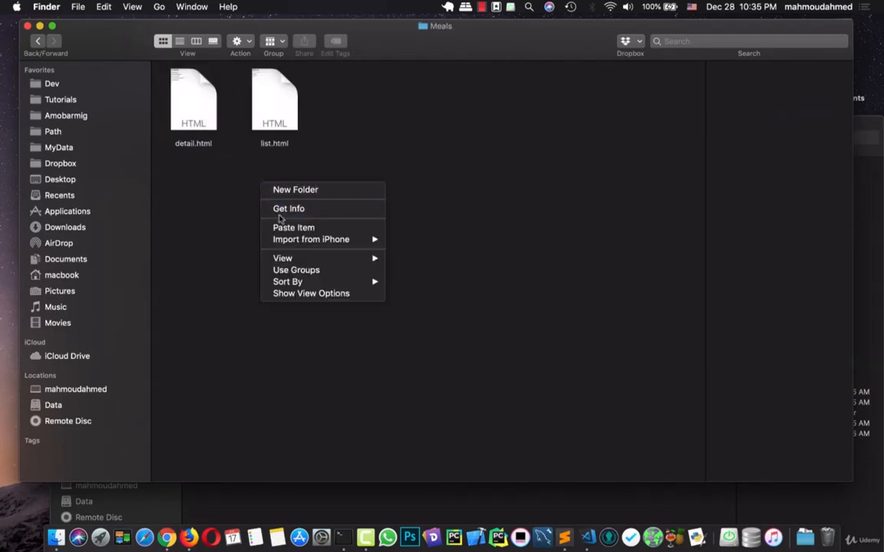
Dismiss the Meals templates folder's context menu and clear Finder to the desktop
click(293, 227)
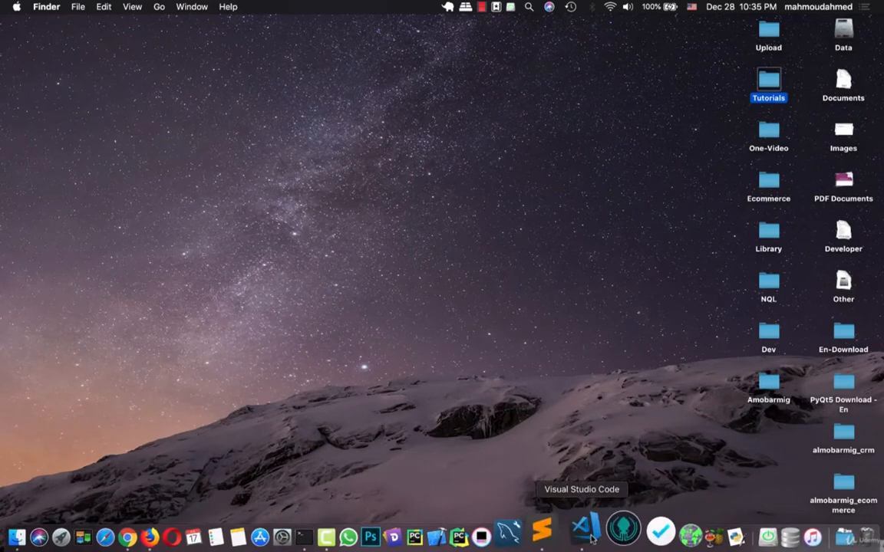
Open templates/base.html in the editor and scroll from its head links to the scripts
click(586, 537)
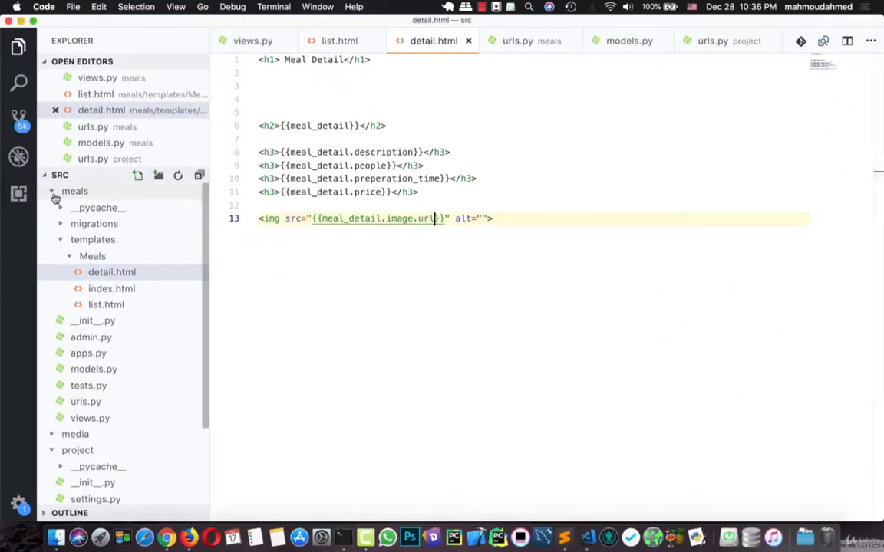
click(73, 190)
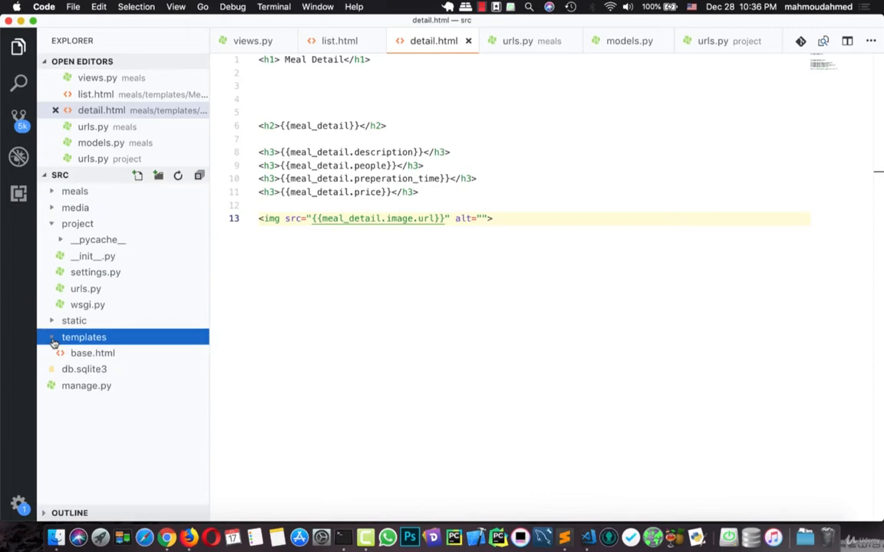
click(92, 353)
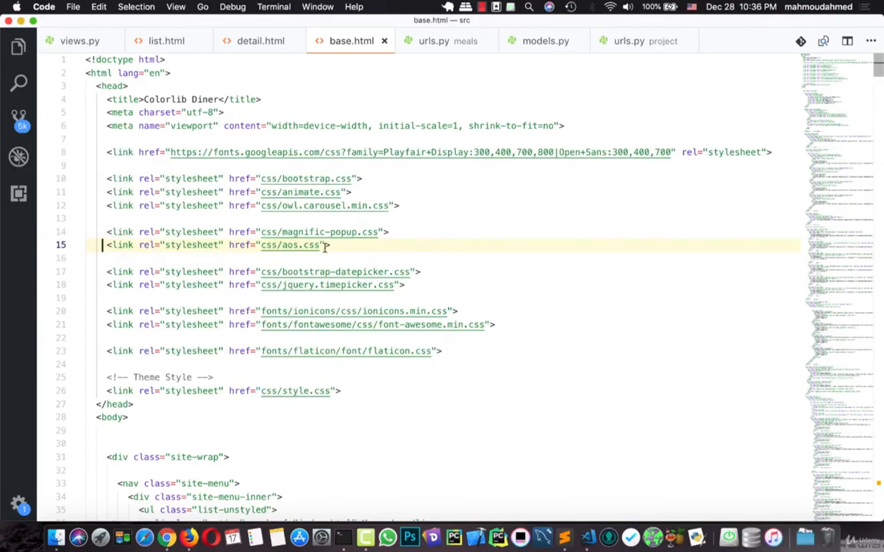
scroll(down, 3)
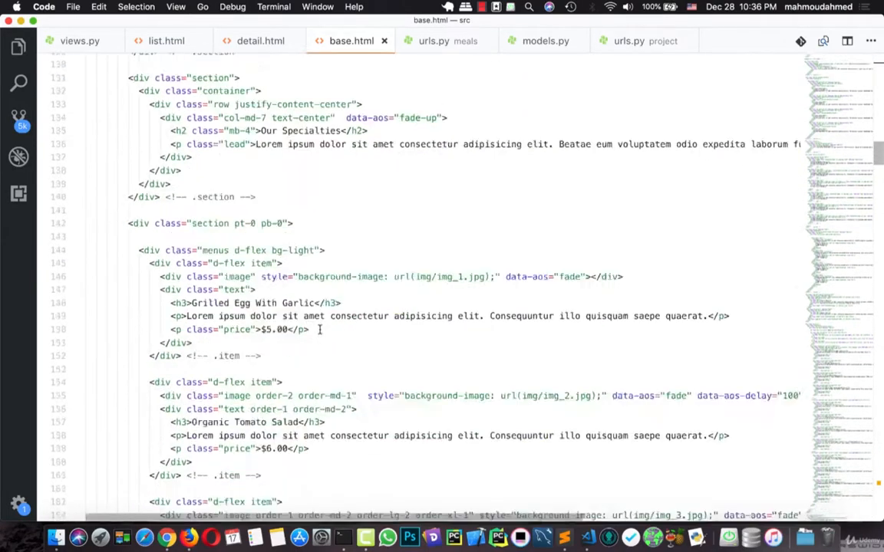
scroll(down, 3)
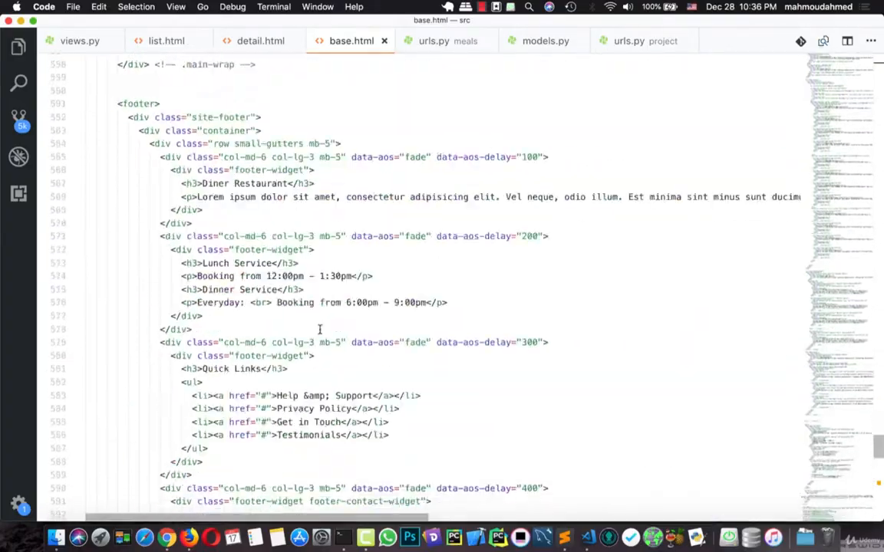
scroll(down, 3)
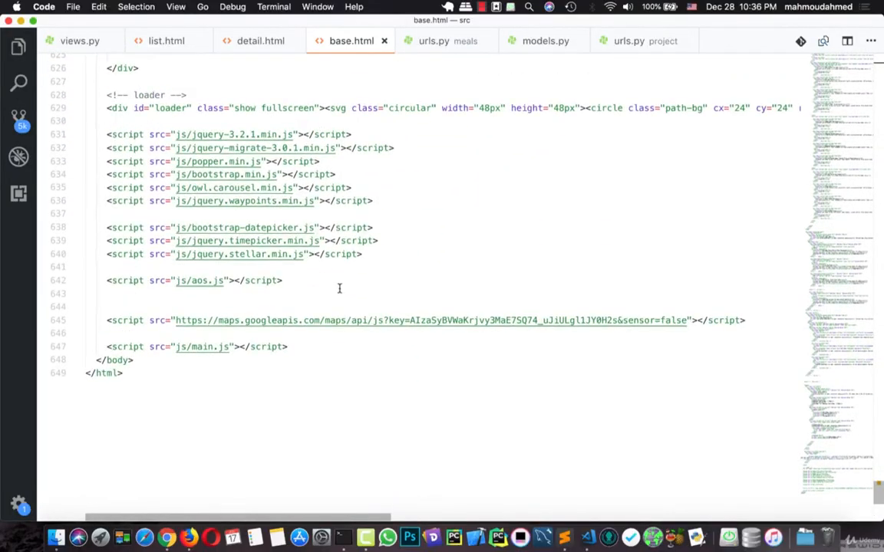
scroll(up, 3)
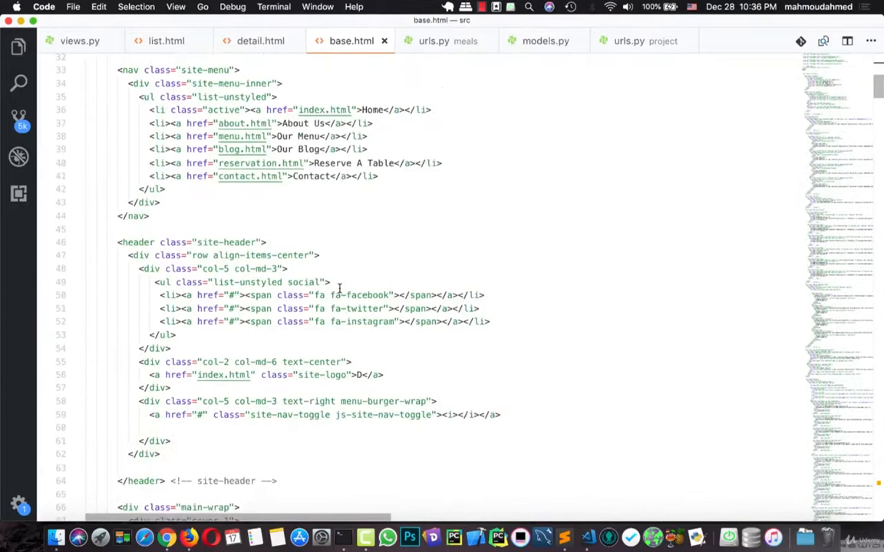
scroll(up, 3)
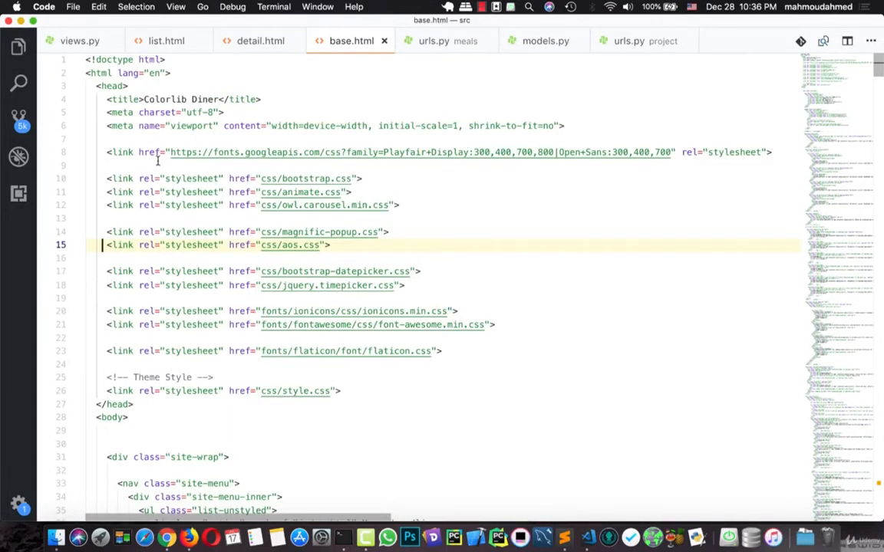
mouse_move(341, 178)
text({% static ')
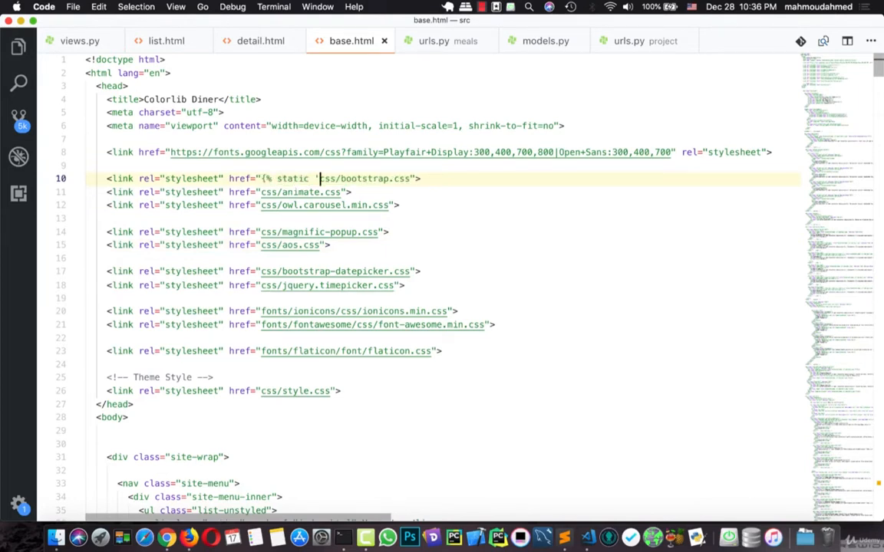
Point the first stylesheet hrefs at {% static 'site_static/css/…' %}, including the fonts entry
text(site_static/)
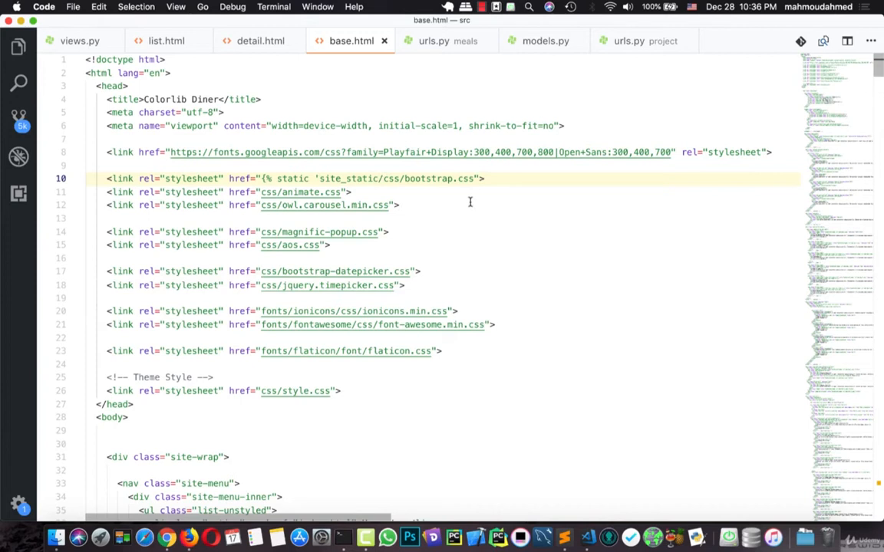
text(%})
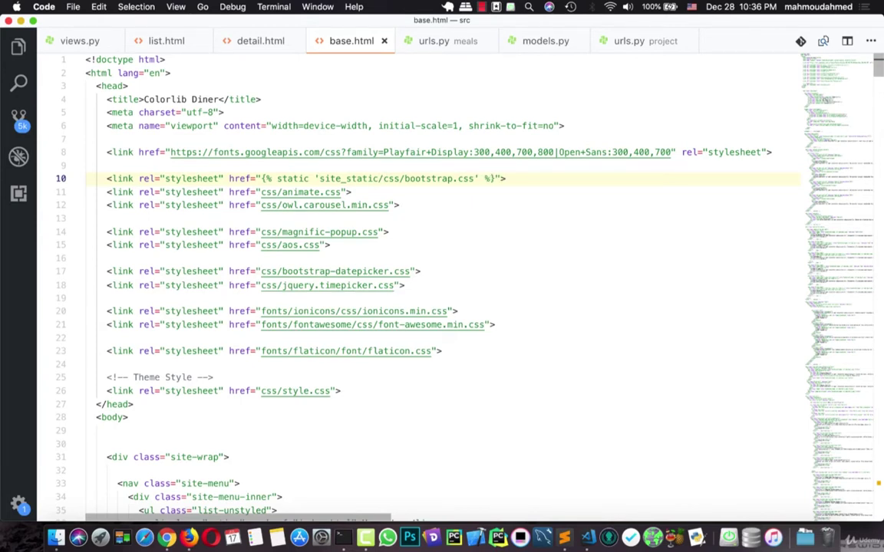
mouse_move(309, 164)
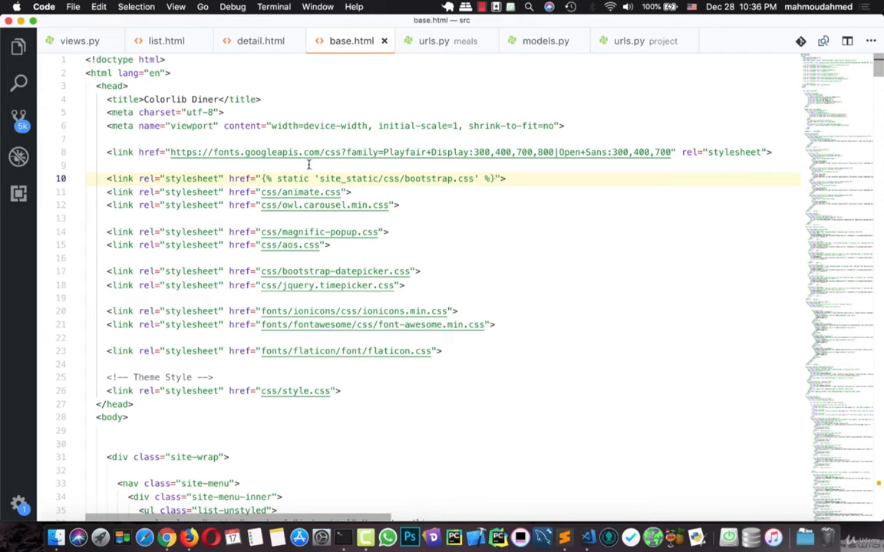
double_click(284, 178)
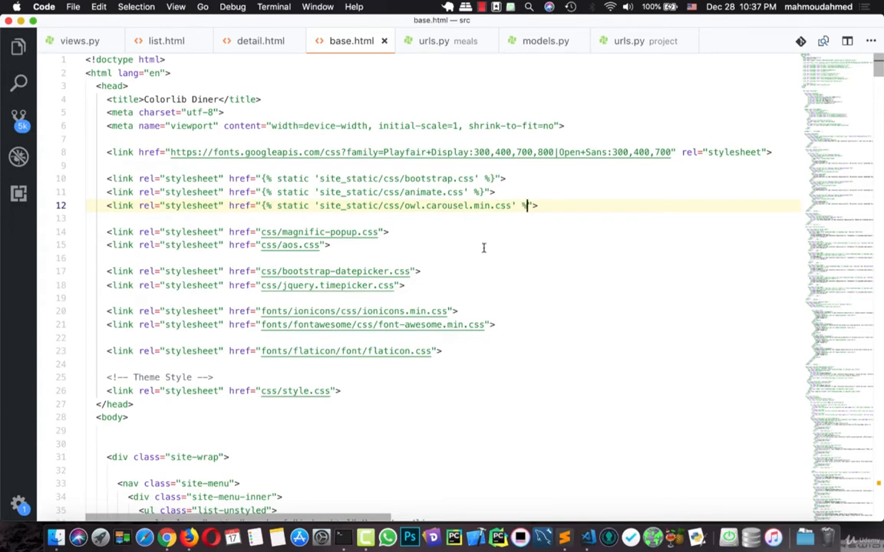
Convert the magnific-popup and remaining links through style.css to site_static static tags
click(261, 232)
text({)
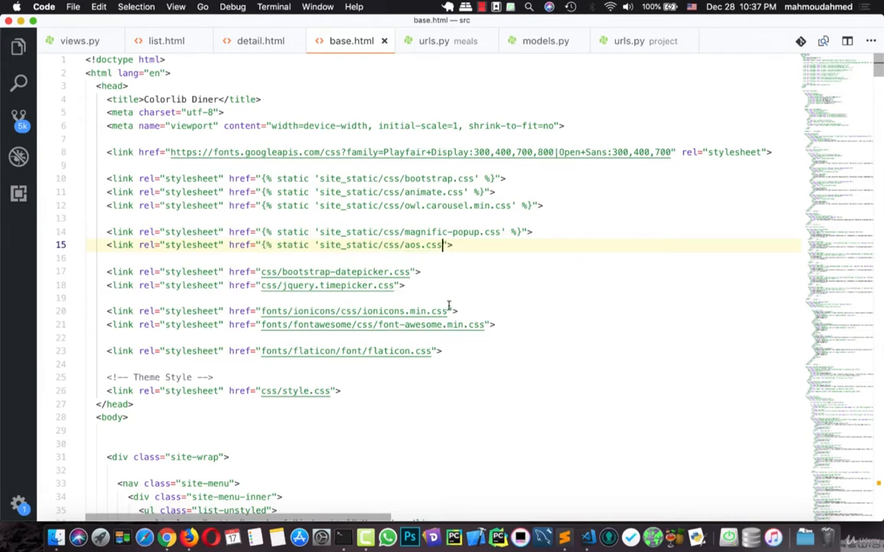
text(% static 'site_static/)
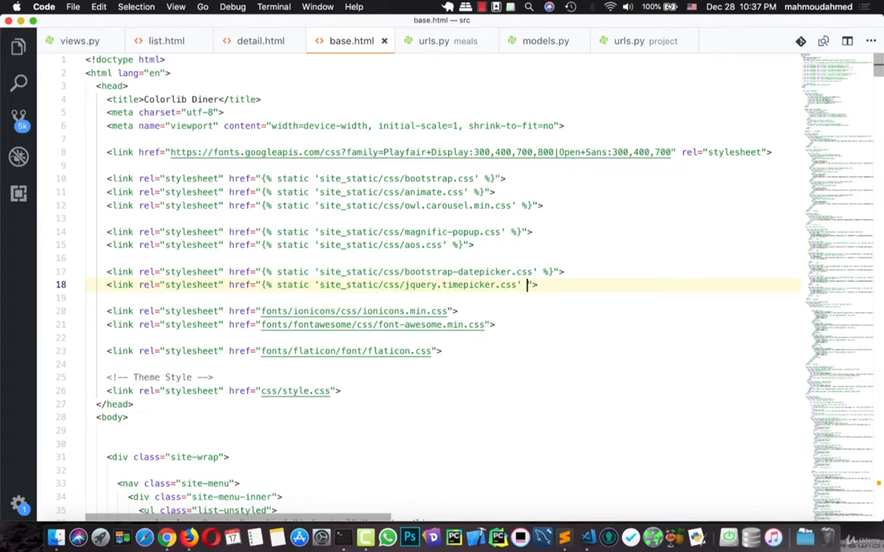
text(%})
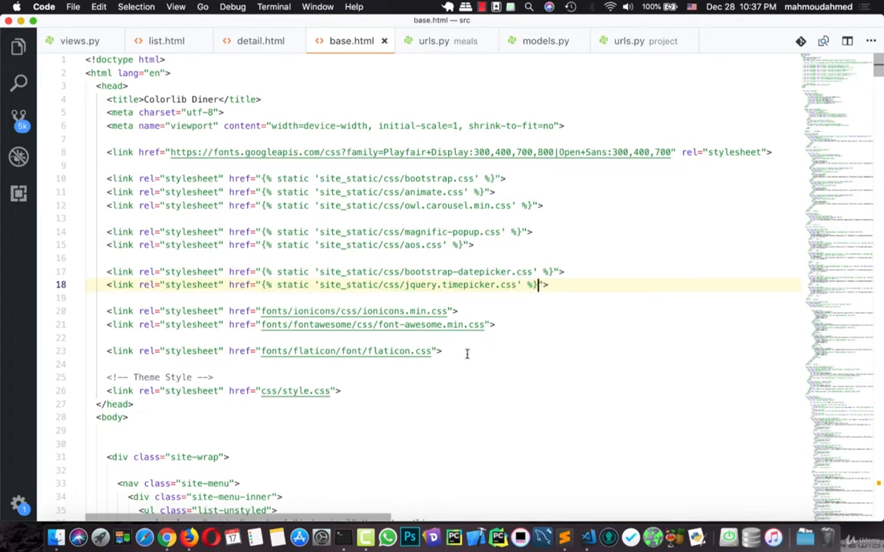
scroll(down, 3)
text({% static 'site_static/)
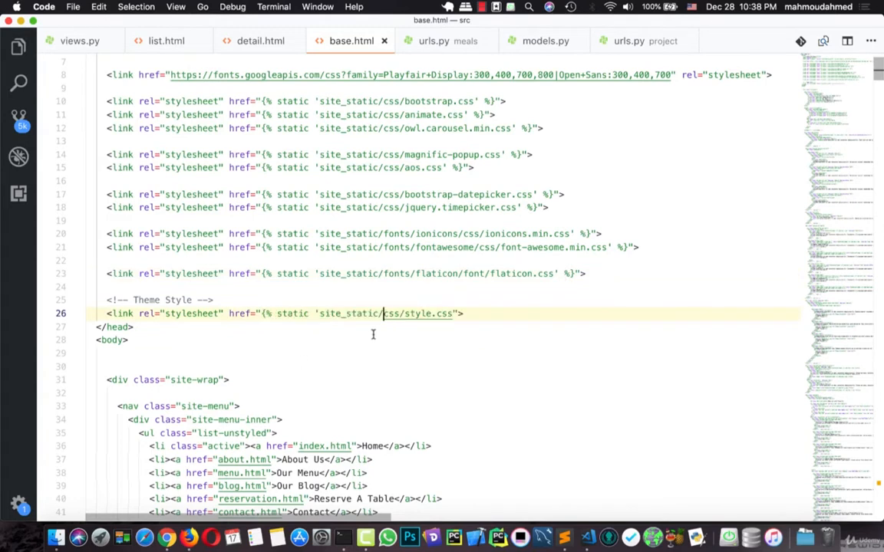
click(466, 313)
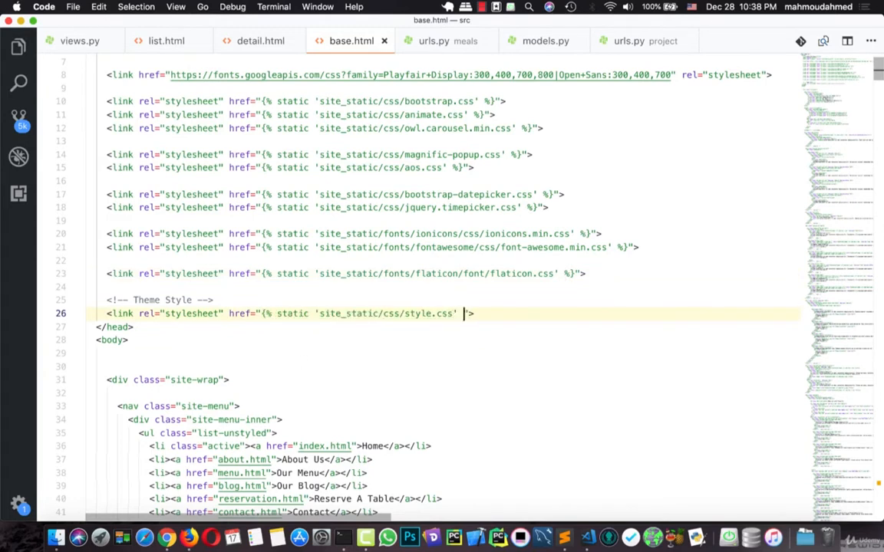
text(%})
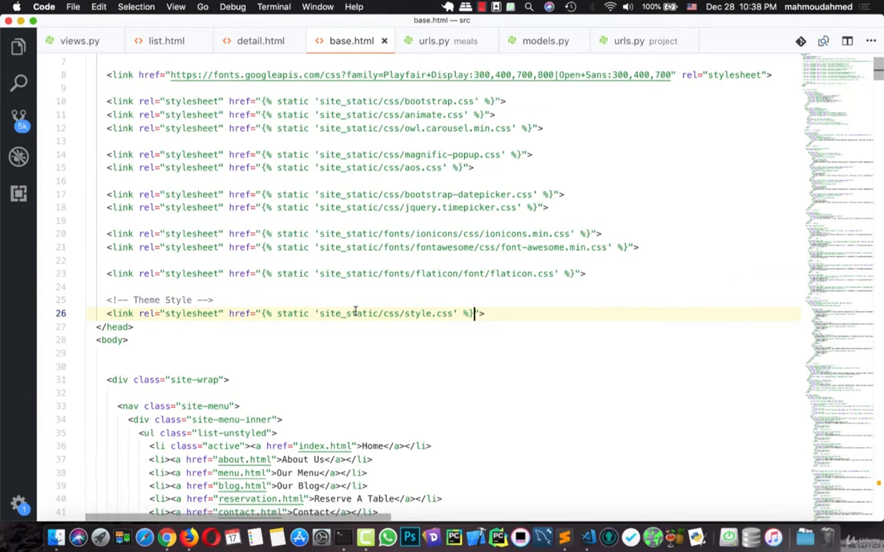
mouse_move(236, 343)
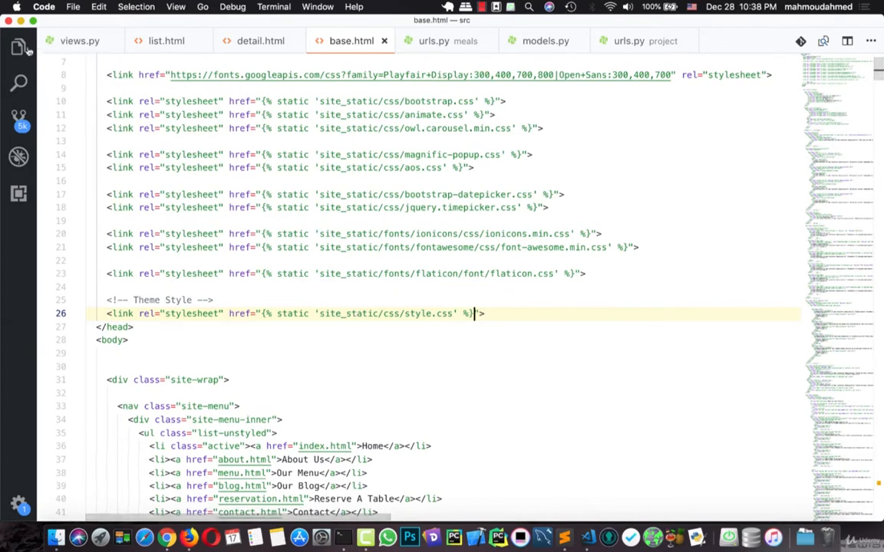
Reveal the meals/templates/Meals folder in the Explorer and open the template's index.html
click(19, 46)
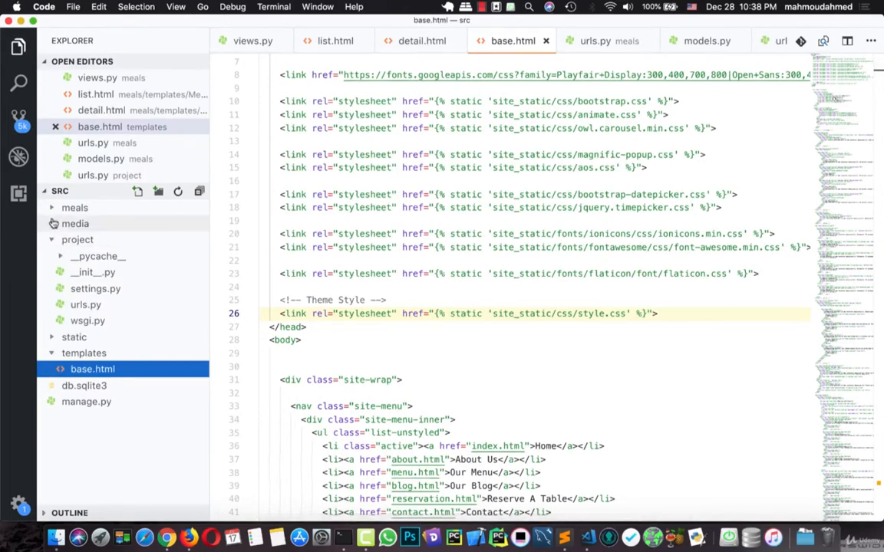
click(74, 224)
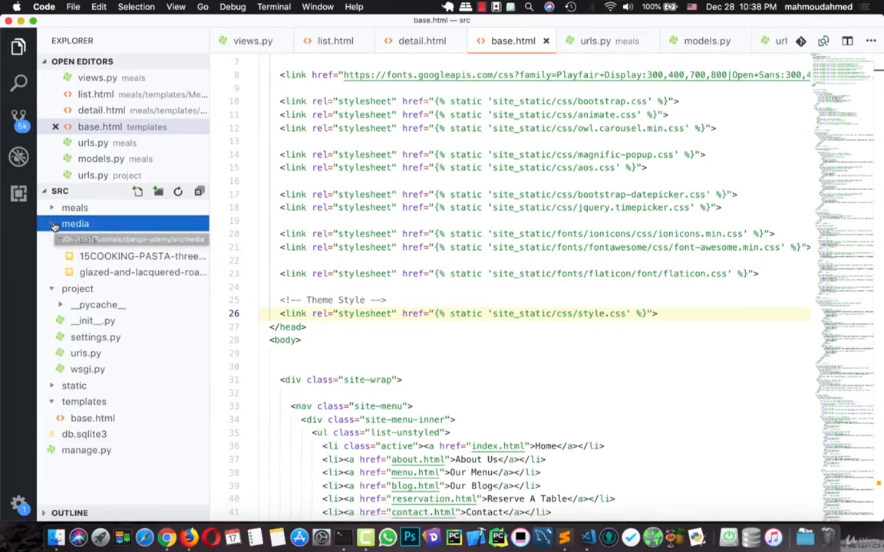
click(73, 207)
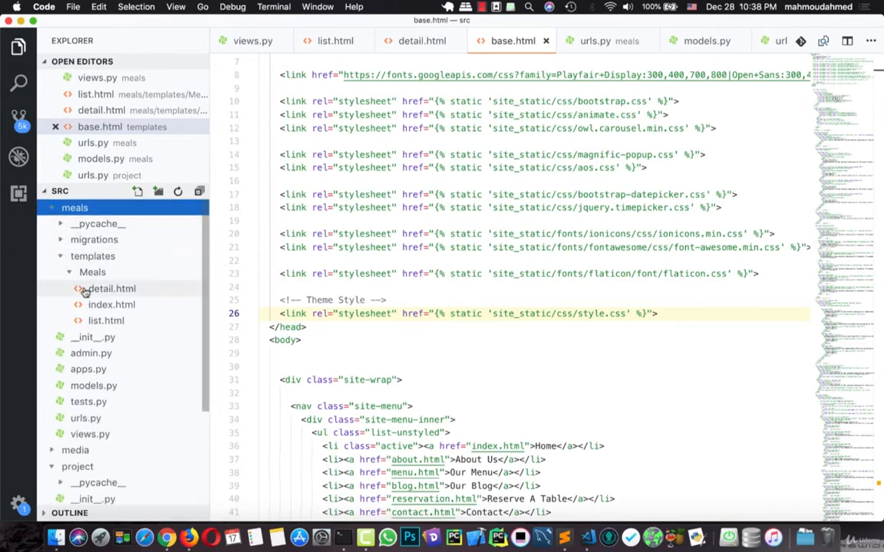
click(110, 321)
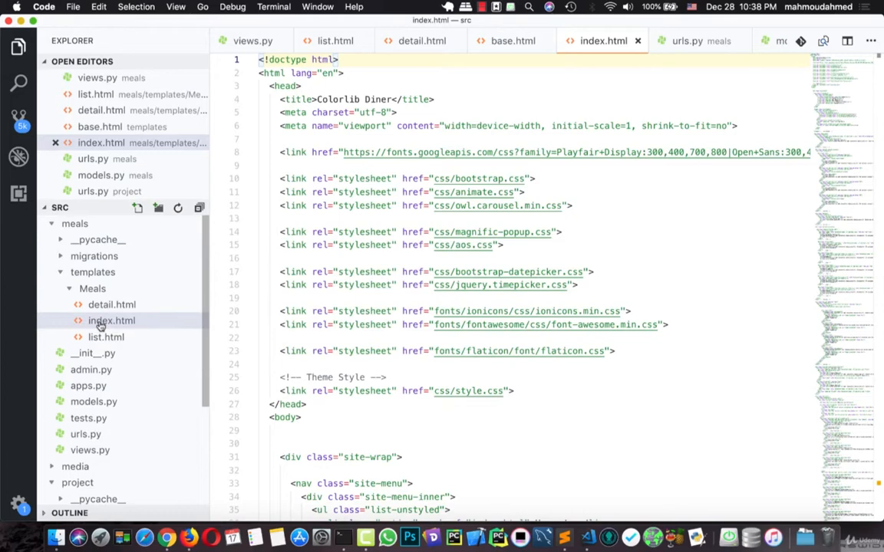
Use the Meals folder's file actions to make index.html the list.html template, checking the site in Chrome
right_click(111, 321)
text(list)
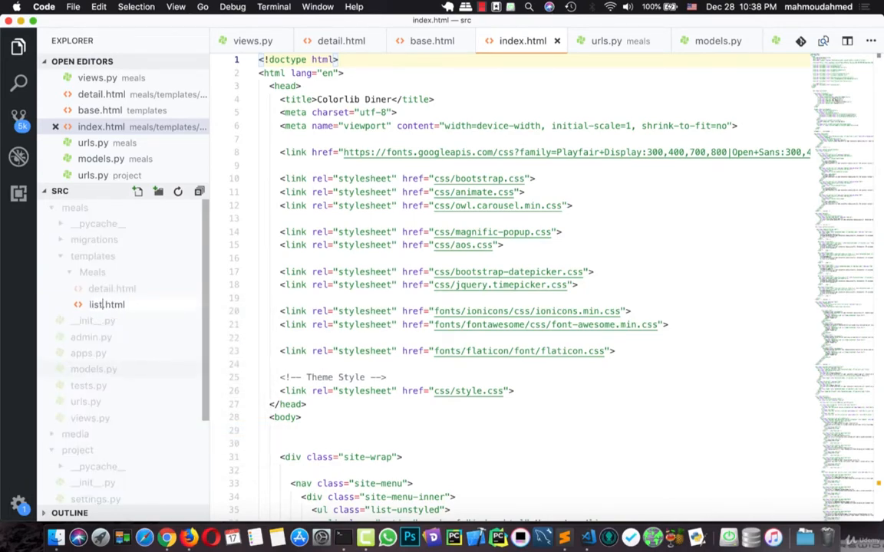
click(107, 304)
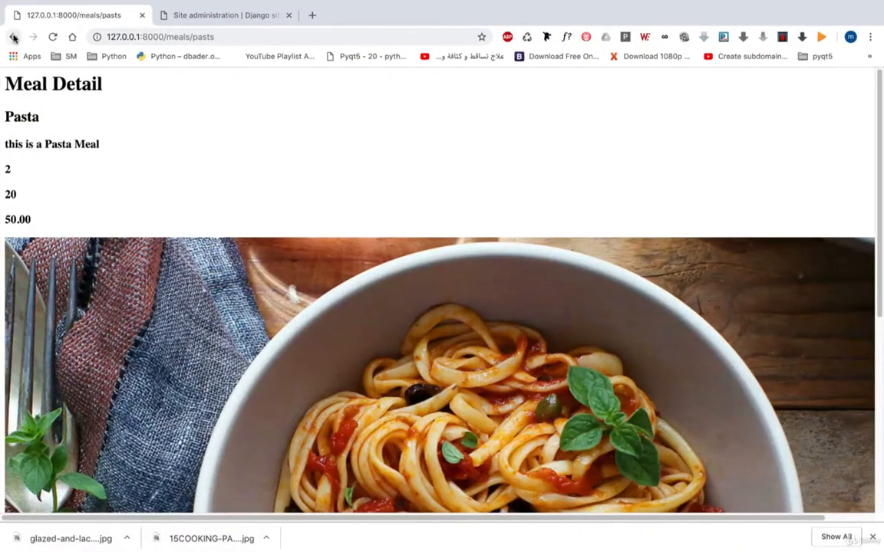
click(13, 37)
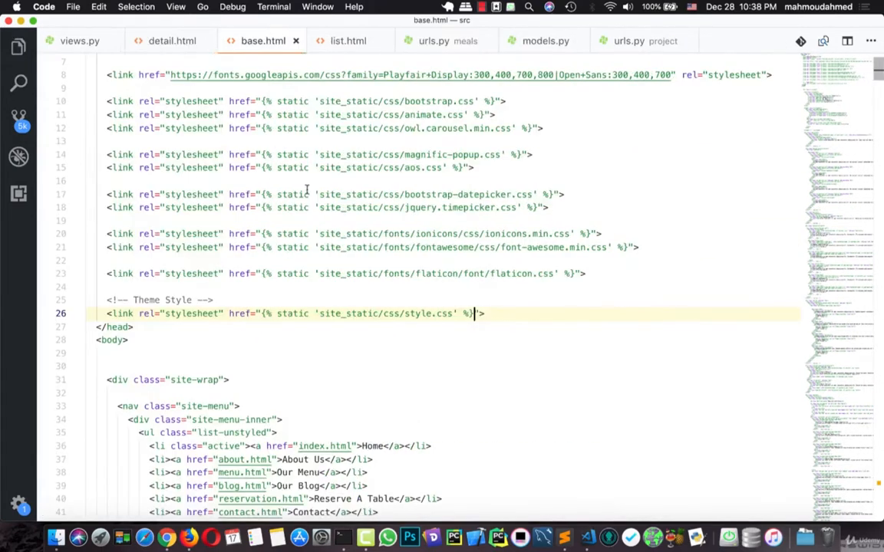
Review base.html and compare the unstyled local meals page with the original Colorlib Diner preview
scroll(down, 3)
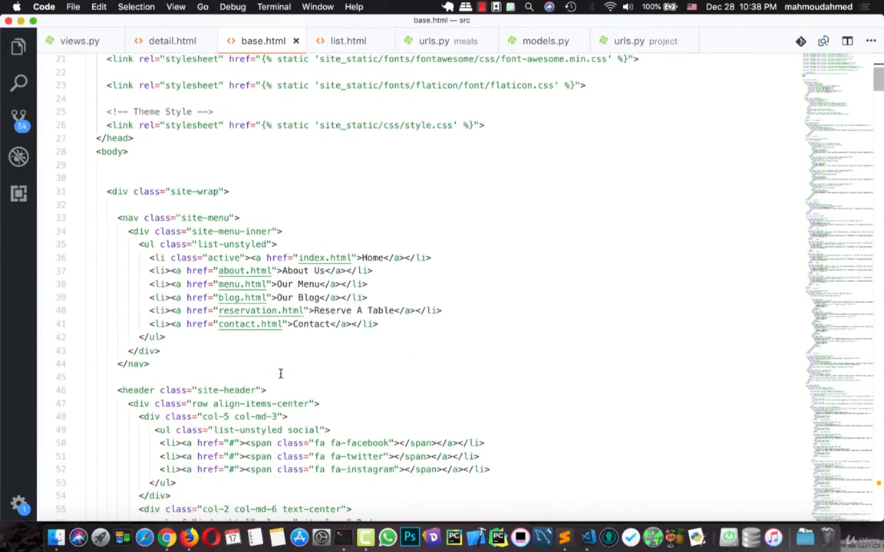
scroll(down, 3)
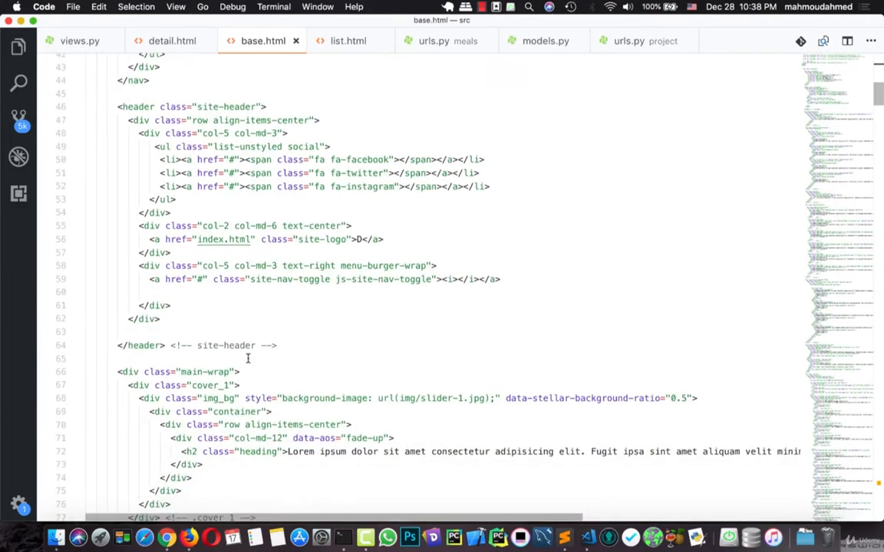
scroll(down, 3)
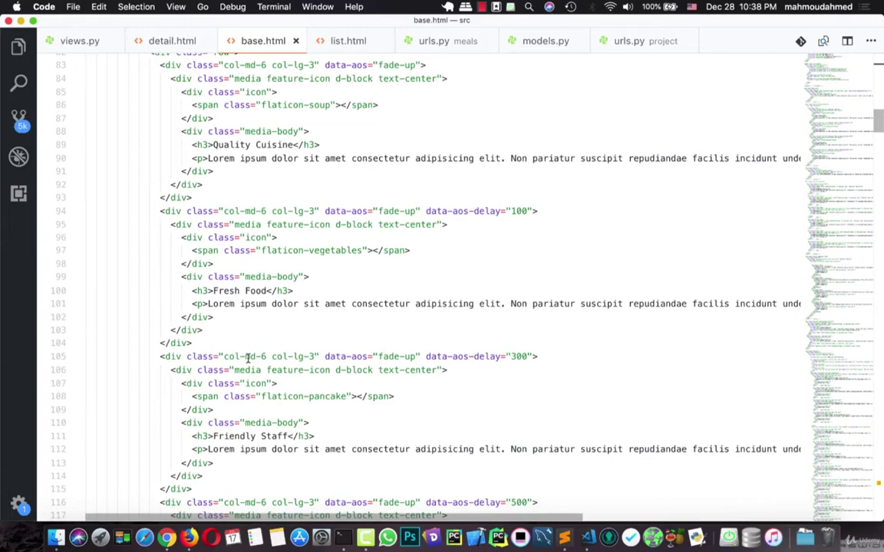
scroll(up, 3)
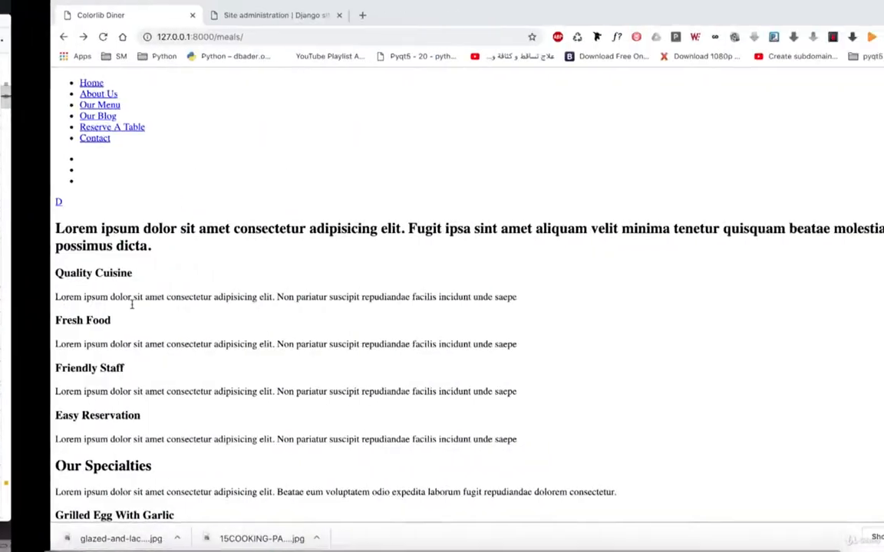
click(188, 531)
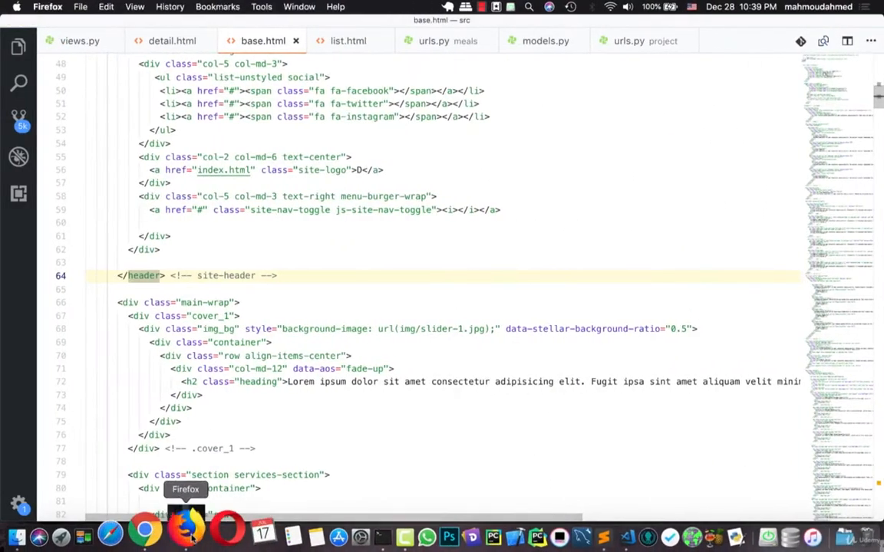
click(187, 529)
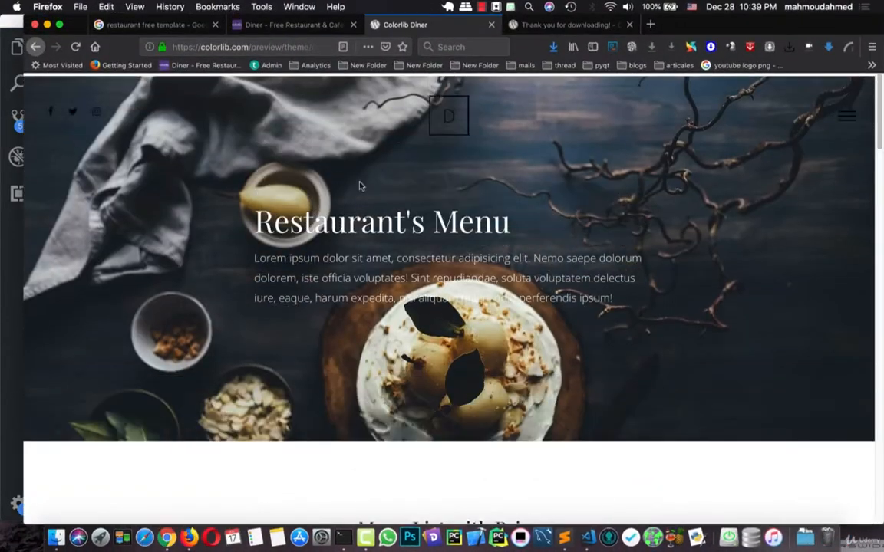
Back in base.html, fold the main-wrap div via its gutter arrow
scroll(down, 3)
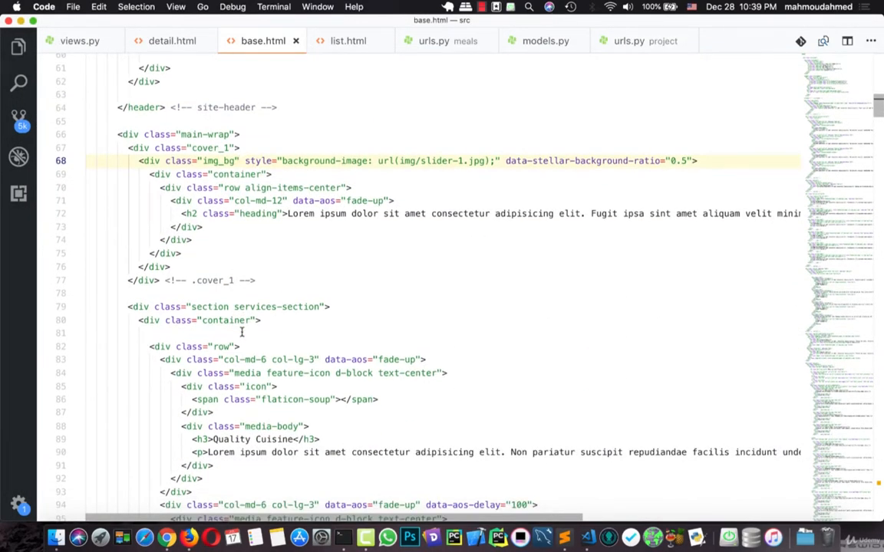
scroll(up, 3)
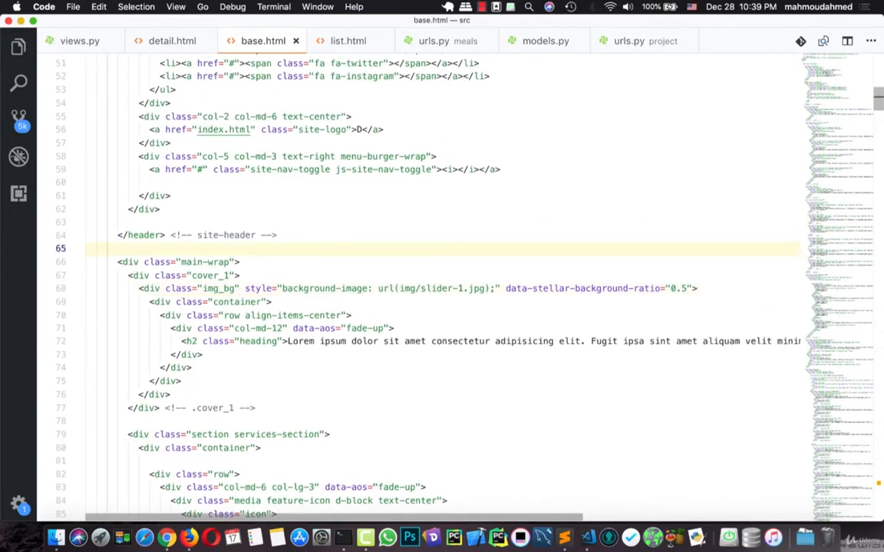
scroll(up, 3)
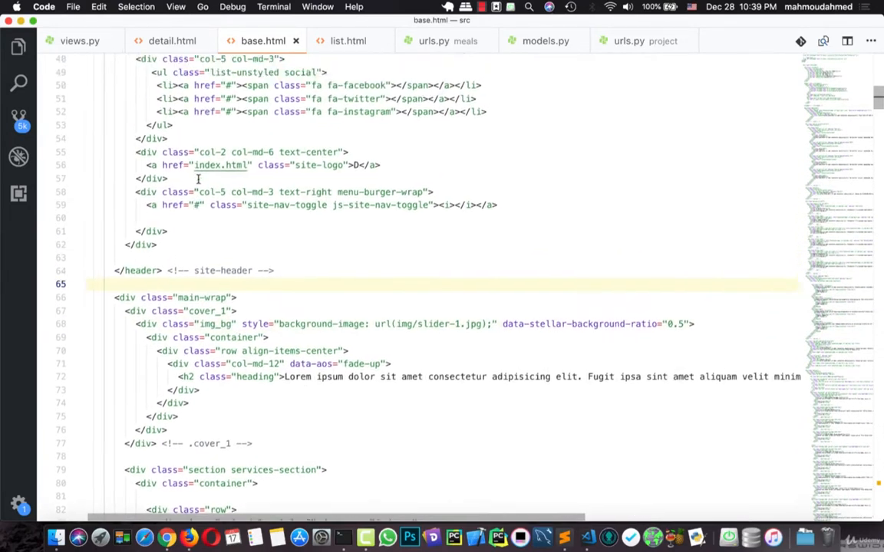
scroll(down, 3)
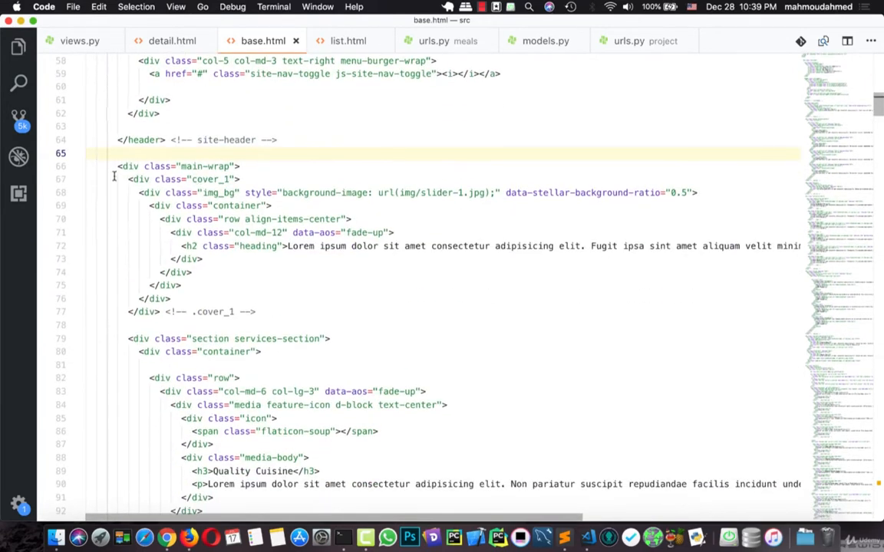
click(77, 169)
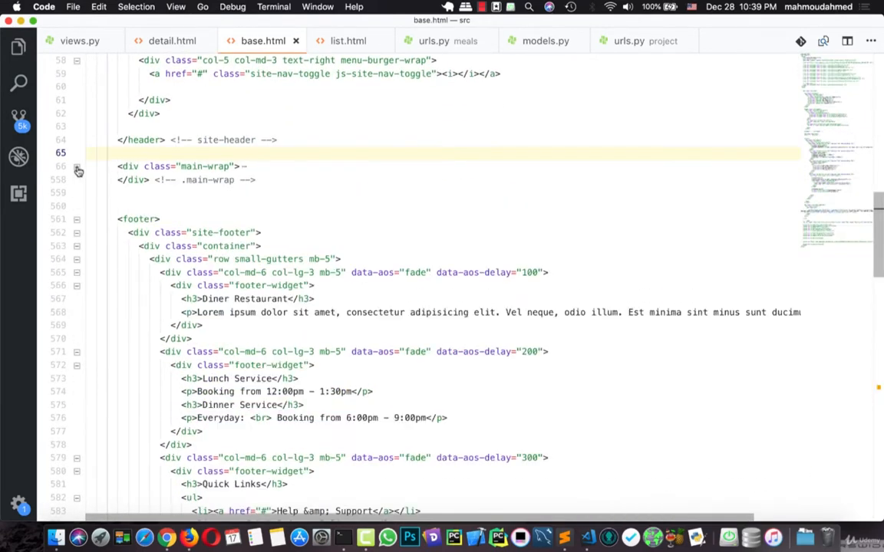
Replace the folded main-wrap and footer area with an empty {% block body %}{% endblock body %} via the block snippet
click(77, 218)
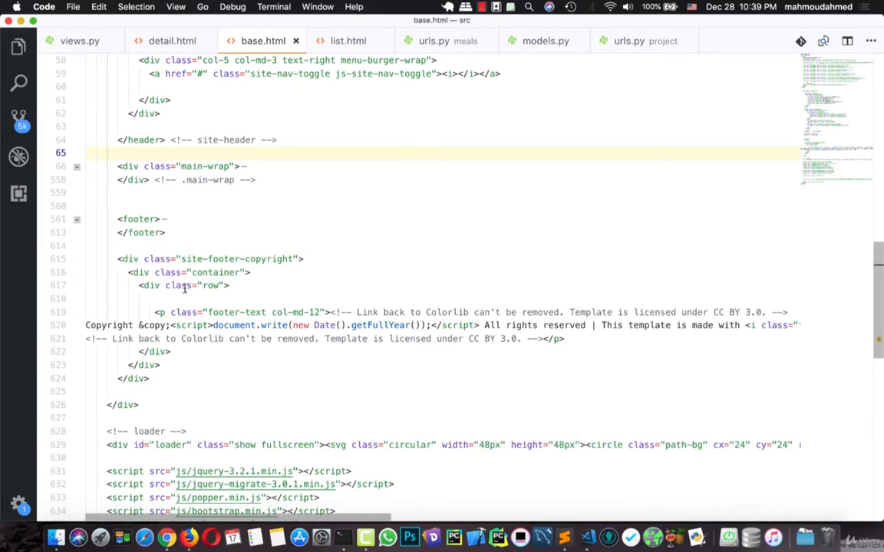
scroll(up, 3)
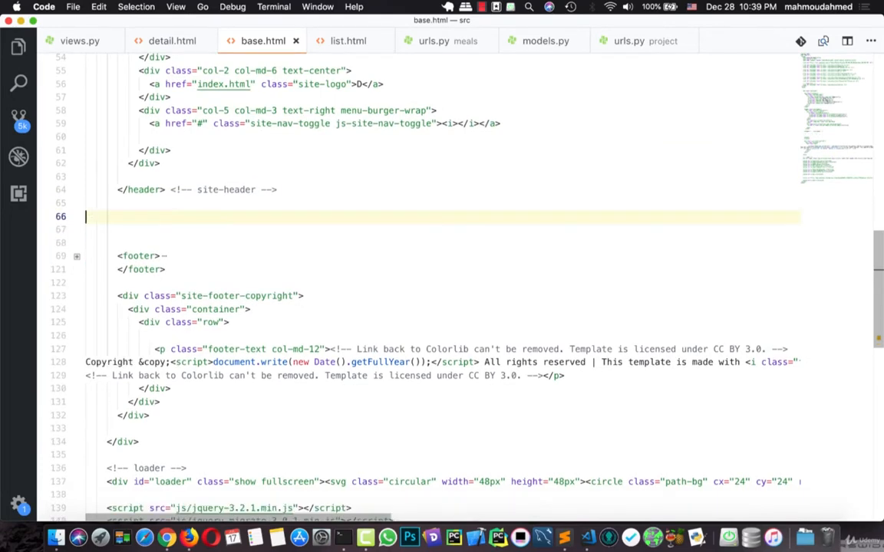
text(block)
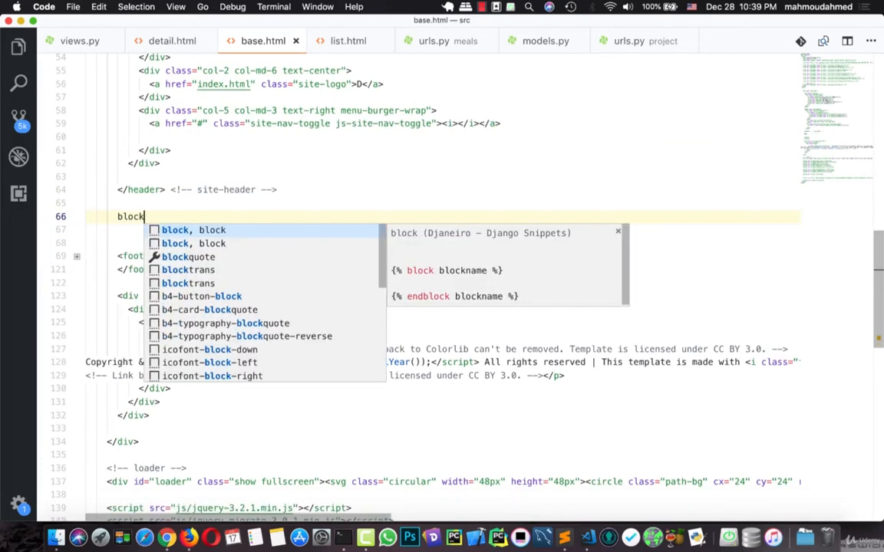
click(194, 231)
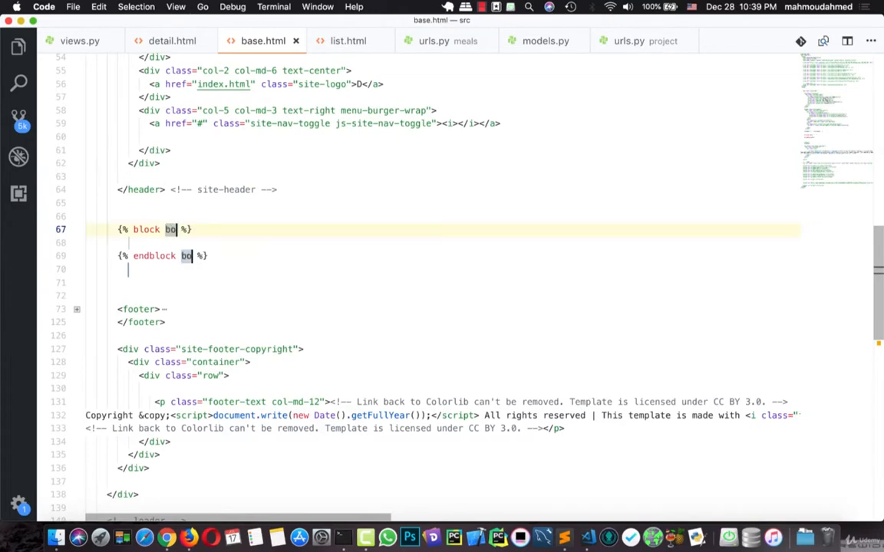
text(dy)
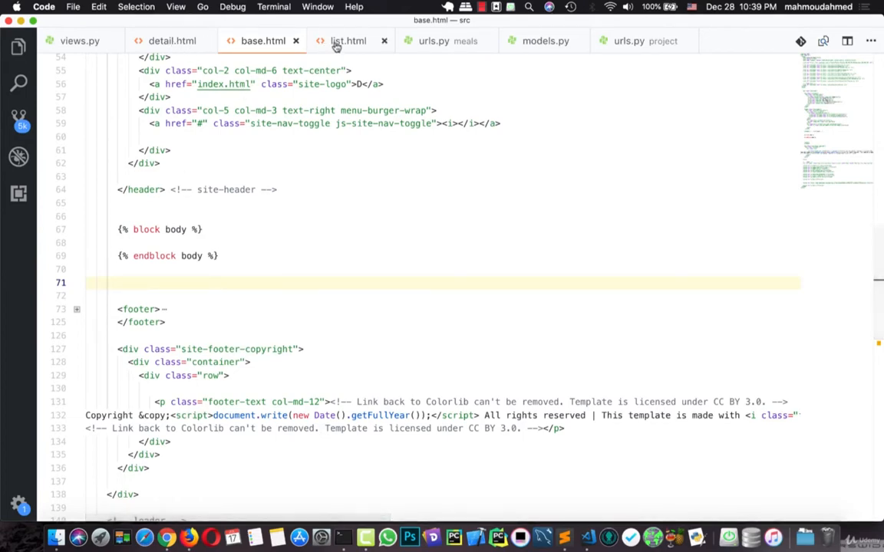
click(349, 40)
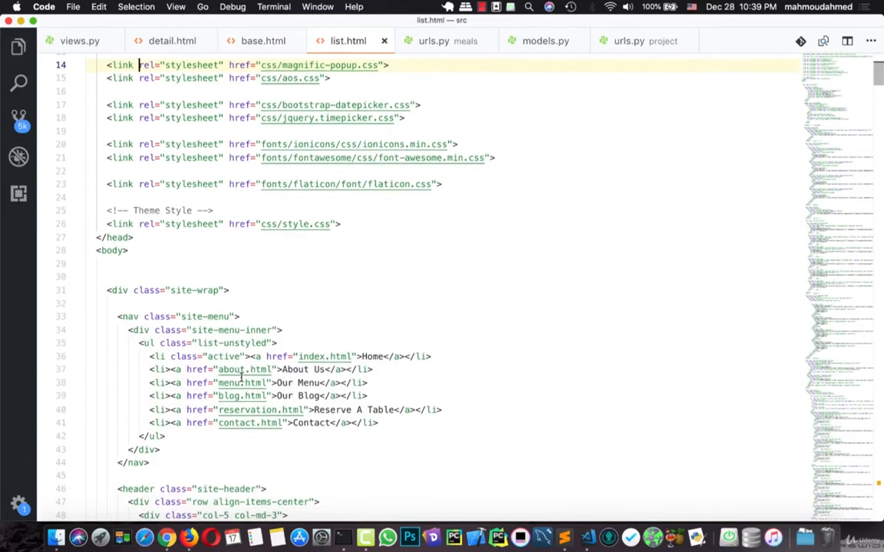
Fold list.html's footer and delete everything from the footer through the scripts, keeping only main-wrap
scroll(down, 3)
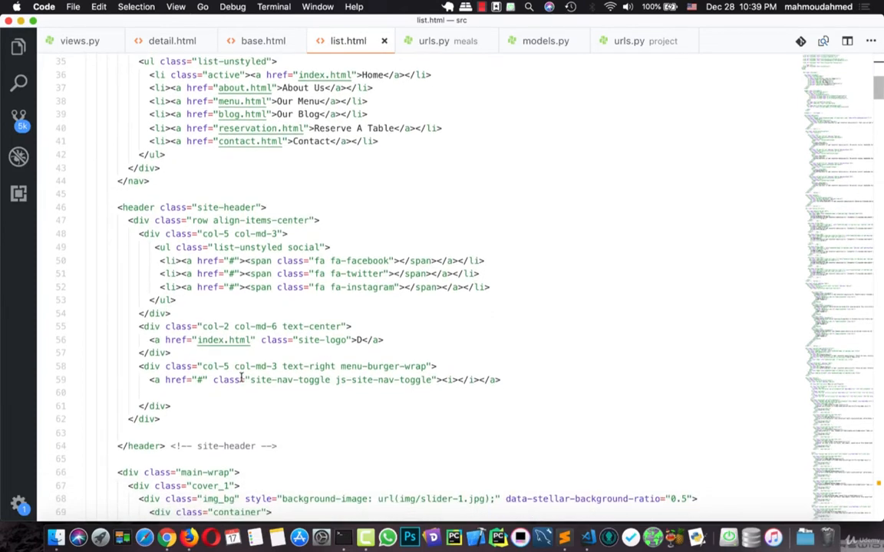
scroll(down, 3)
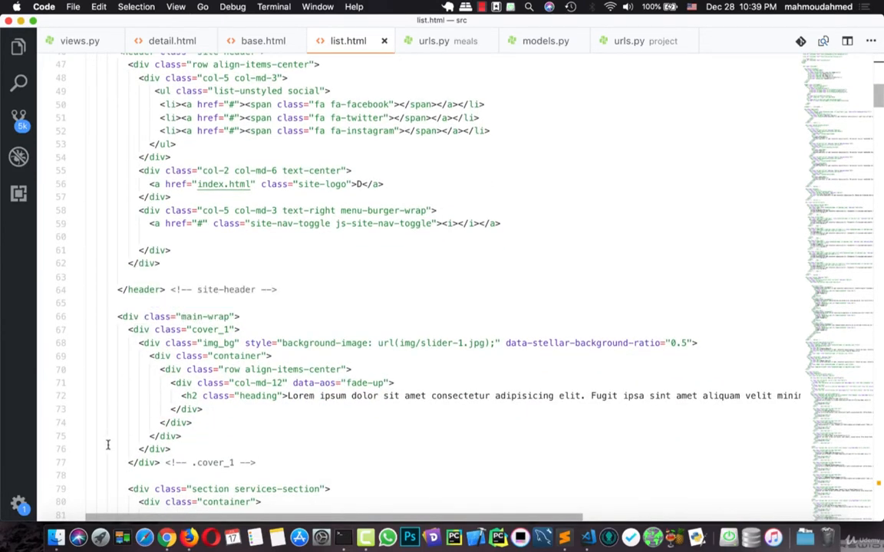
scroll(down, 3)
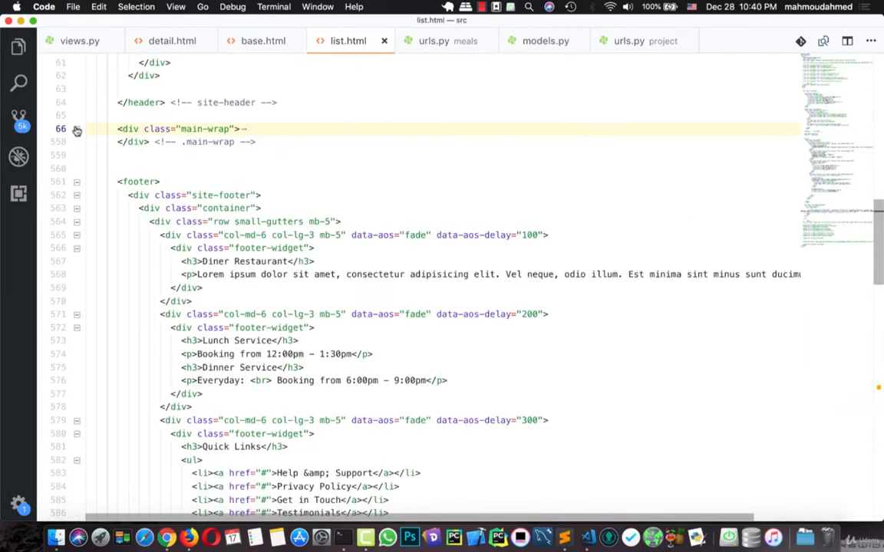
click(138, 181)
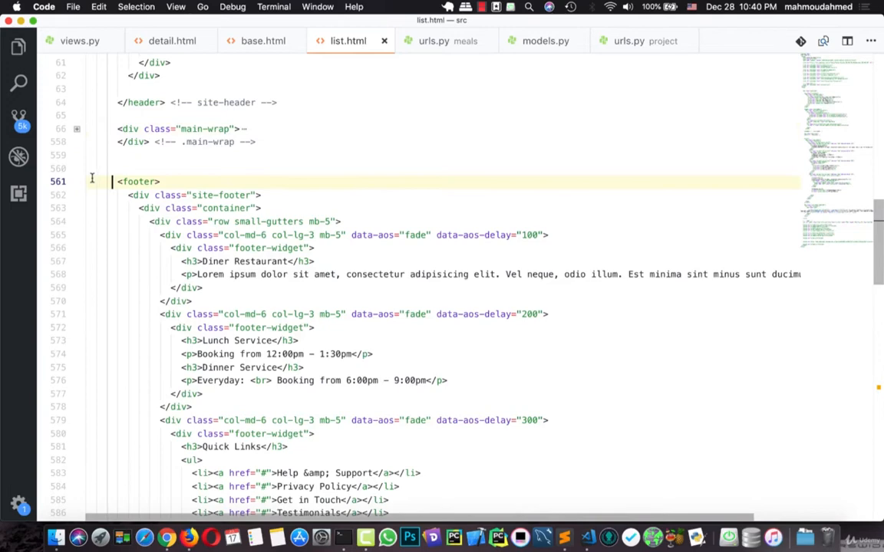
click(77, 181)
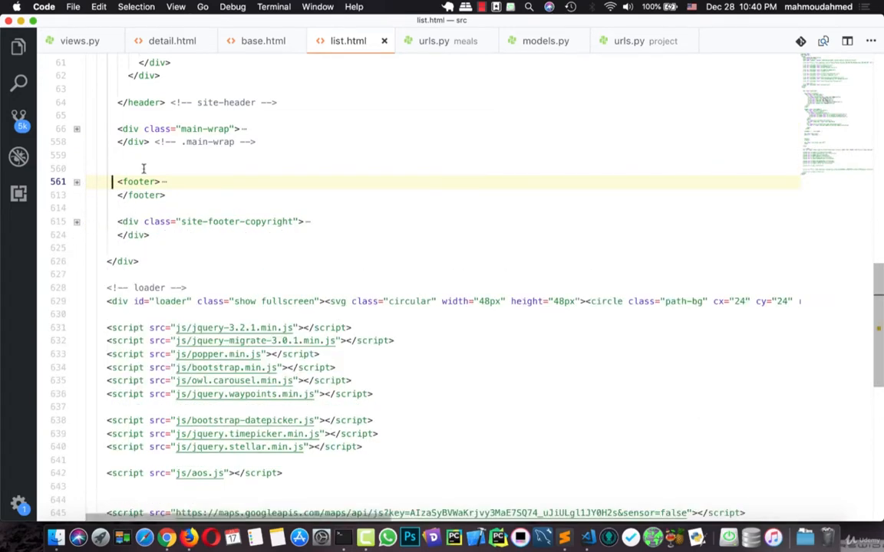
scroll(down, 3)
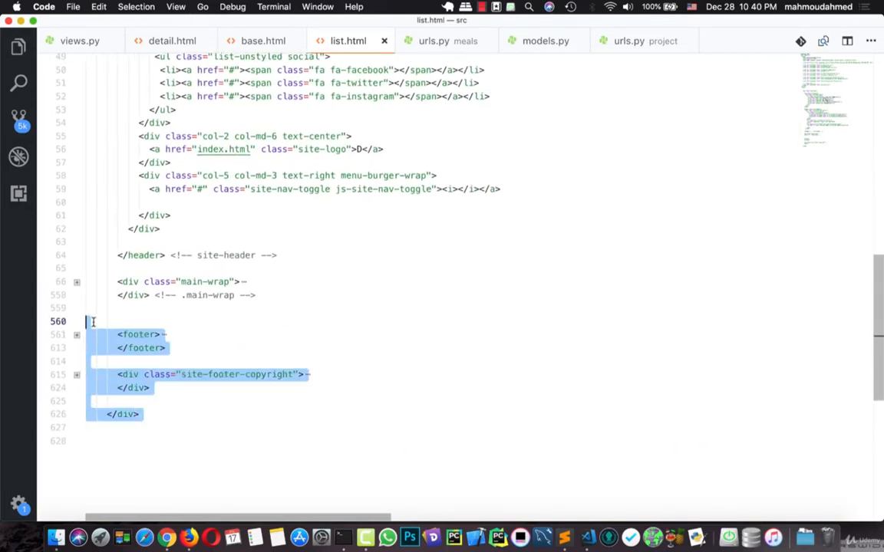
key(delete)
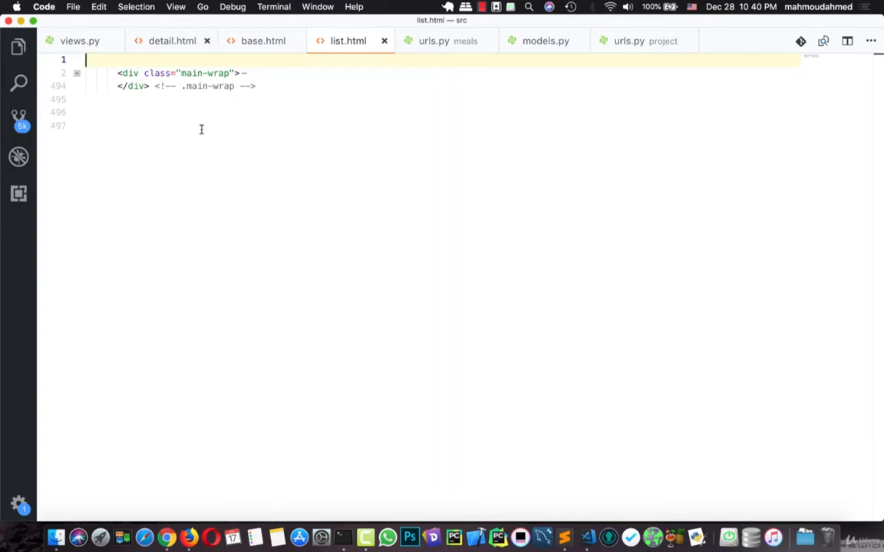
Add {% extends 'base.html' %} at the top and wrap the main-wrap div in a body block
text(ex)
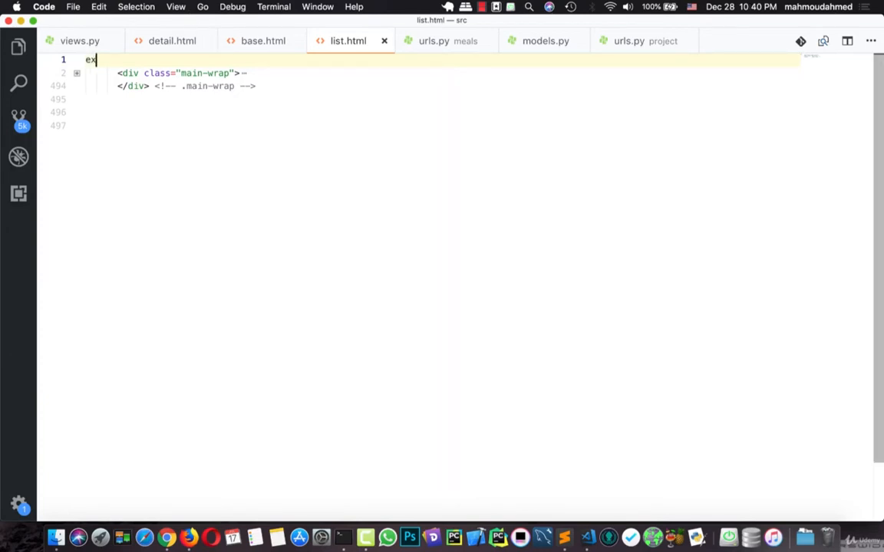
text({% extends '' %})
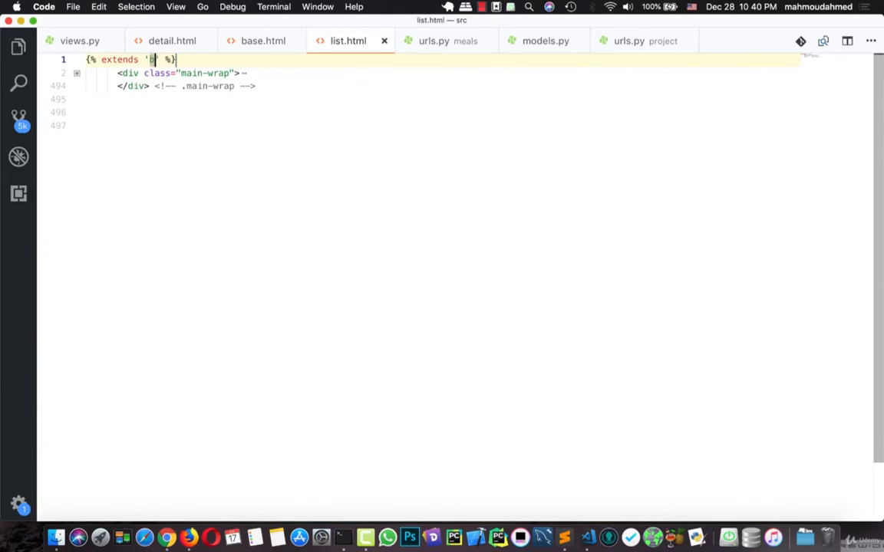
text(base.html)
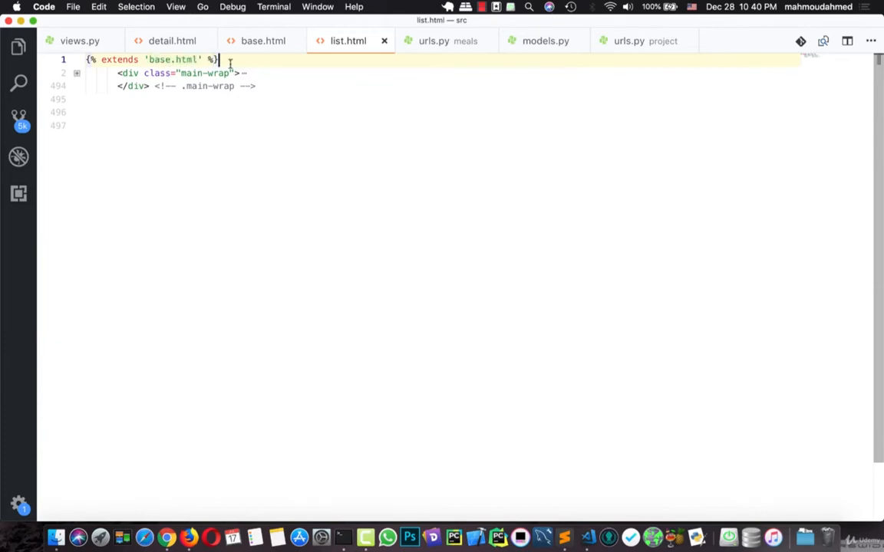
key(Return)
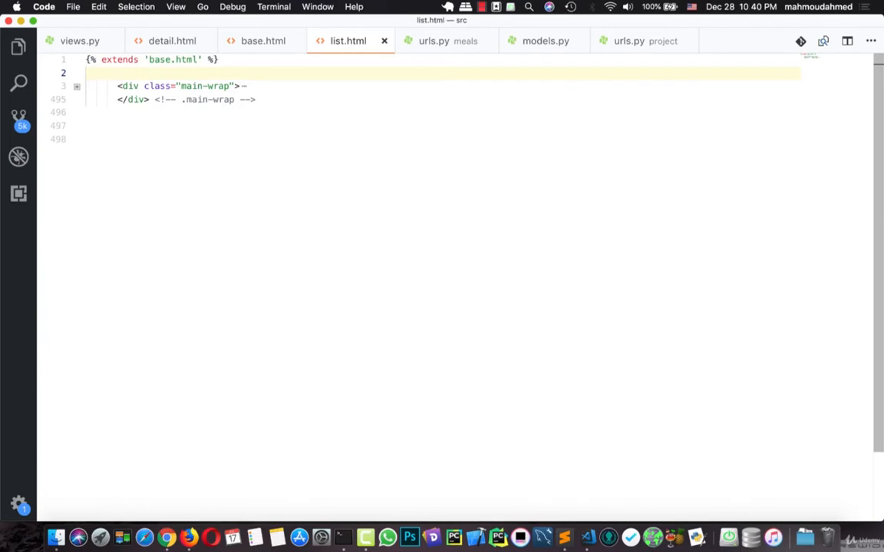
text(bo %})
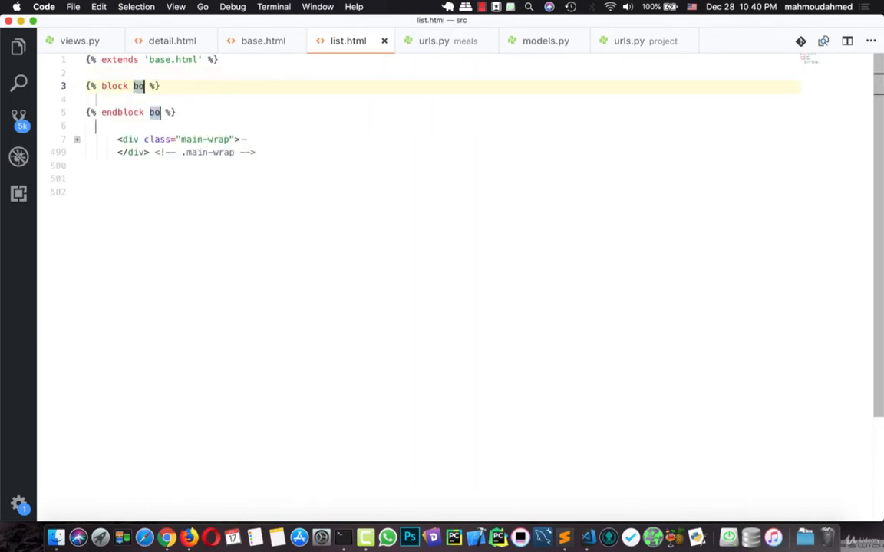
text(dy)
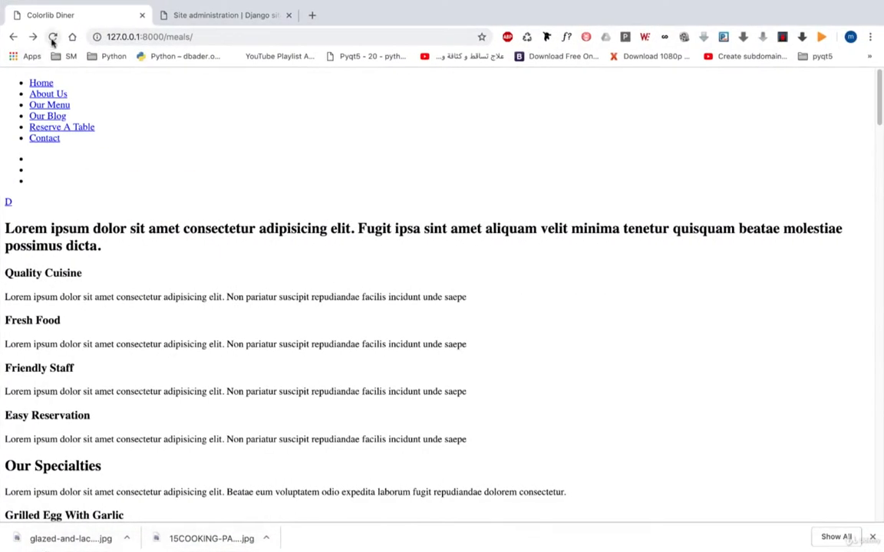
After reloading /meals/, set TEMPLATES 'DIRS' to ['templates'] in project/settings.py
click(52, 36)
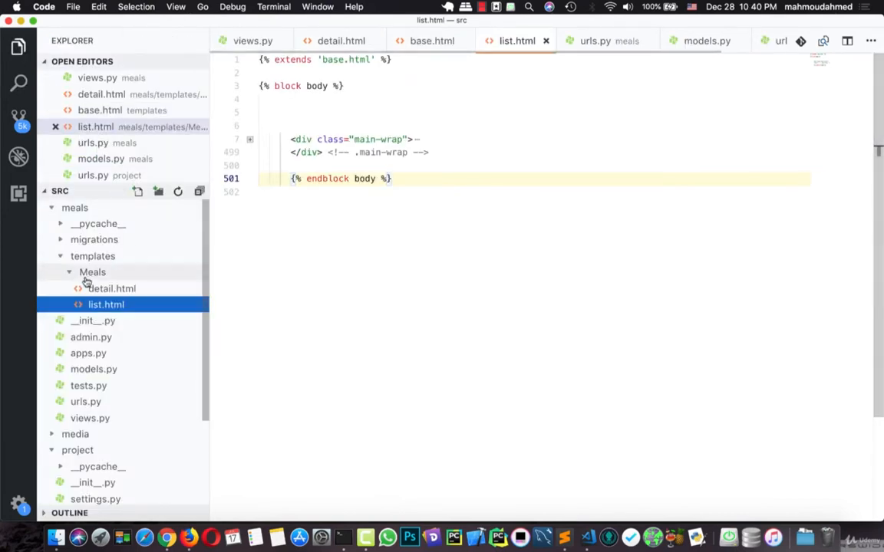
click(92, 255)
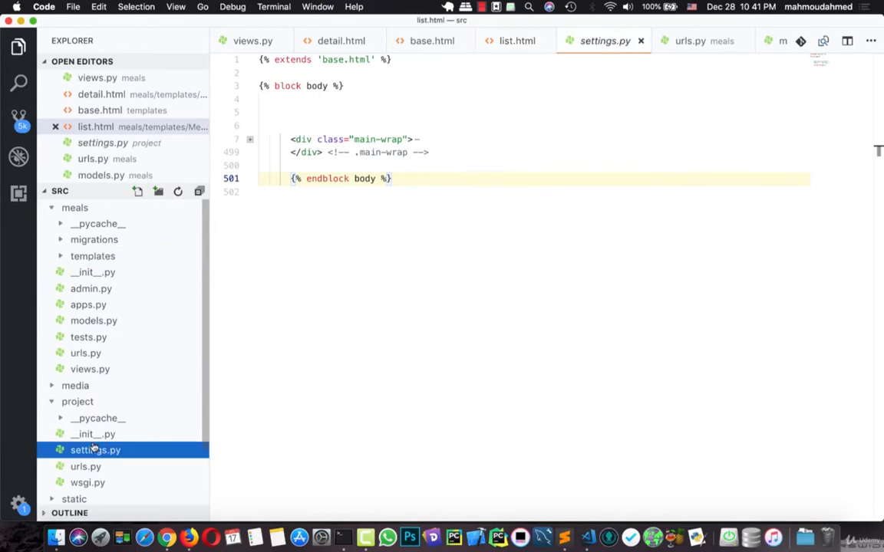
click(95, 449)
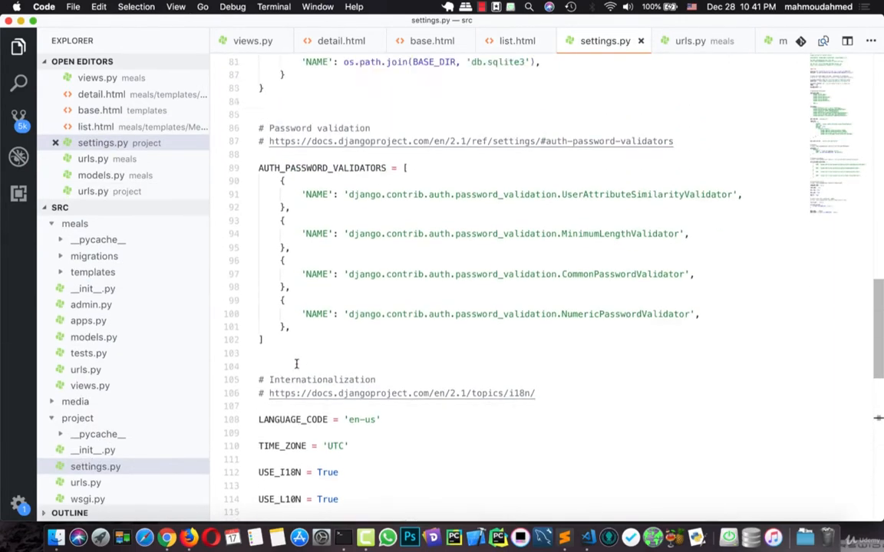
scroll(up, 3)
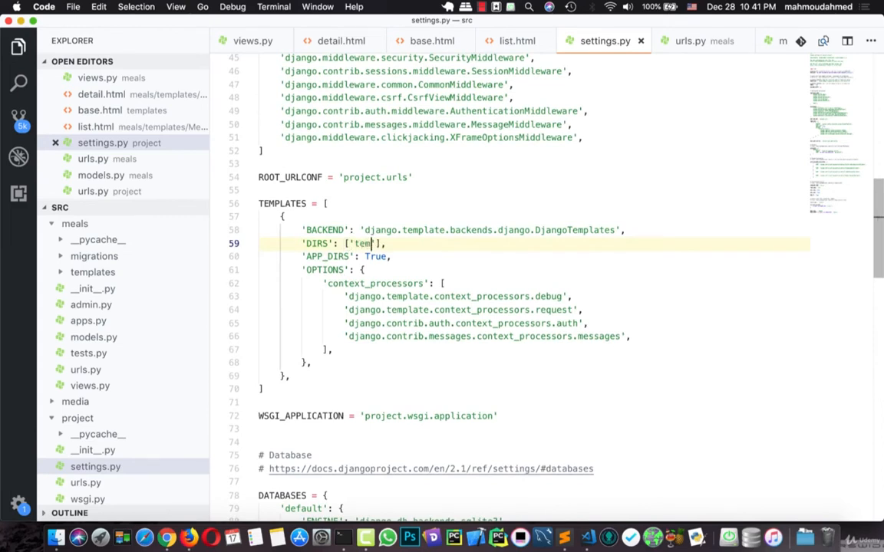
text(lates)
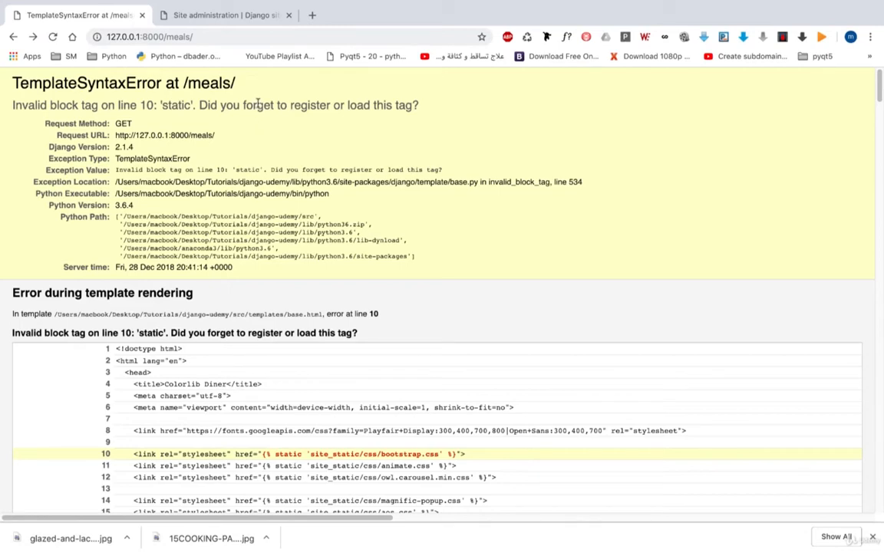
mouse_move(379, 207)
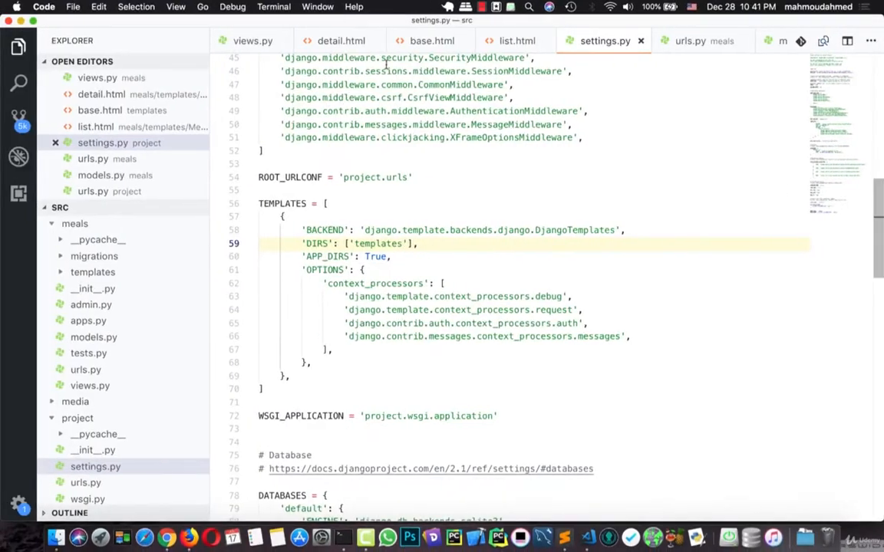
Add {% load static %} as the new first line of base.html and review the bottom scripts
click(18, 46)
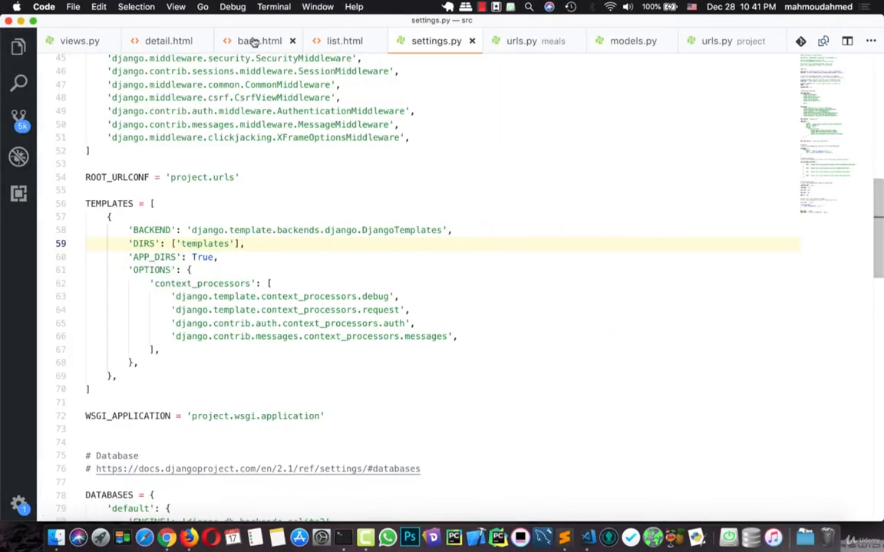
click(259, 40)
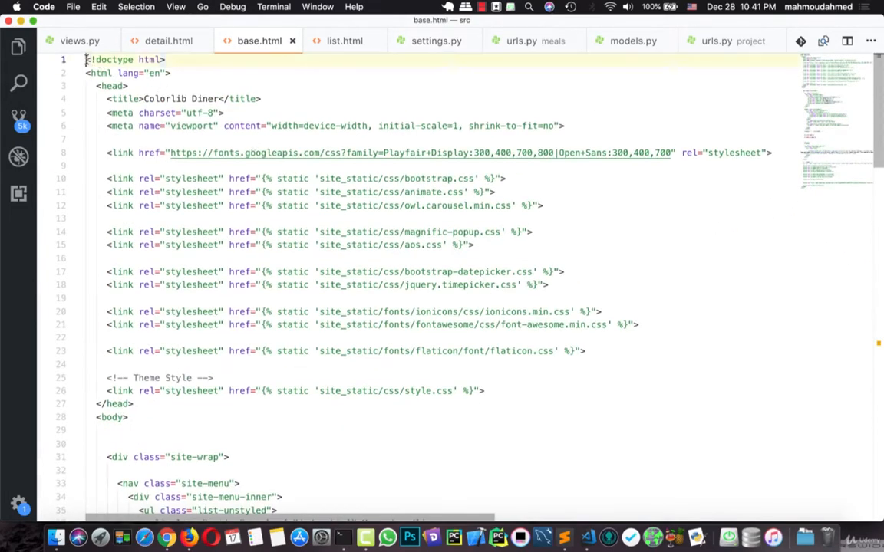
key(Return)
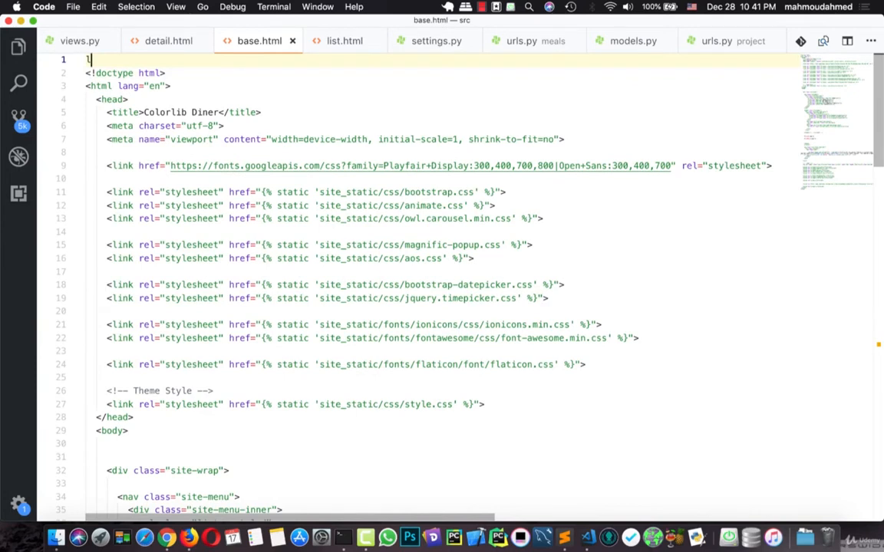
text({% load static %})
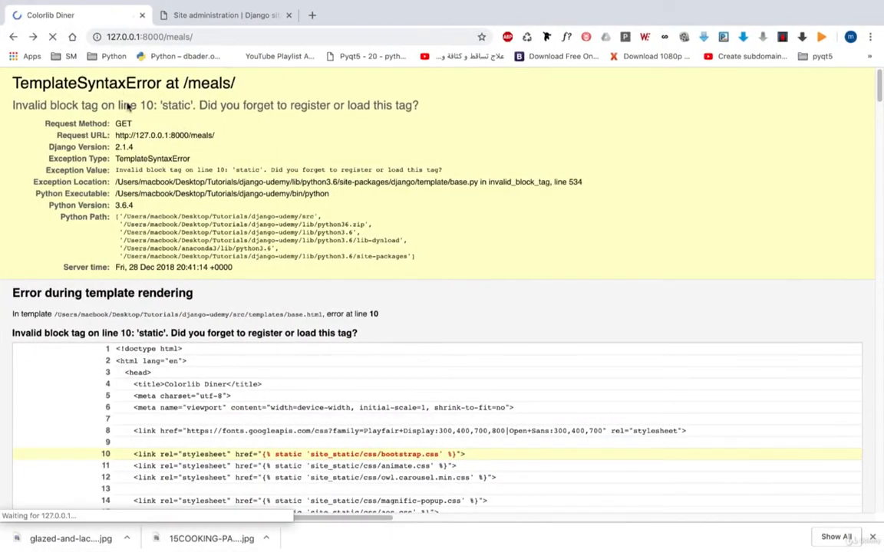
click(52, 37)
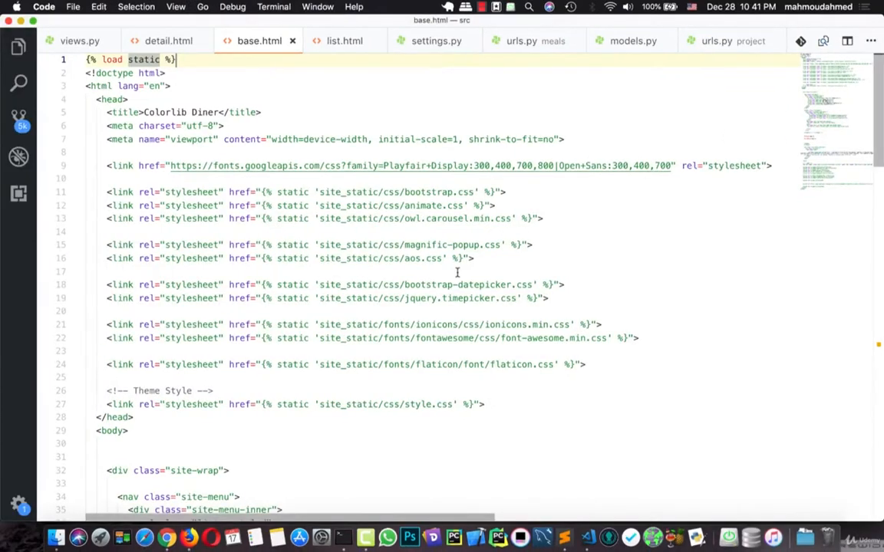
scroll(down, 3)
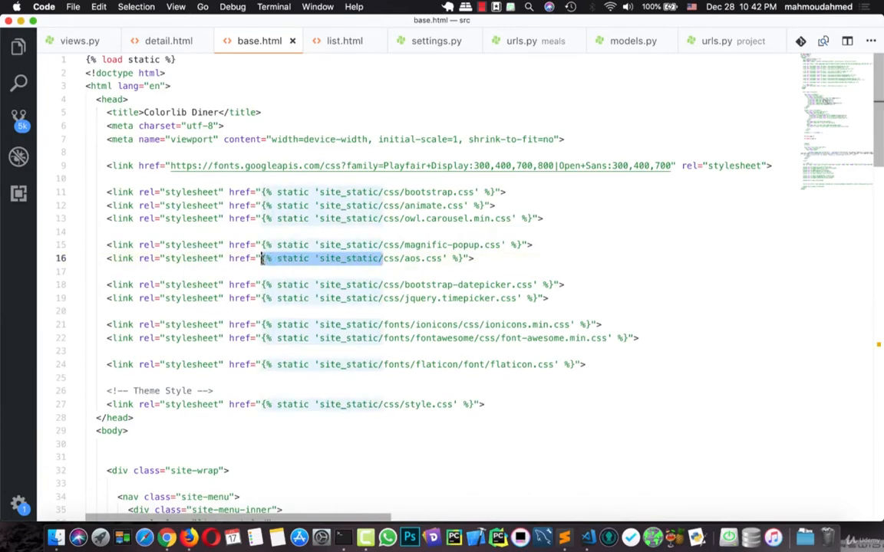
scroll(down, 3)
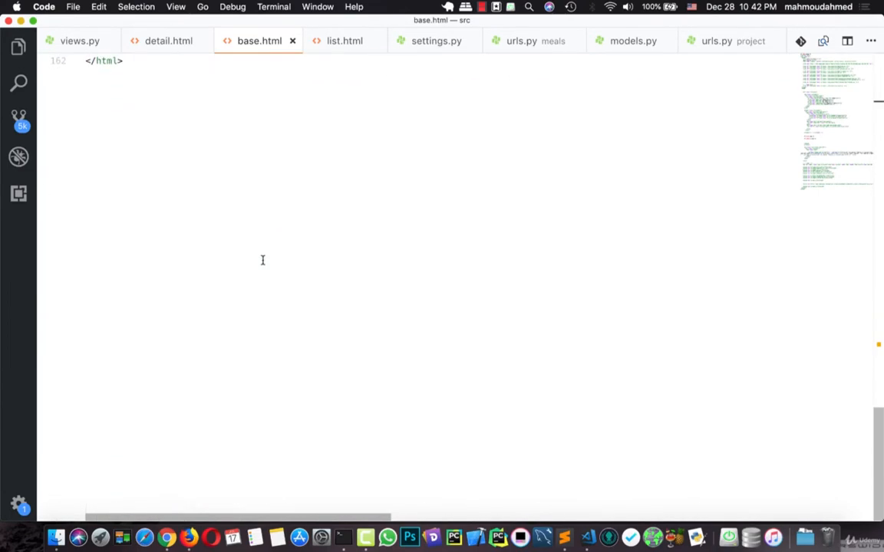
scroll(up, 3)
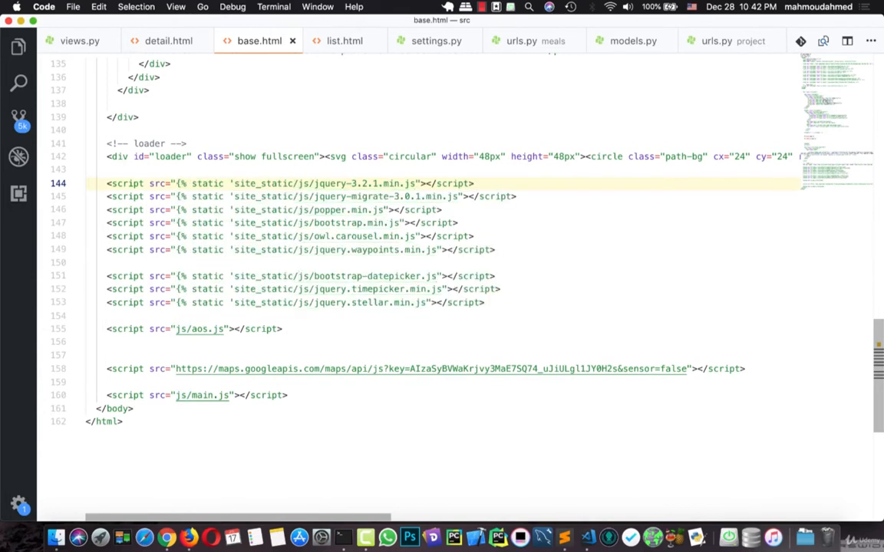
mouse_move(399, 196)
text(' )
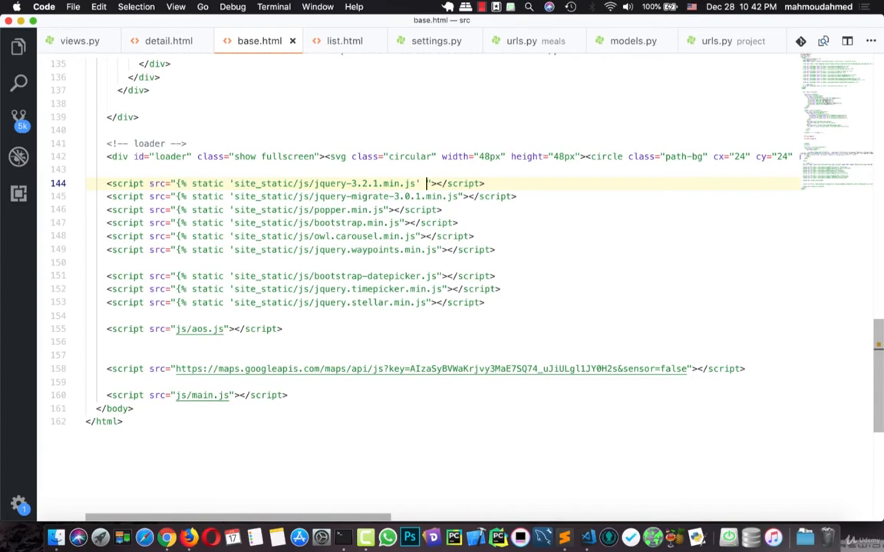
Wrap the bottom script sources, including js/aos.js and js/main.js, in {% static 'site_static/js/…' %}
text(%})
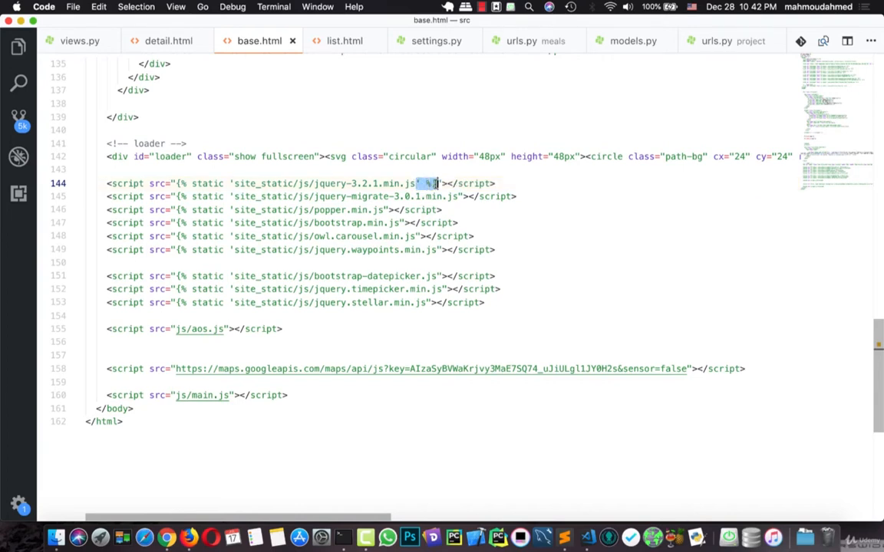
mouse_move(442, 244)
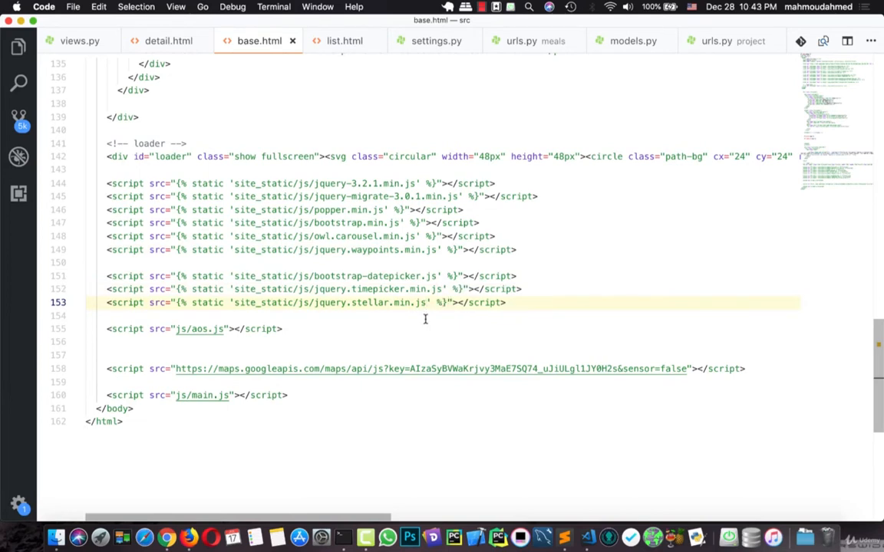
mouse_move(315, 298)
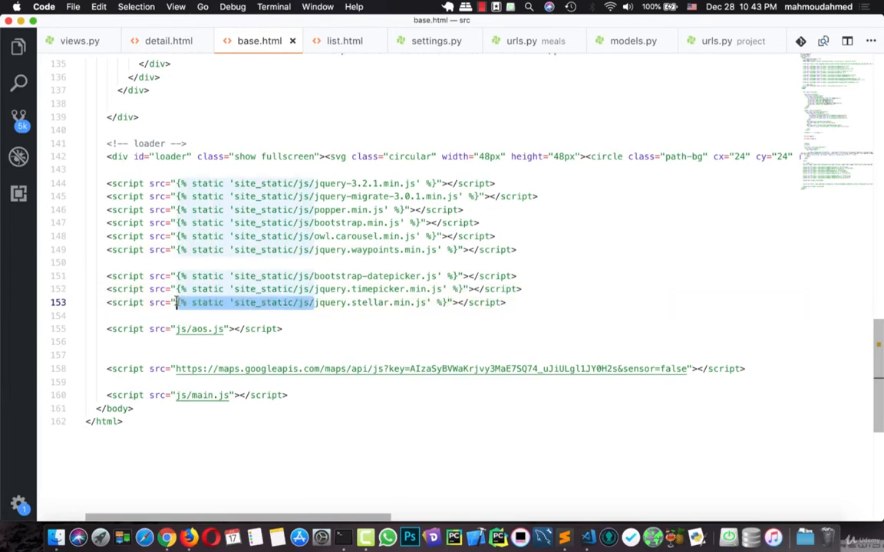
click(177, 328)
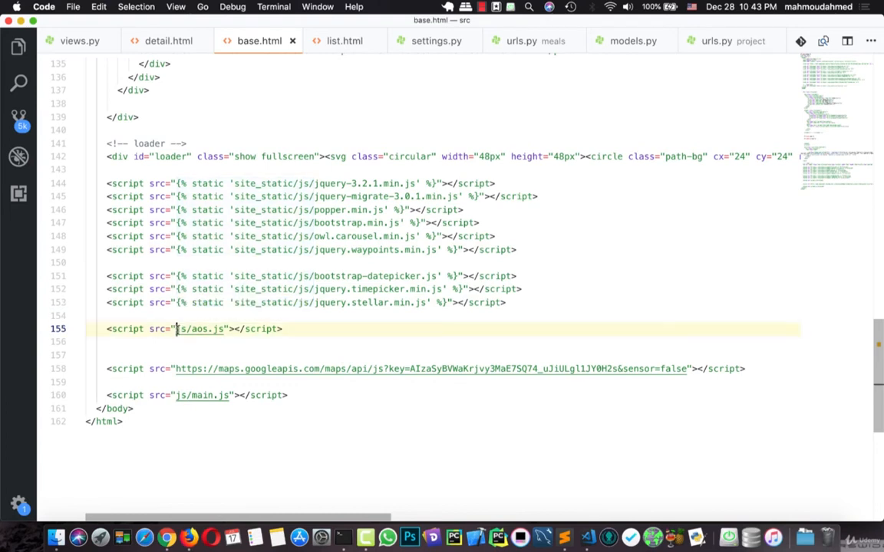
text({% static 'site_static/js/)
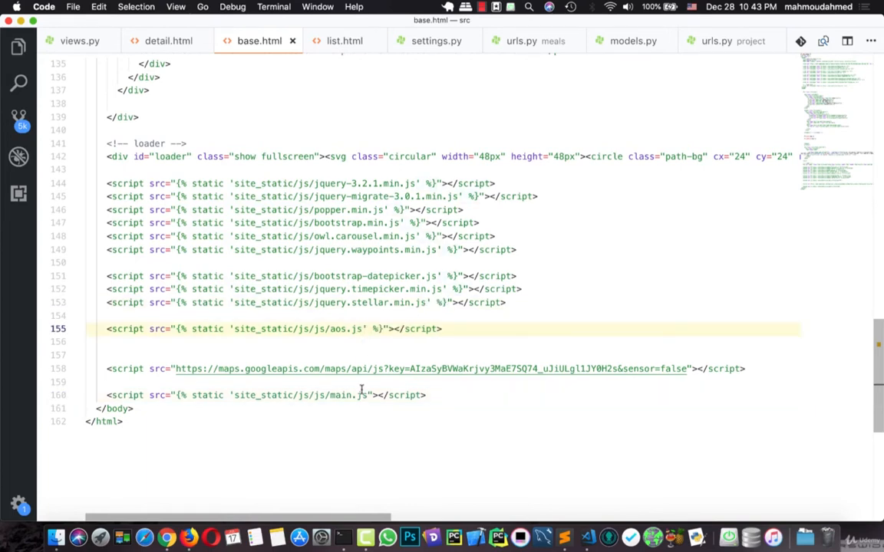
click(368, 396)
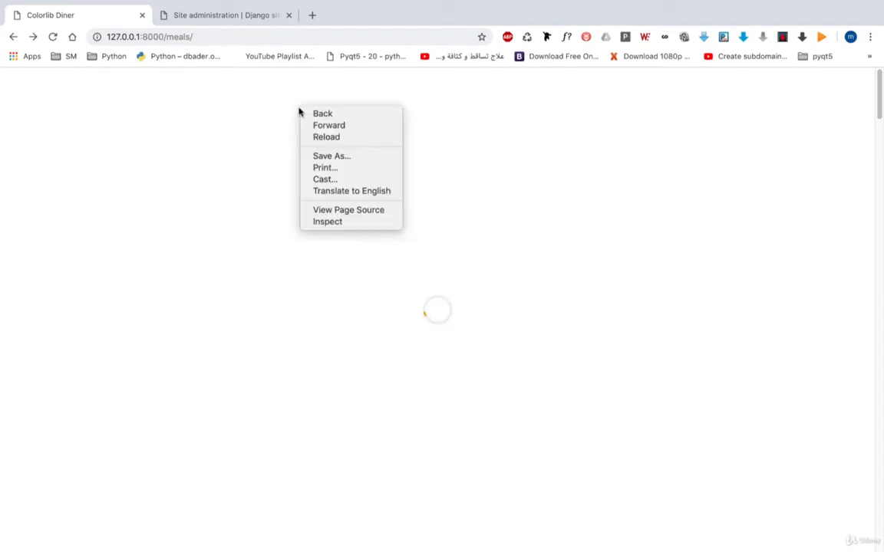
Inspect the meals page and view the Console listing the 404 failed resource loads
click(328, 221)
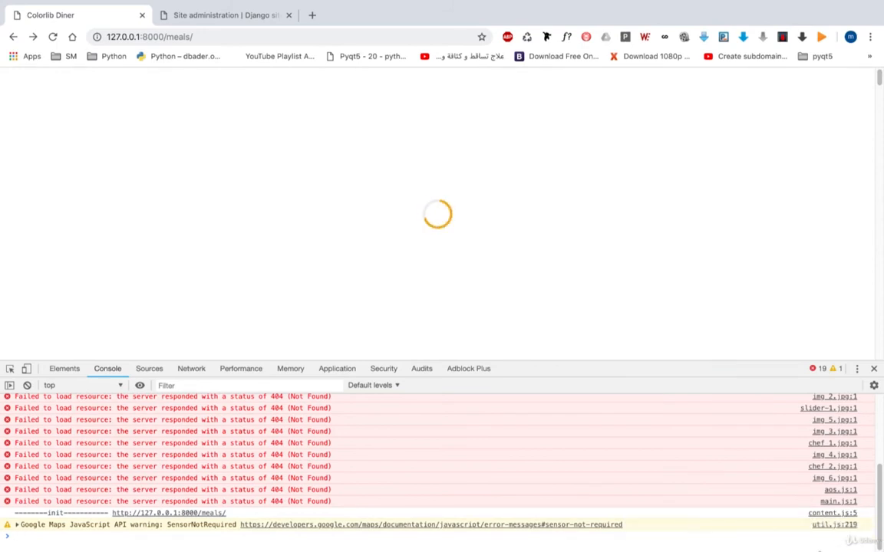
mouse_move(838, 500)
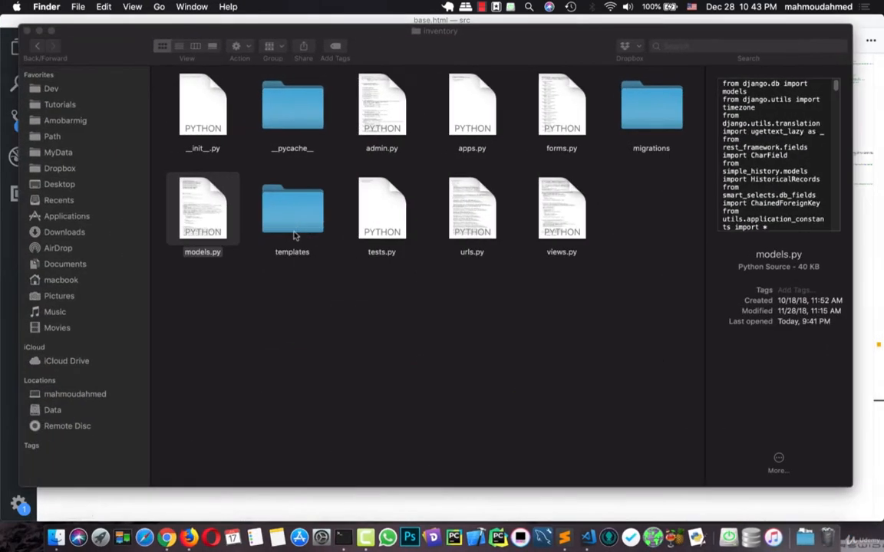
Navigate from Tutorials into django-udemy/src/static/site_static in Finder
click(203, 251)
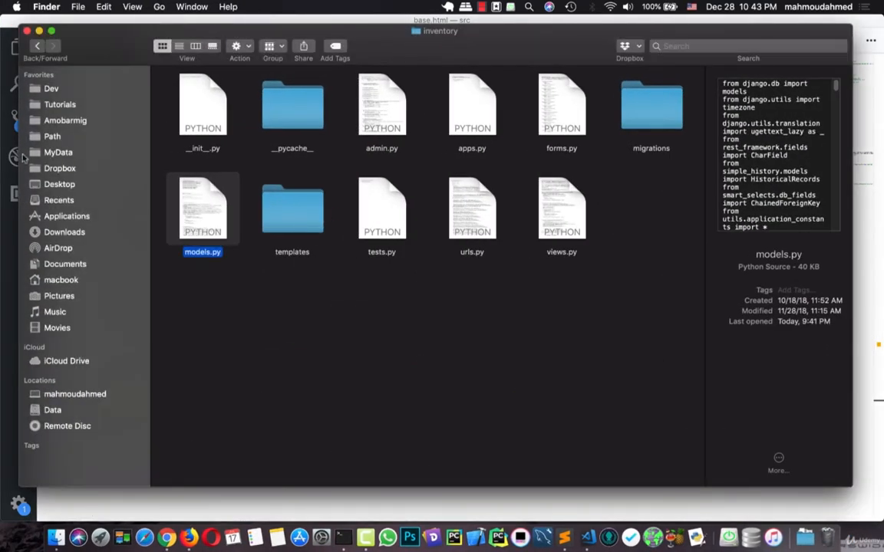
click(60, 104)
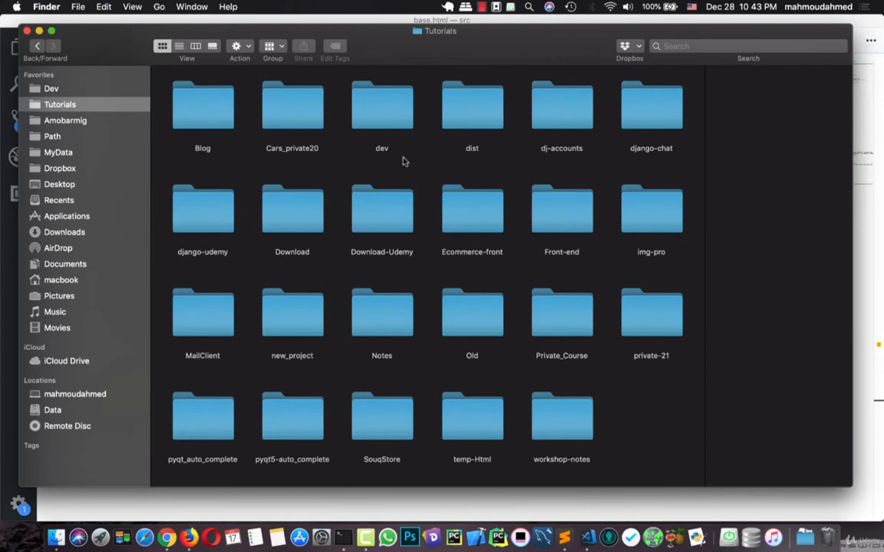
double_click(203, 208)
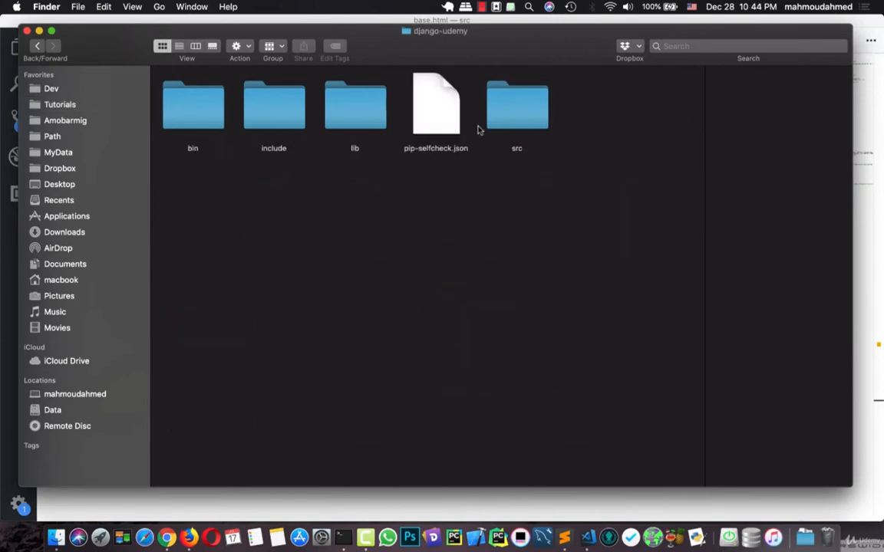
double_click(515, 105)
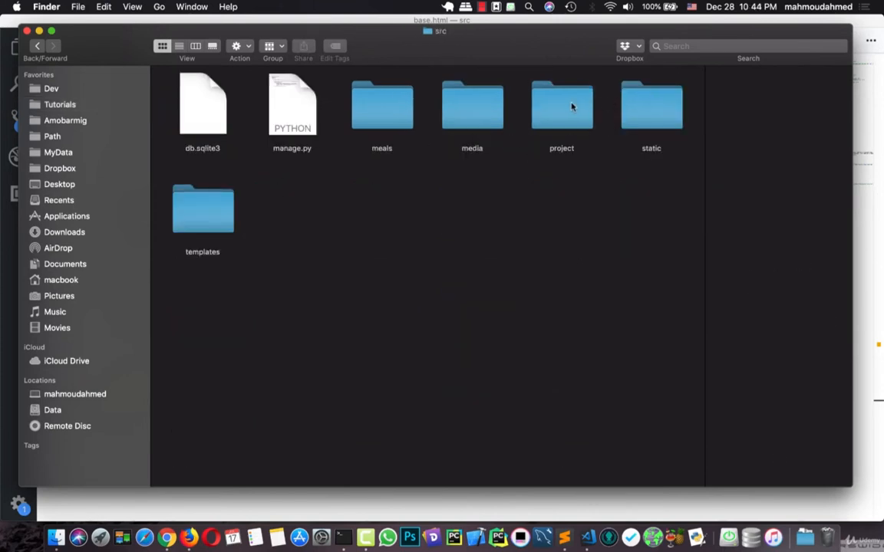
double_click(202, 209)
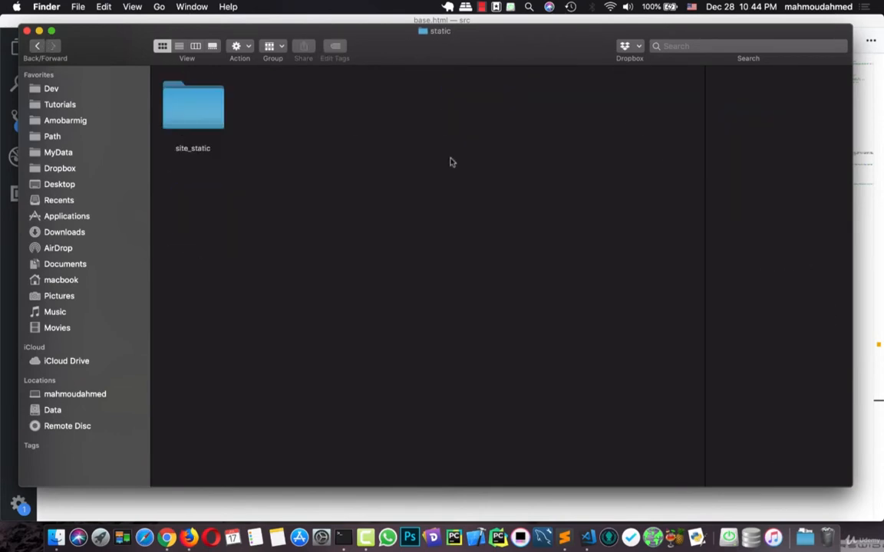
double_click(194, 104)
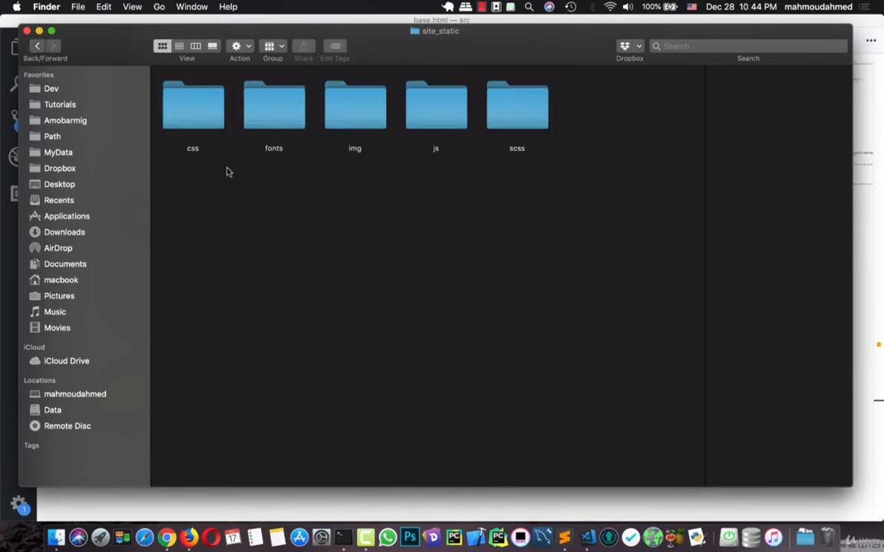
Check the js subfolder's scripts such as aos.js and main.js, then return to site_static
double_click(436, 105)
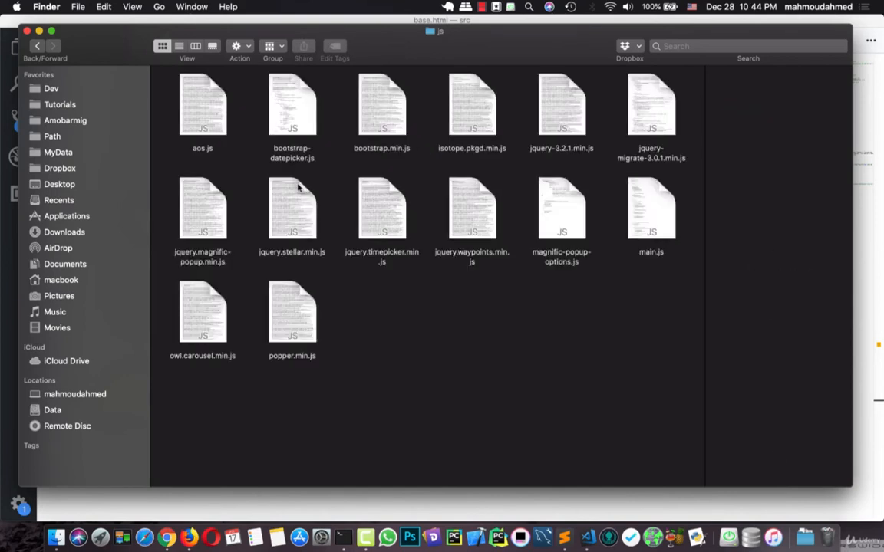
click(36, 46)
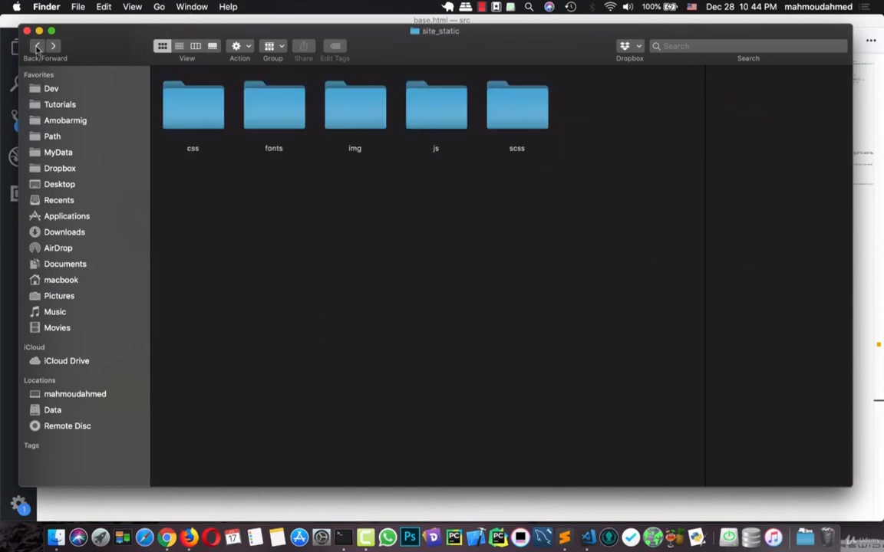
click(37, 46)
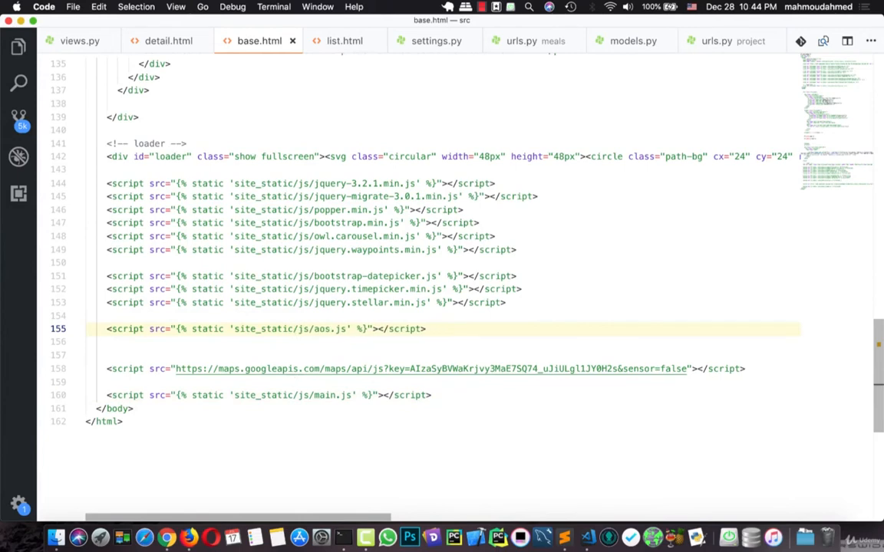
Show base.html's site_static script includes around the aos.js tag at line 155
click(166, 537)
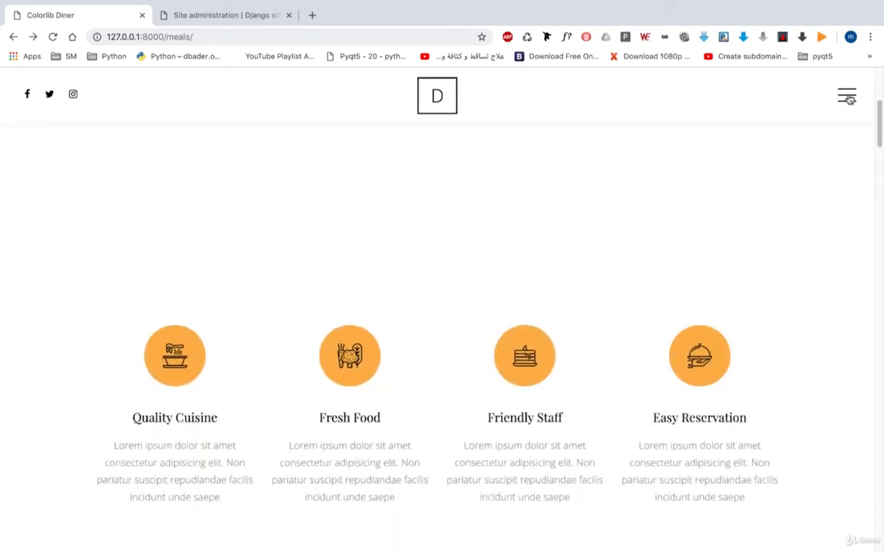
click(847, 96)
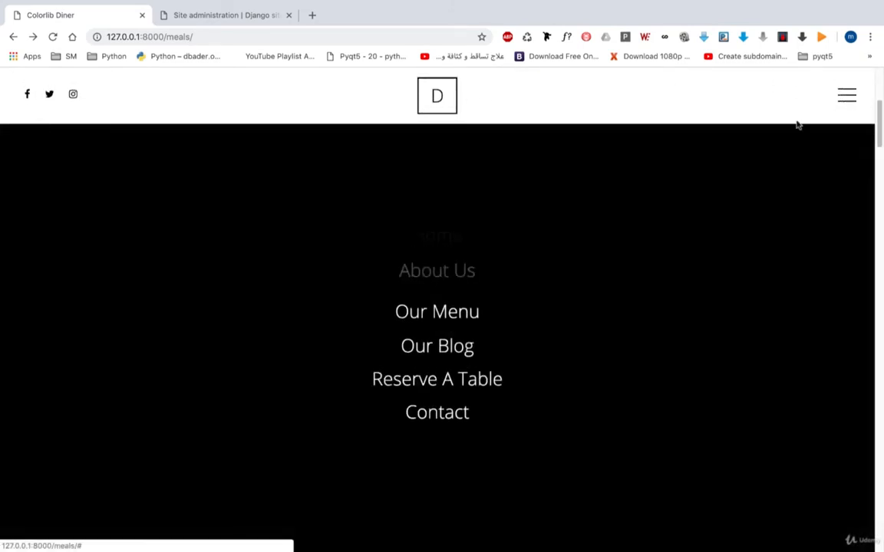
scroll(down, 3)
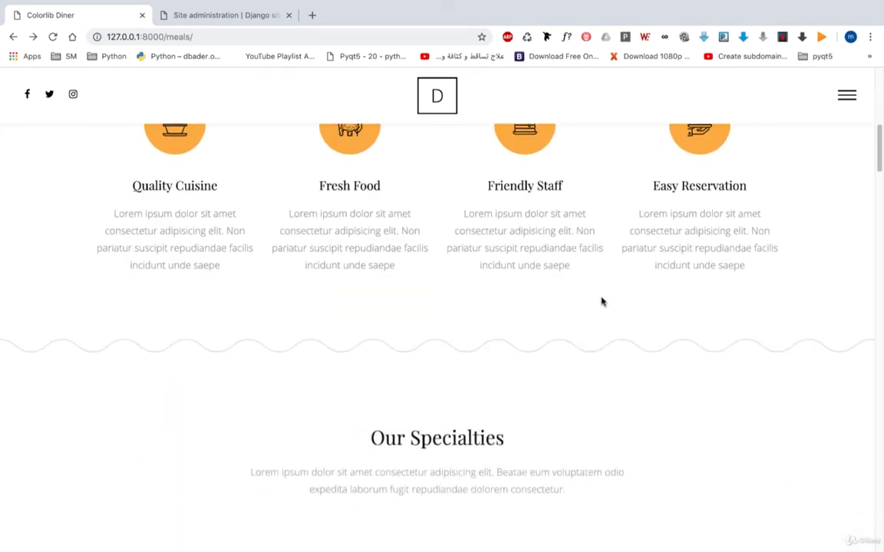
scroll(down, 3)
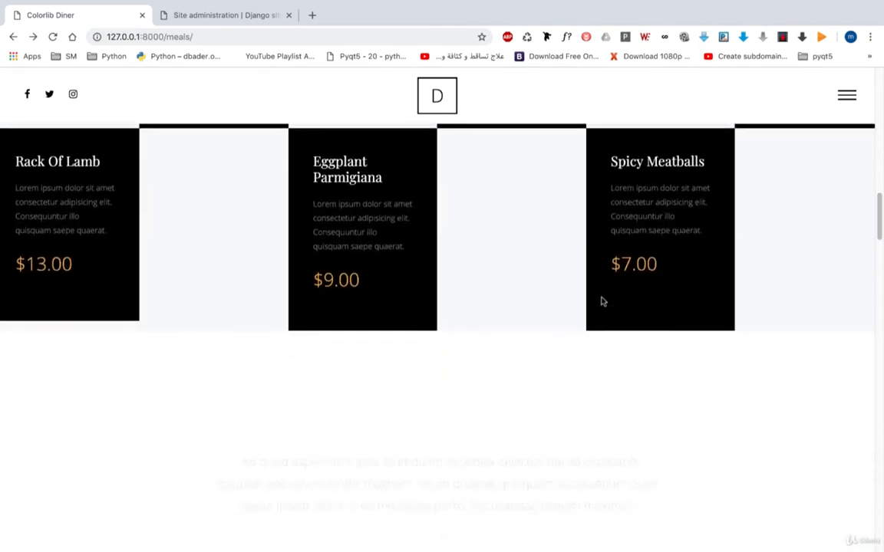
scroll(down, 3)
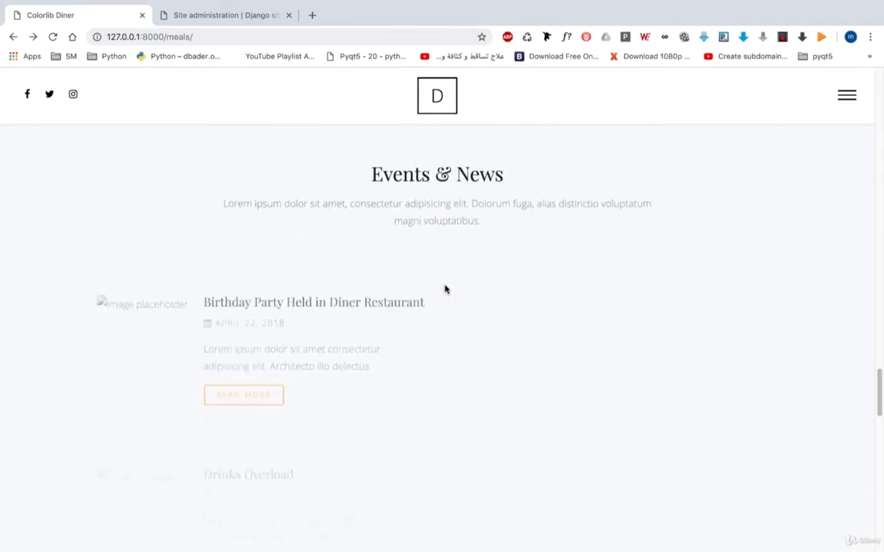
scroll(down, 3)
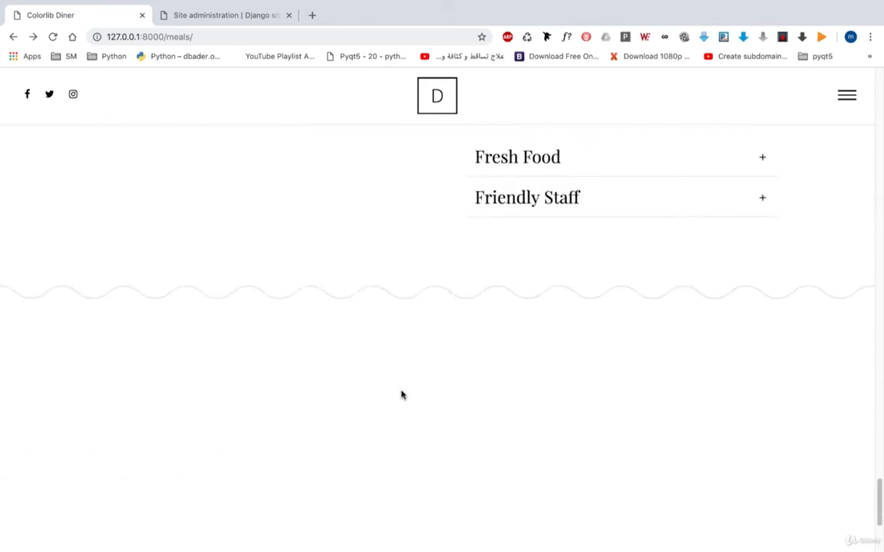
scroll(down, 3)
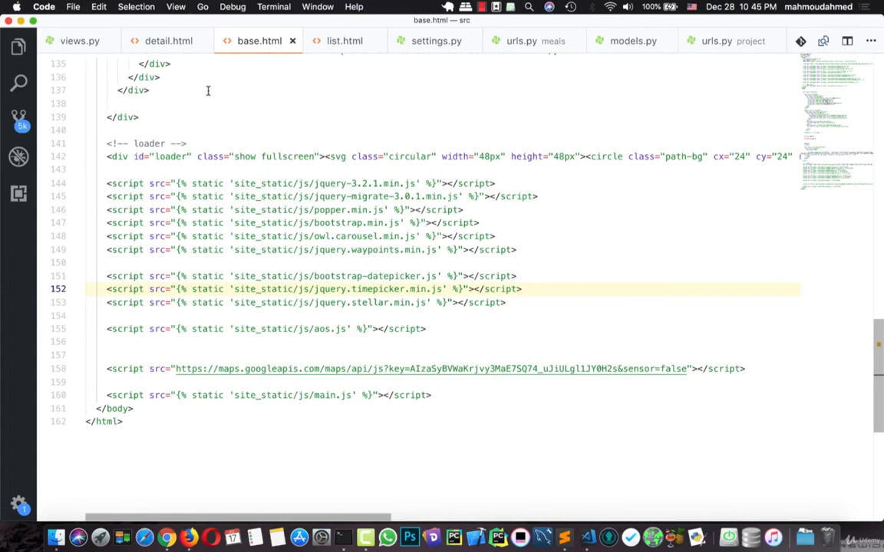
scroll(up, 3)
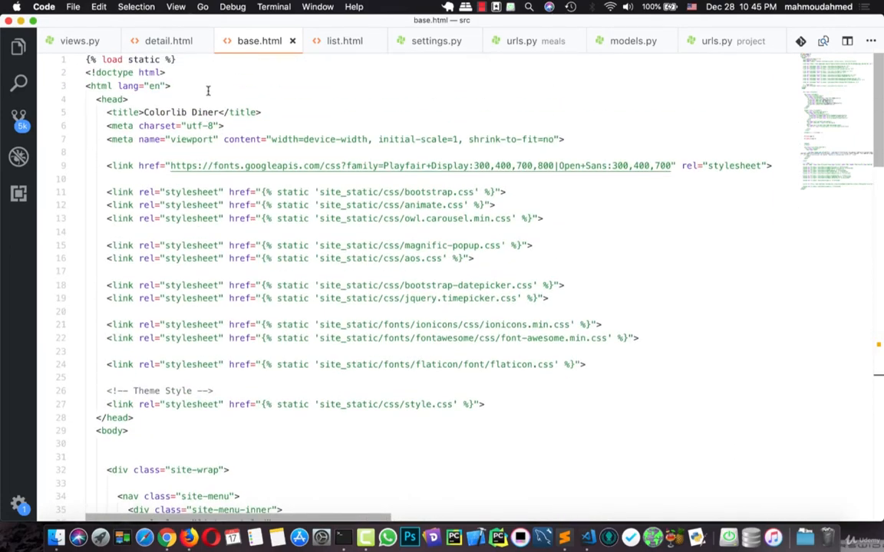
scroll(down, 3)
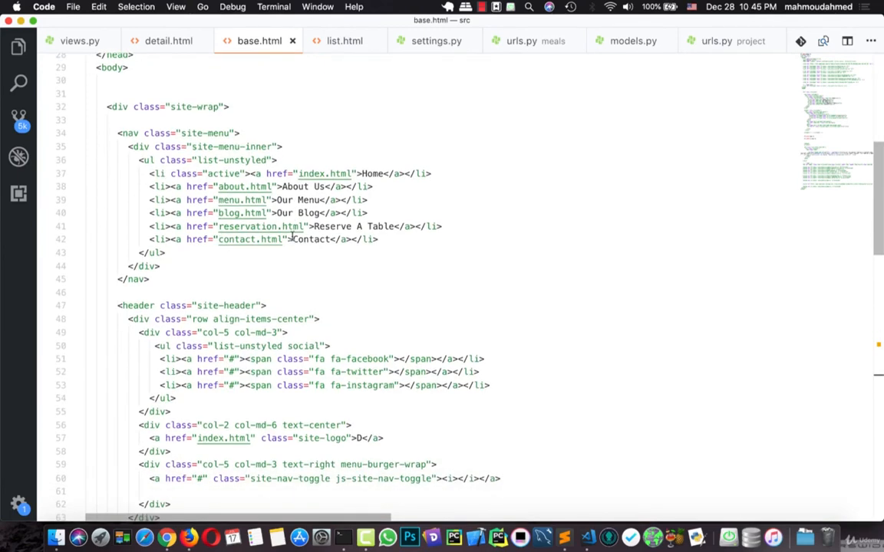
scroll(down, 3)
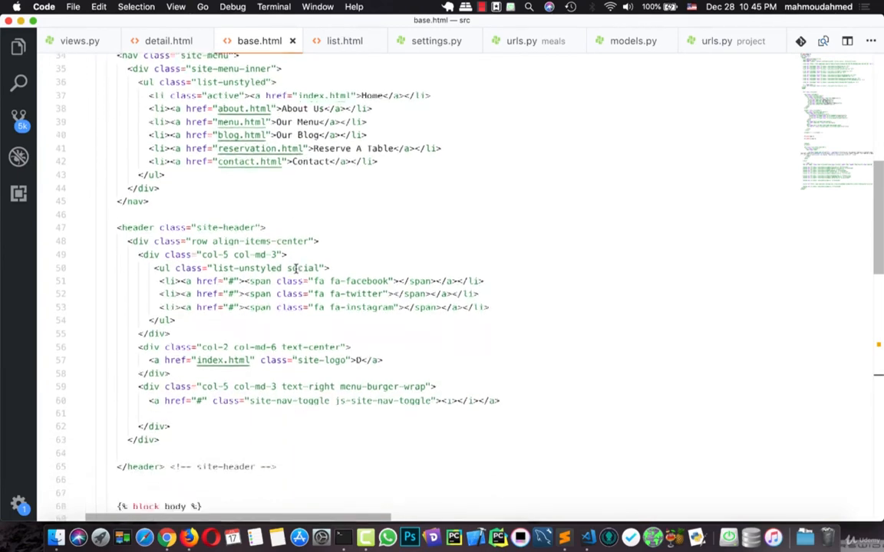
scroll(down, 3)
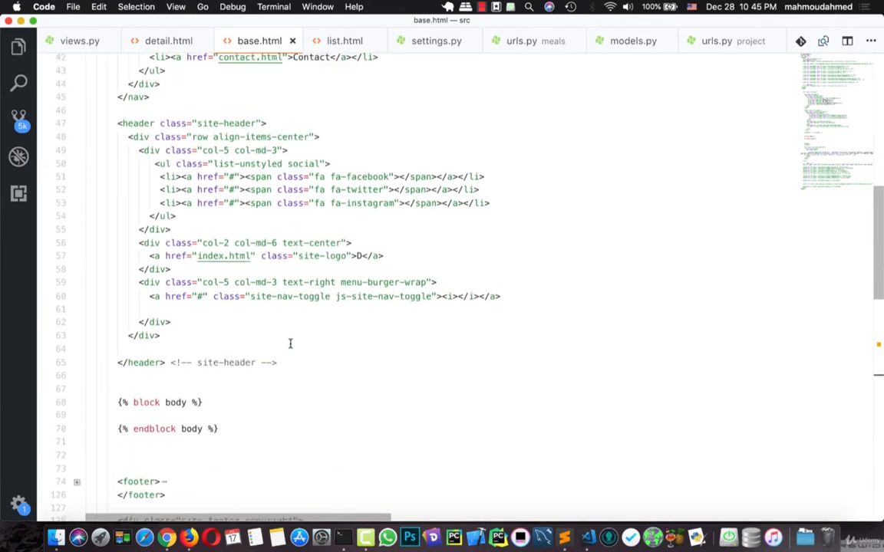
scroll(up, 3)
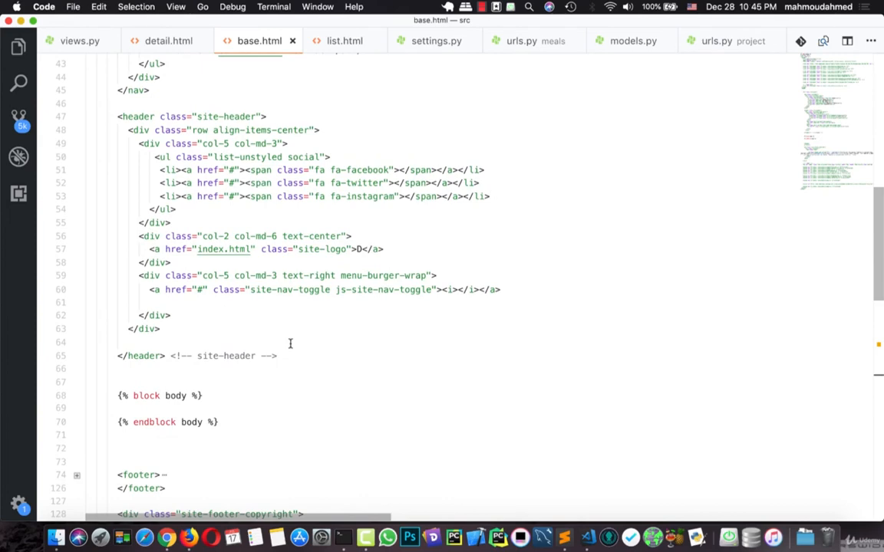
mouse_move(292, 267)
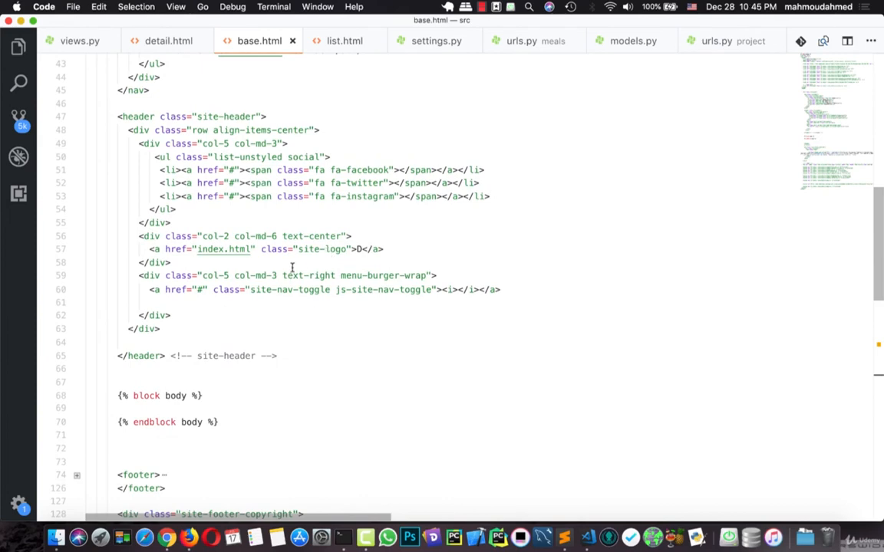
scroll(down, 3)
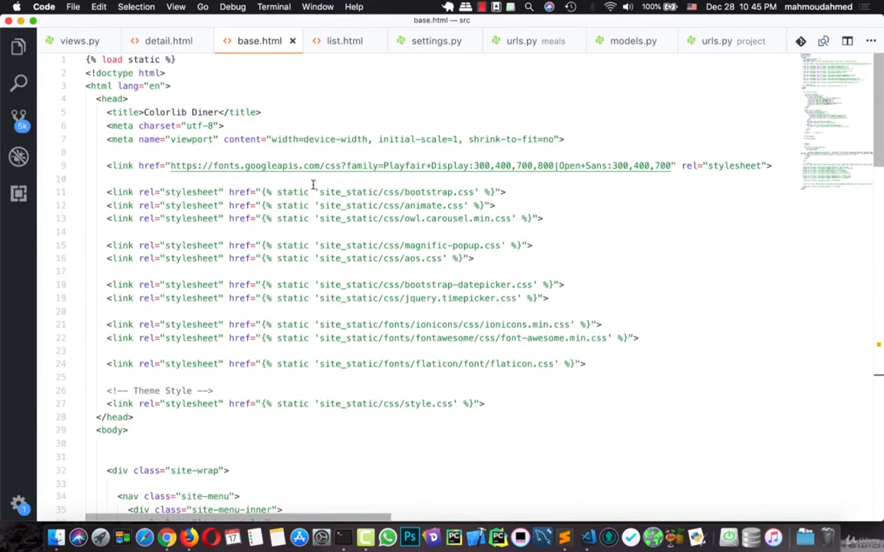
scroll(down, 3)
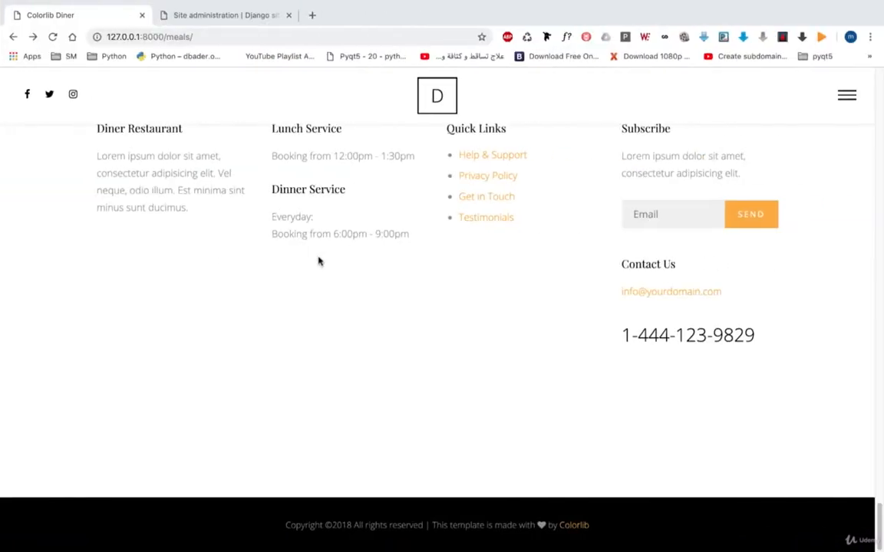
Inspect the meals page markup with Chrome's developer tools
scroll(up, 3)
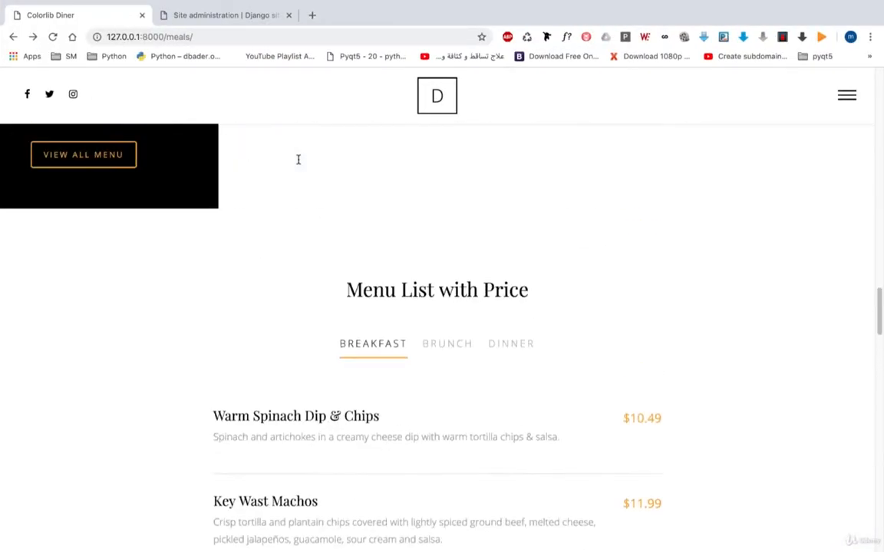
right_click(298, 160)
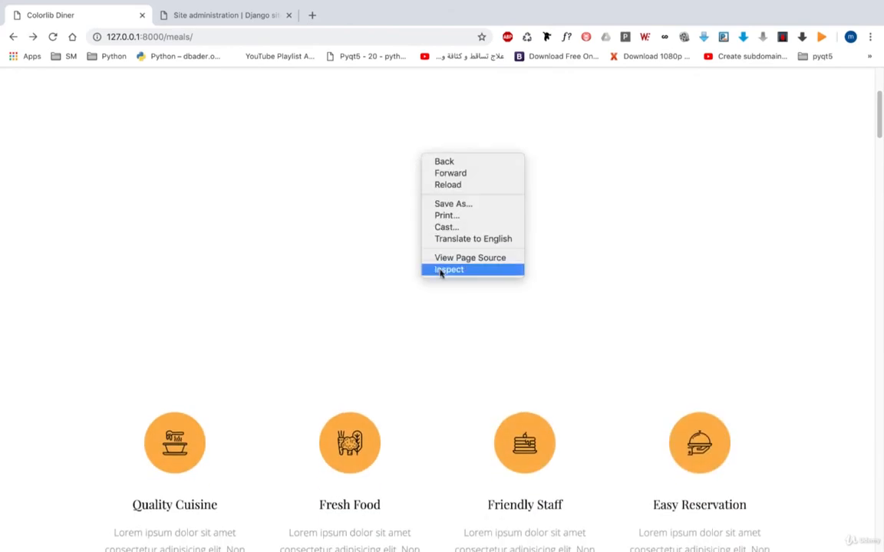
click(448, 270)
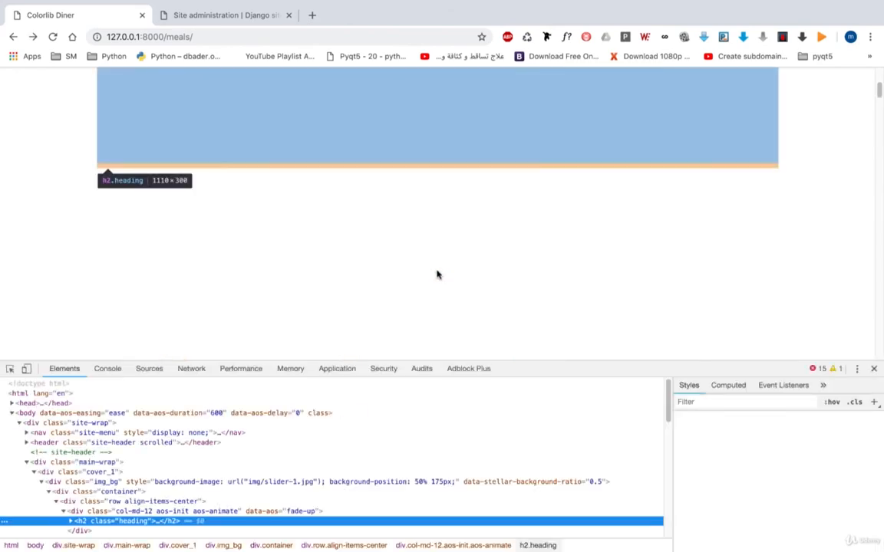
Drill through main-wrap and cover_1 to the img_bg banner with its slider-1.jpg background-image style
click(84, 473)
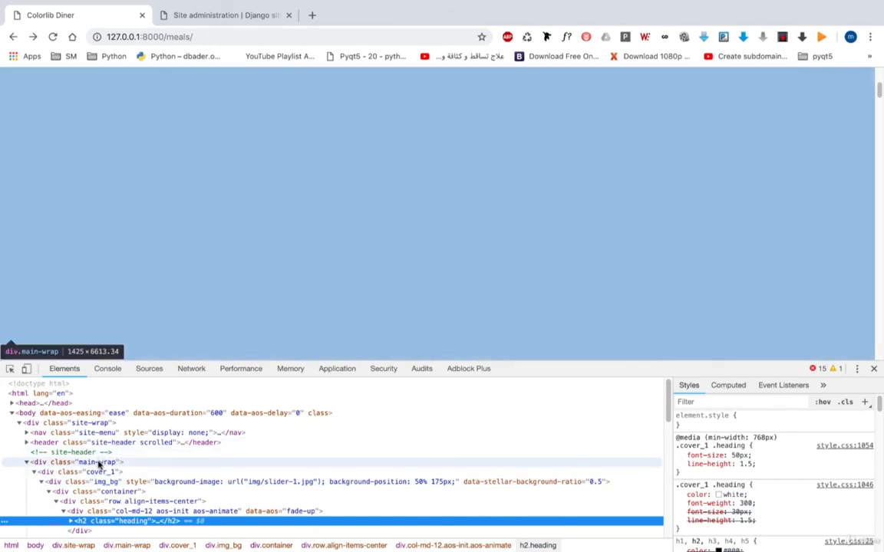
click(100, 462)
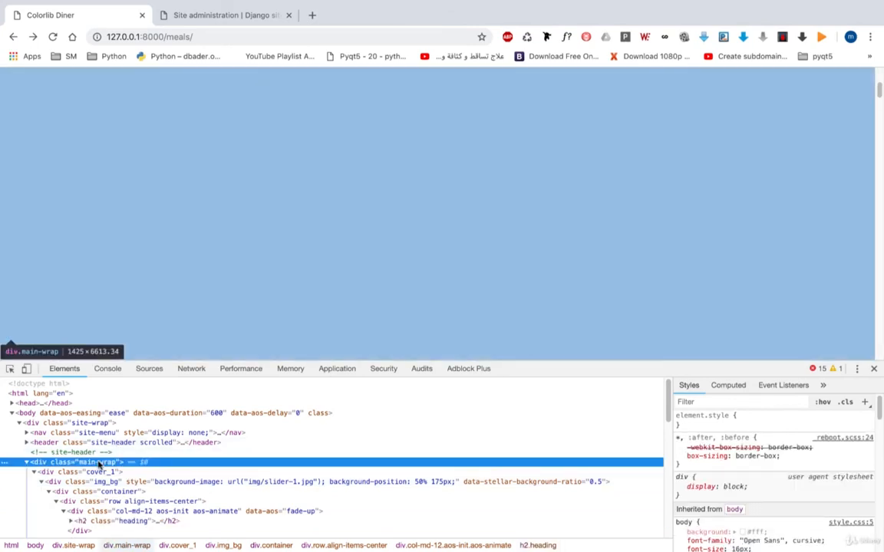
click(92, 472)
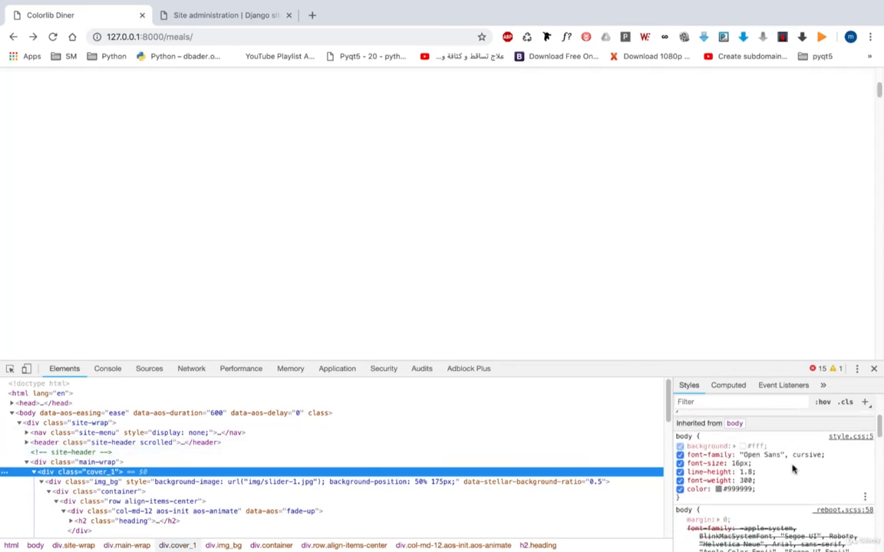
scroll(down, 3)
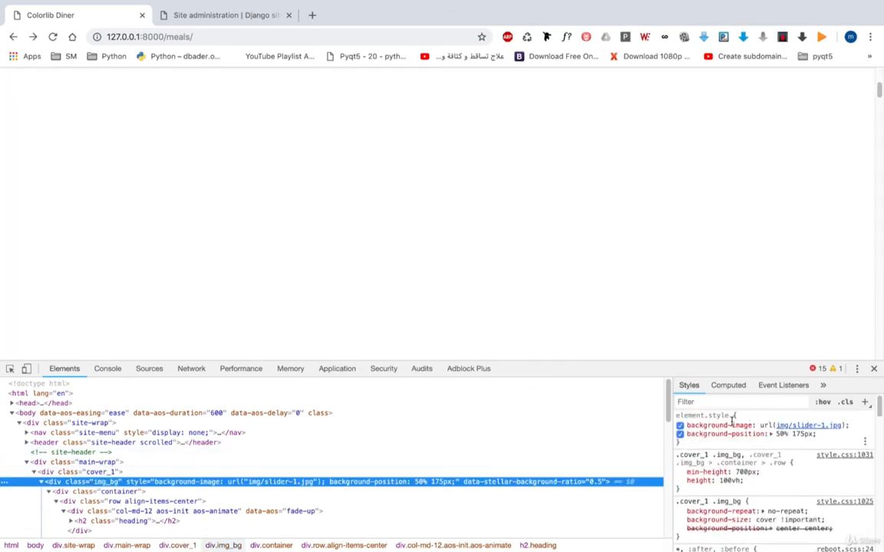
mouse_move(805, 425)
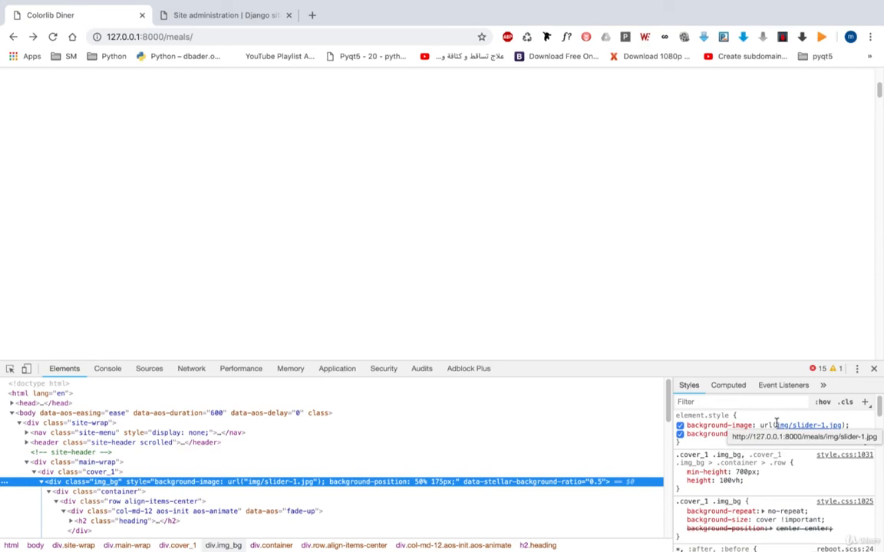